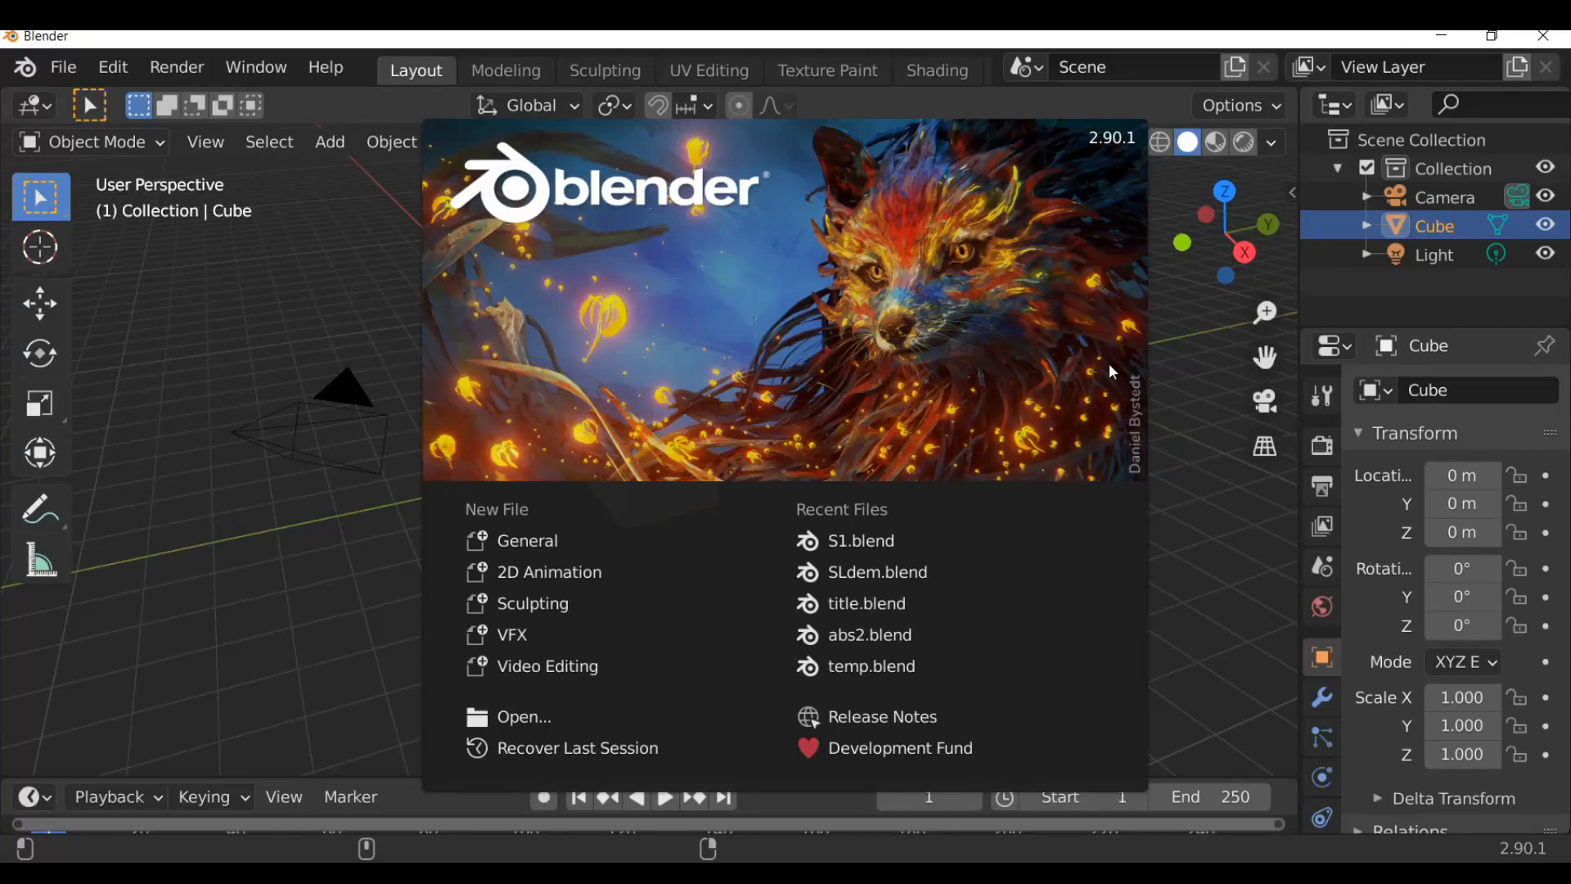
mouse_move(1040, 358)
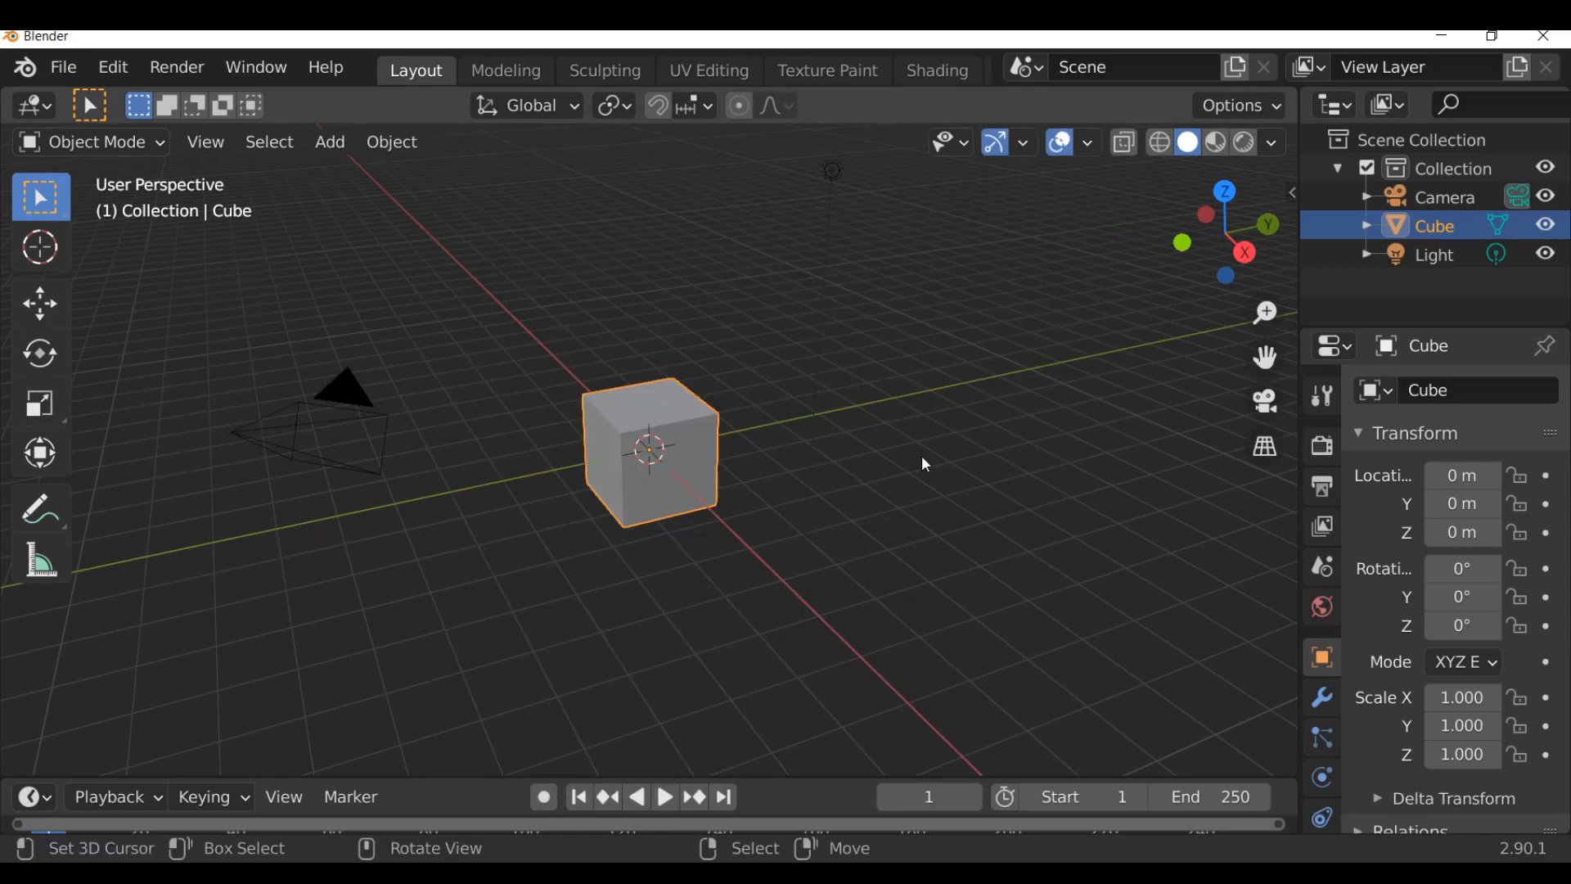
mouse_move(858, 454)
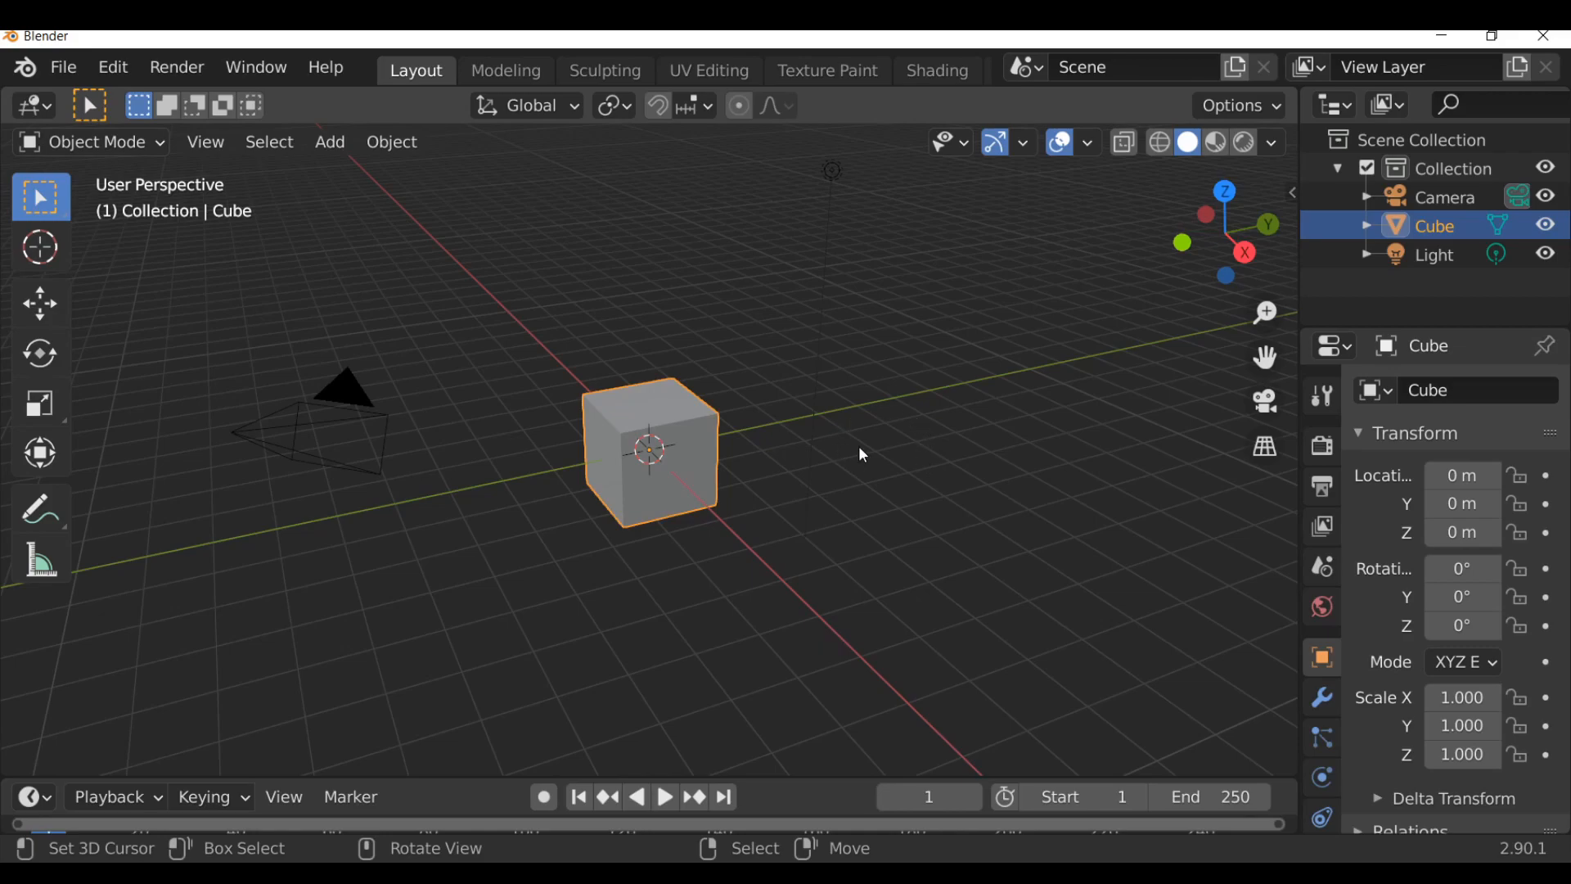
mouse_move(868, 452)
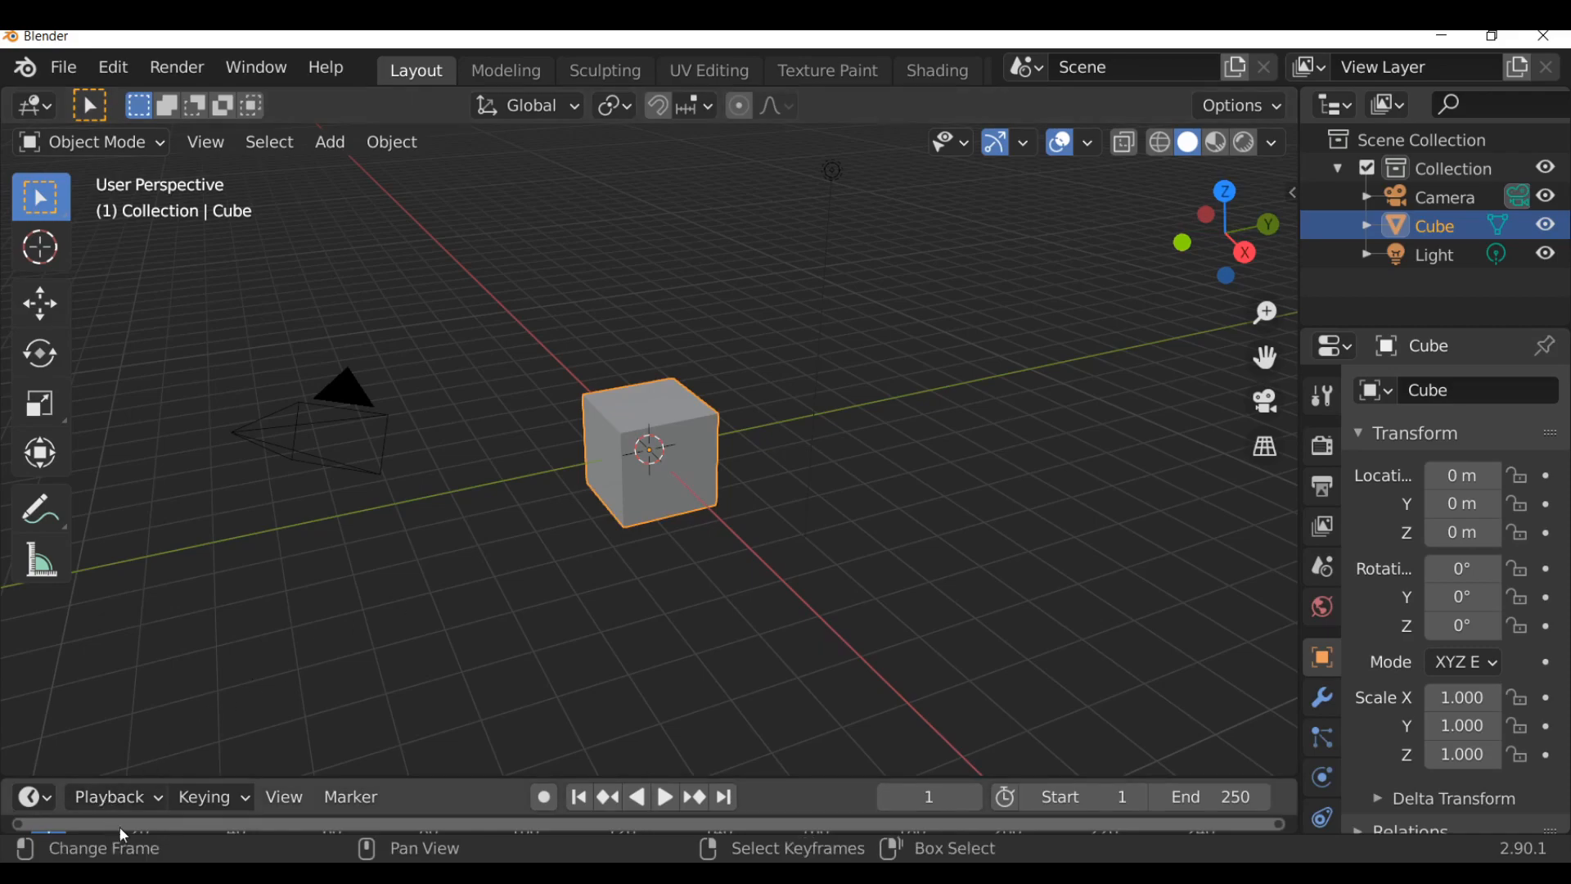
mouse_move(606, 513)
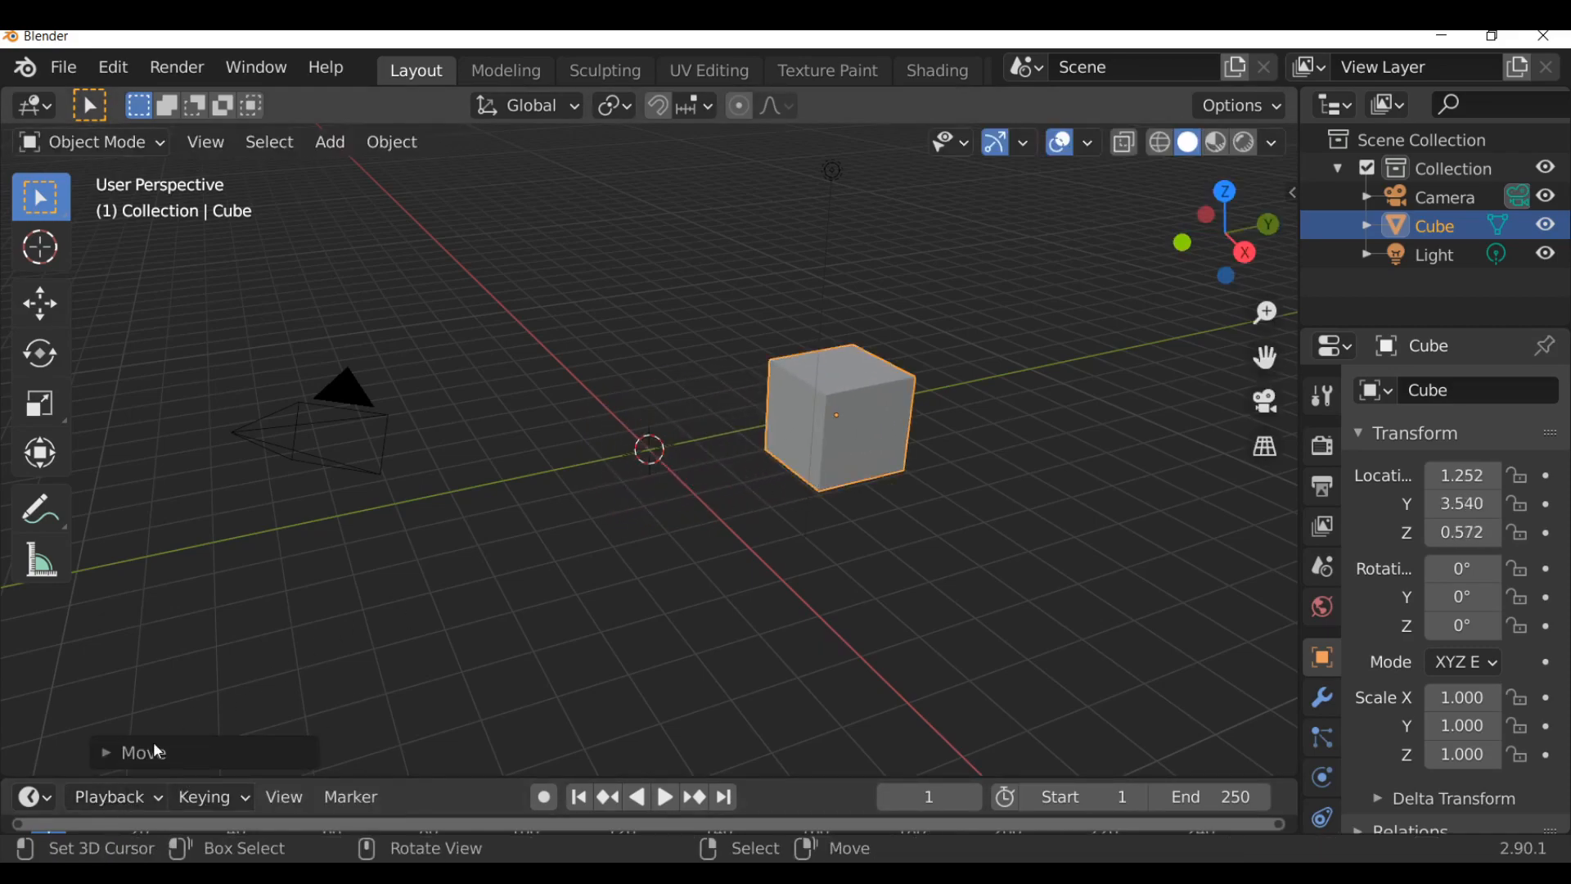
Expand the cube's Move redo settings and open the N sidebar showing its transform.
left_click(135, 751)
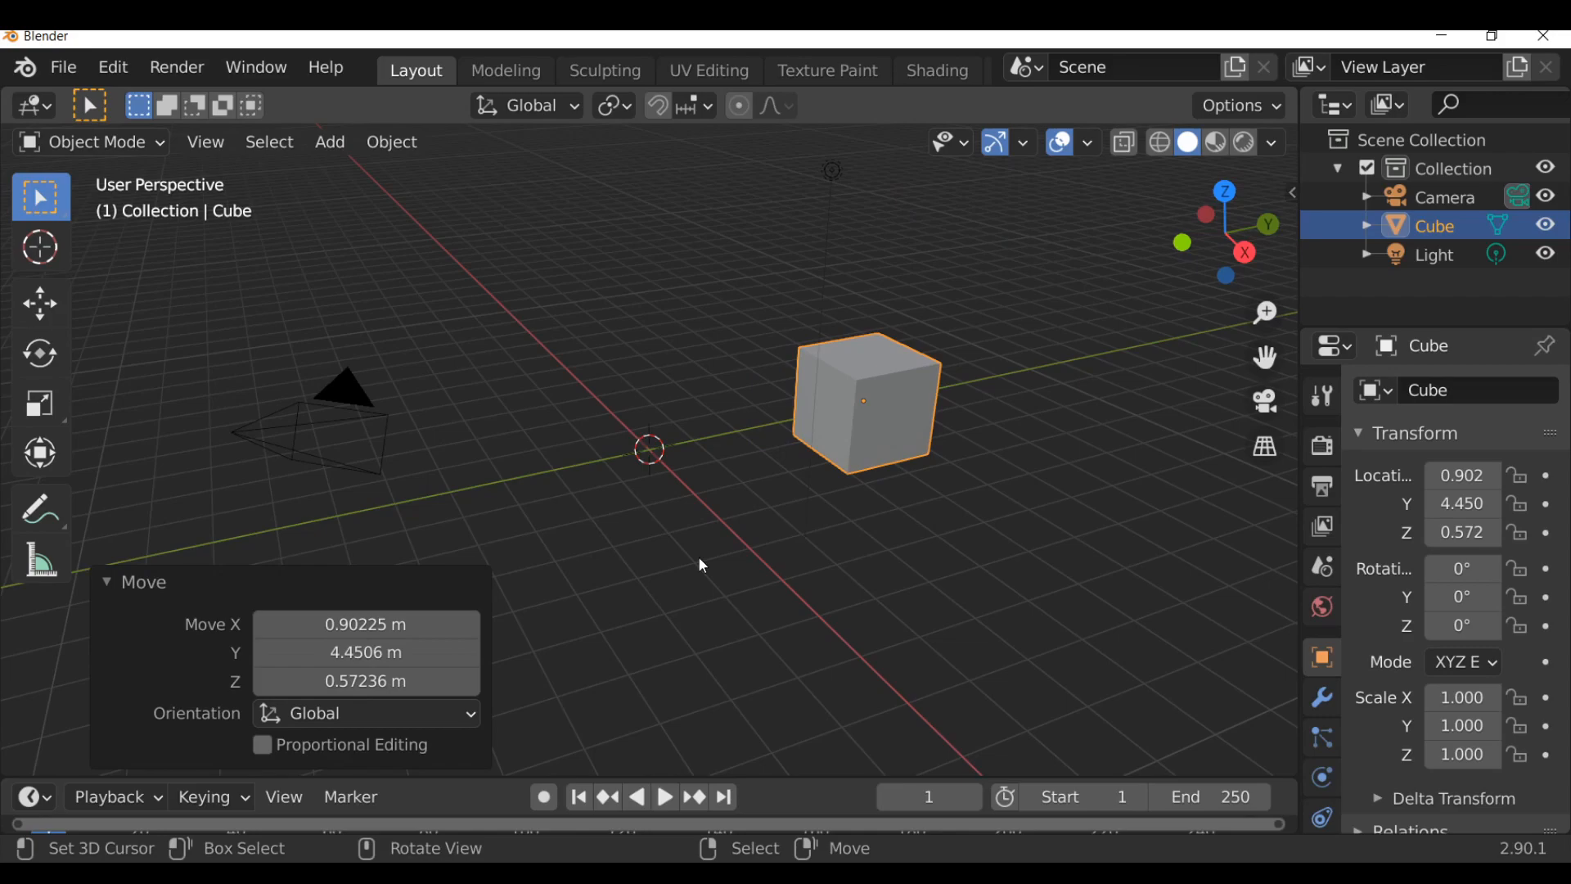
key("n")
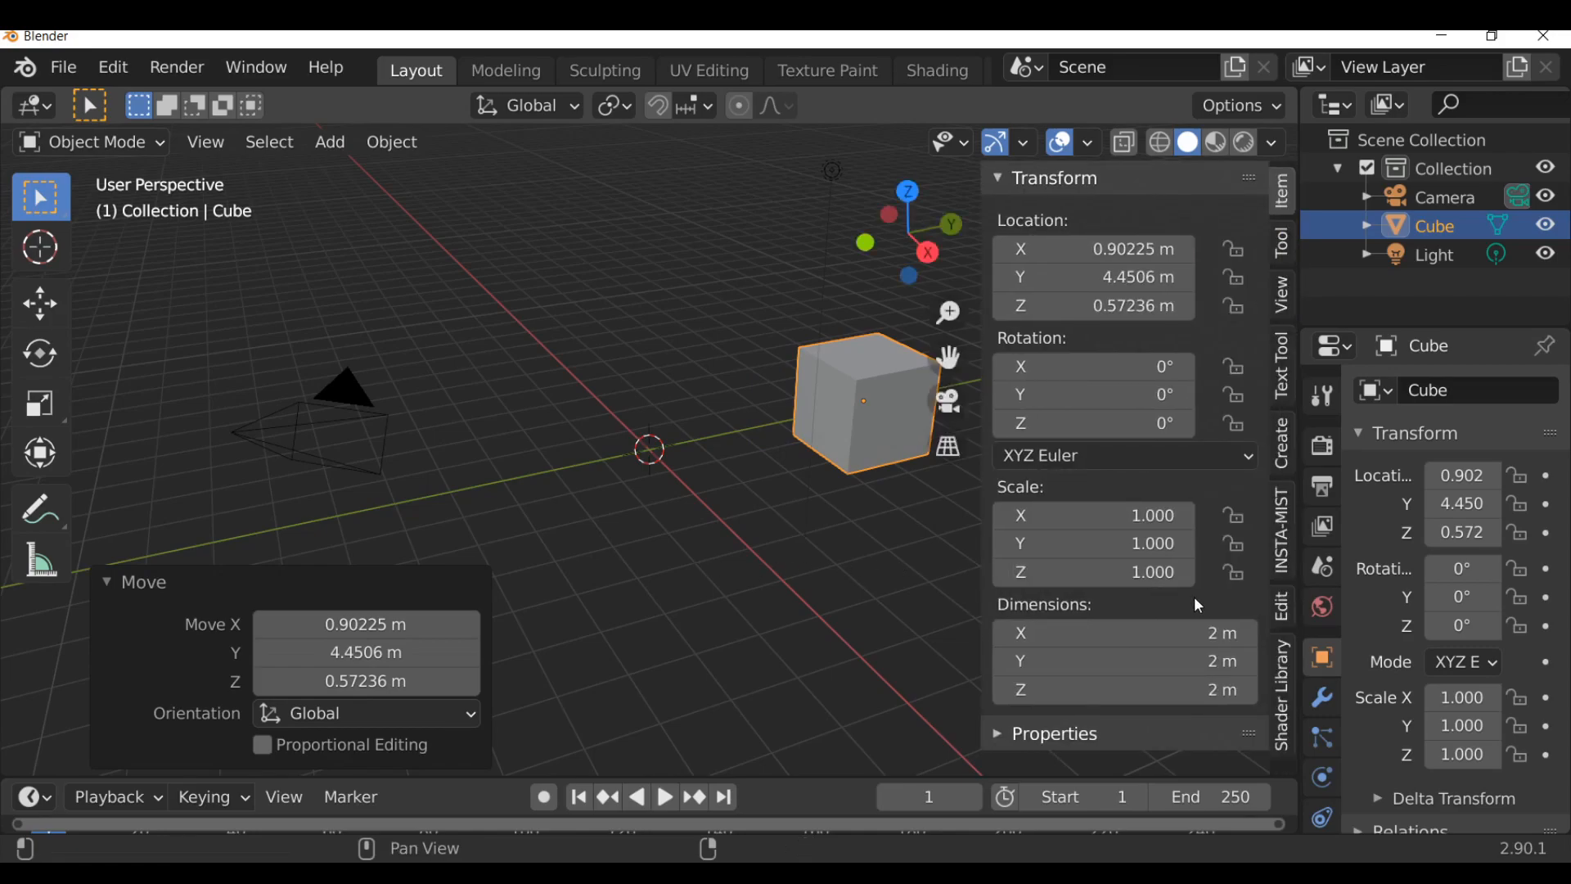
Apply the Shader Library's Gold metallic to the cube with roughness 0.81, then collapse its settings.
left_click(1039, 428)
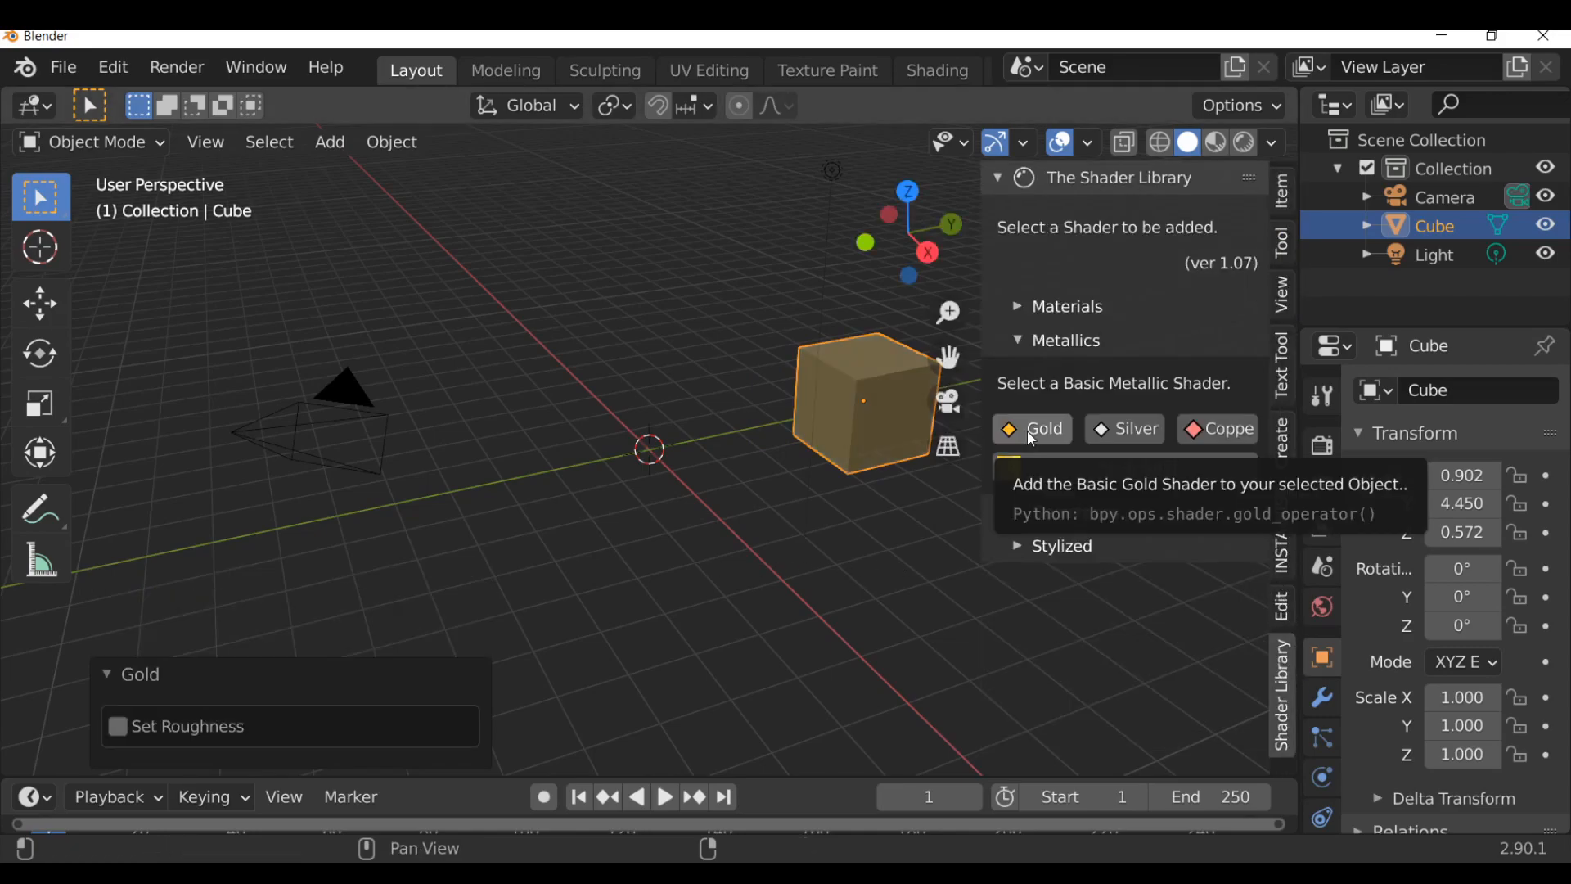
left_click(117, 647)
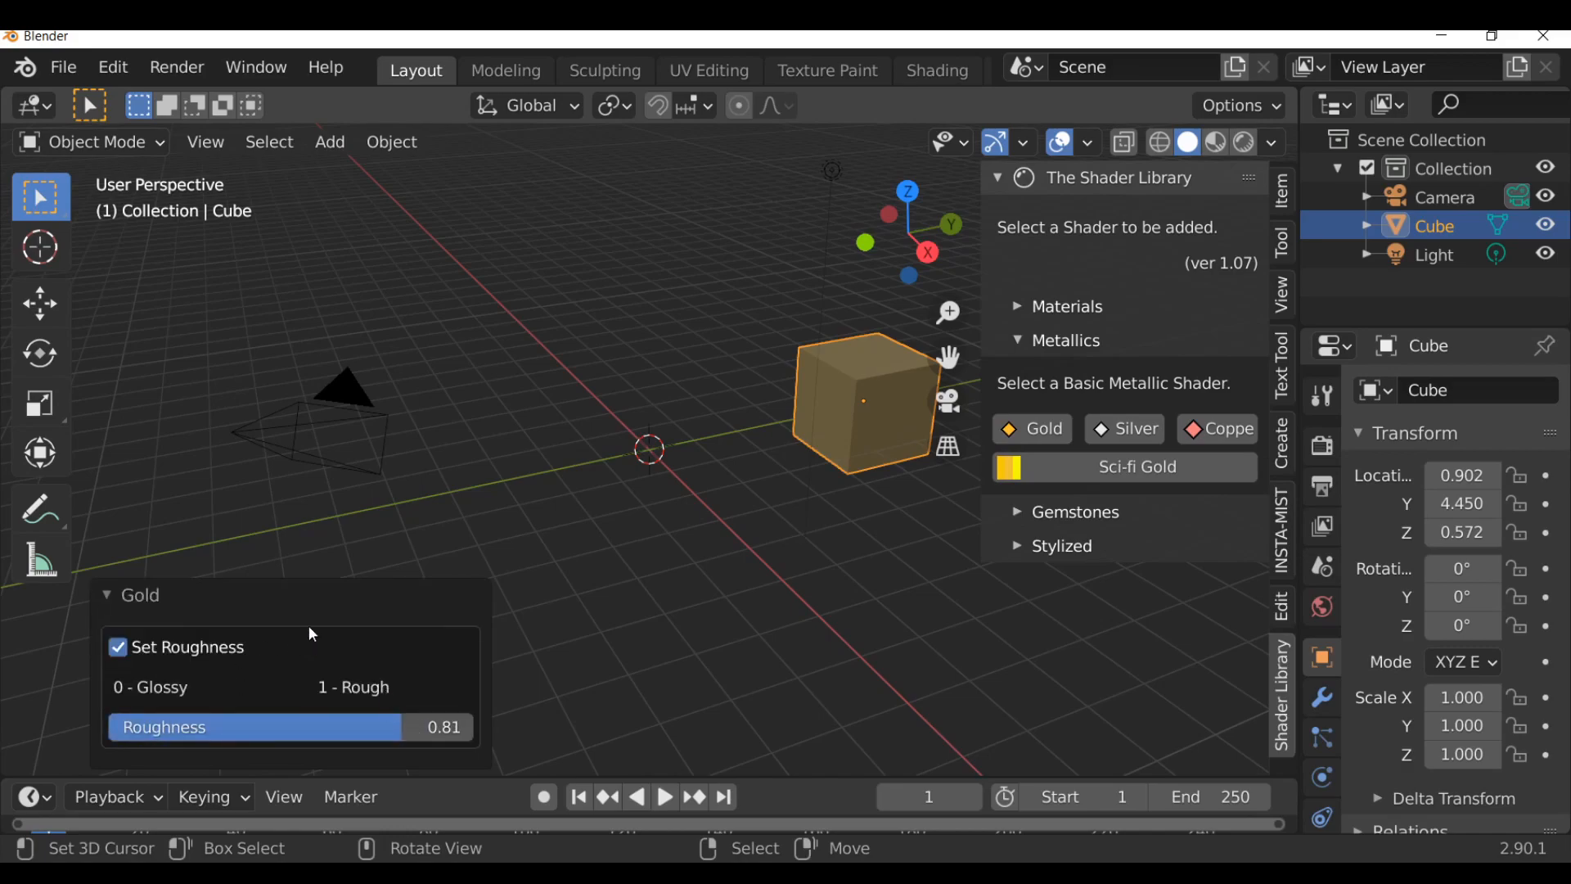
mouse_move(299, 691)
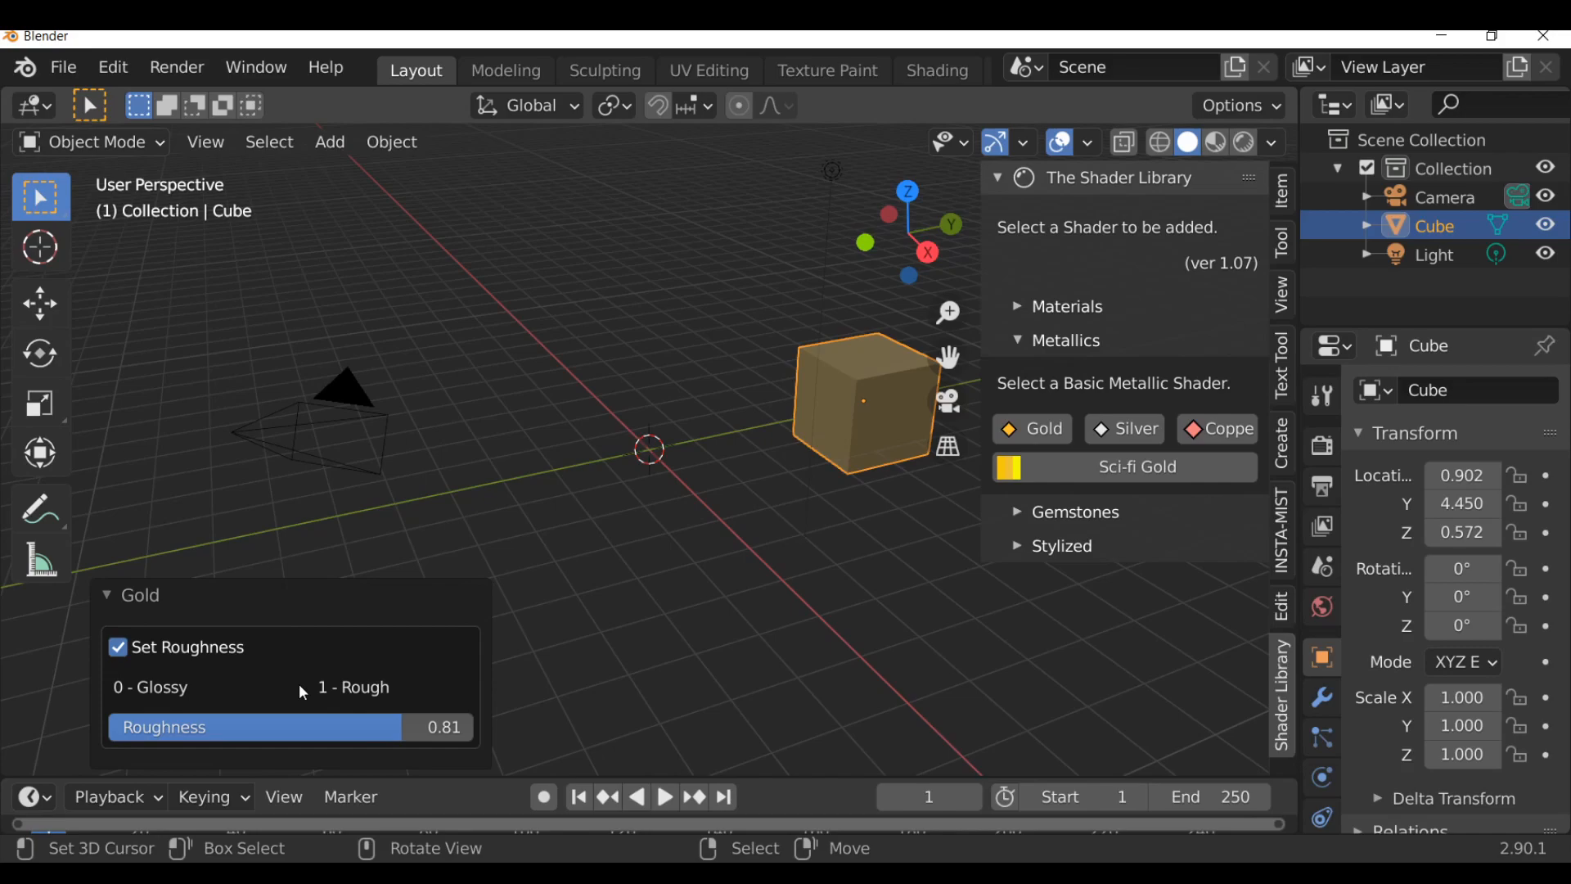
left_click(107, 594)
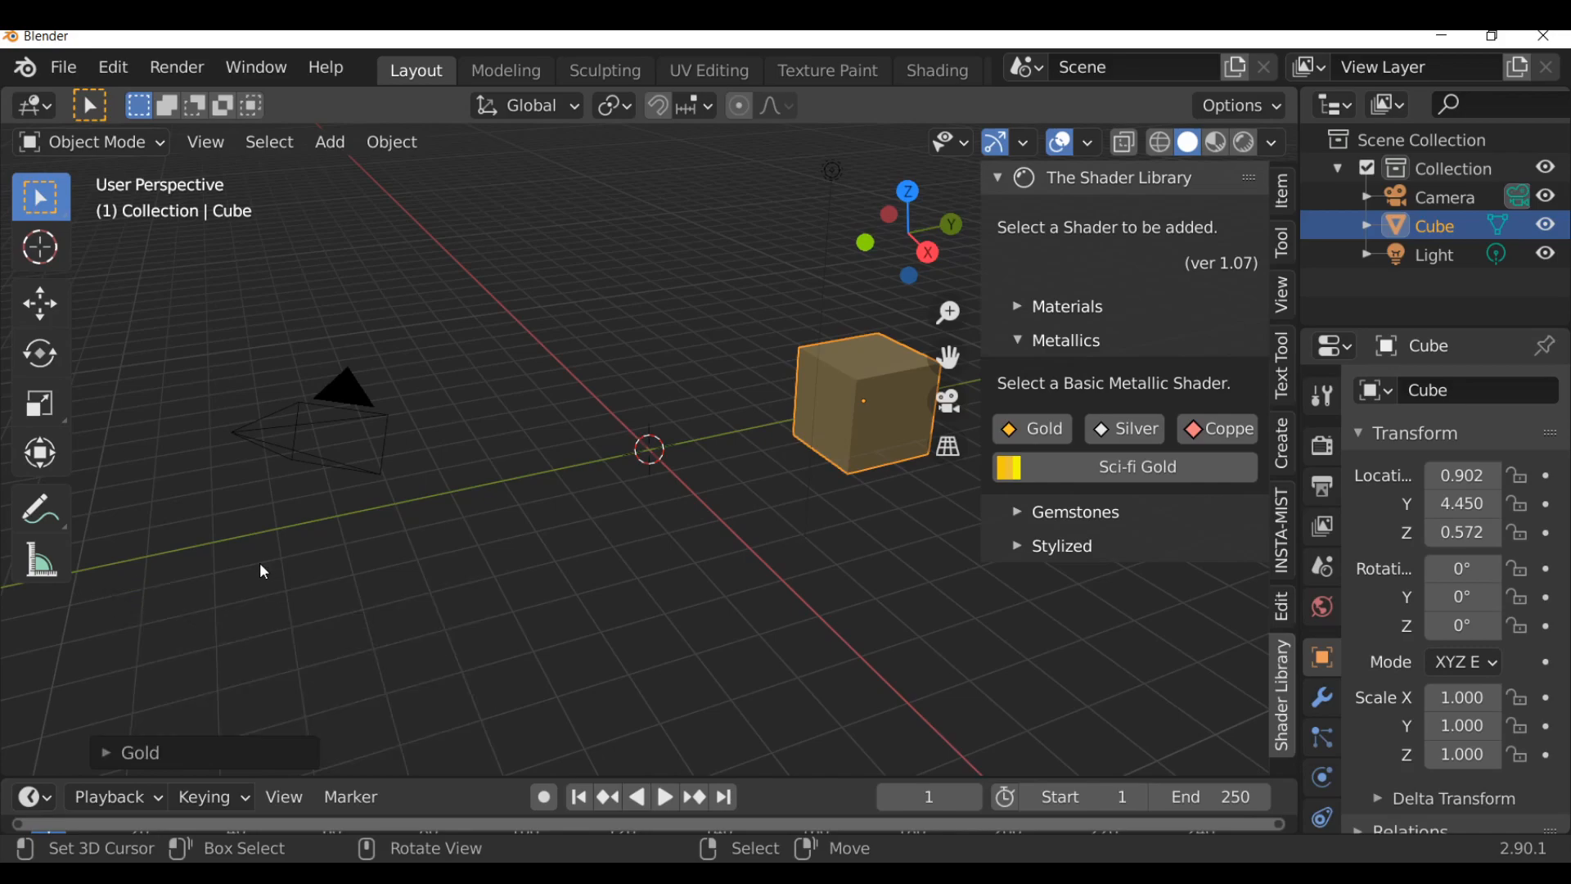
mouse_move(412, 383)
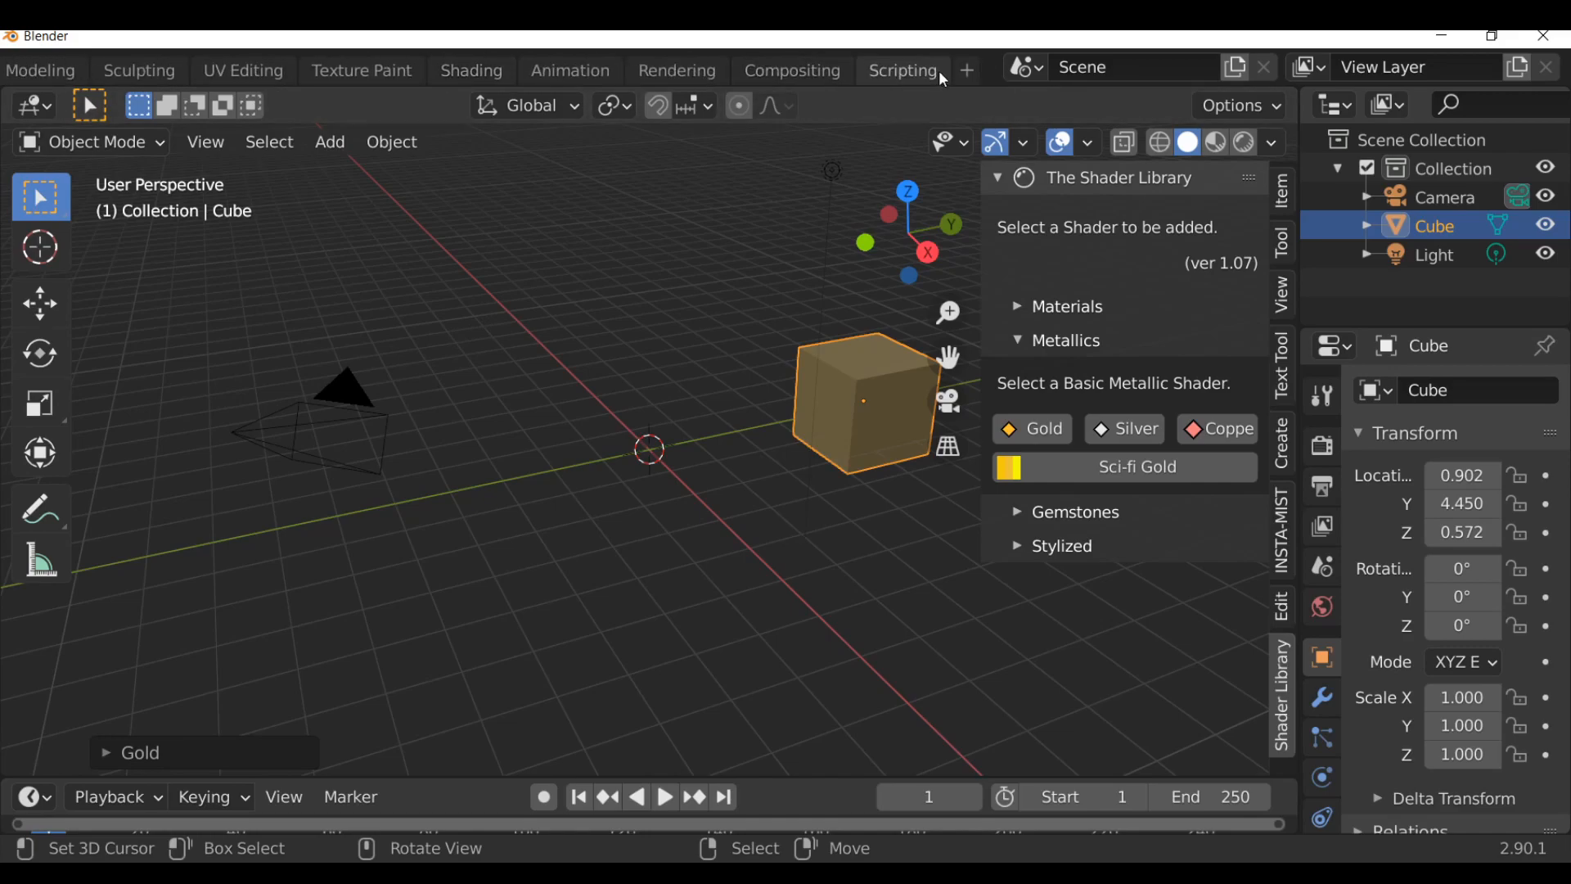
Switch to the Scripting workspace and start opening a script in the Text Editor.
left_click(901, 70)
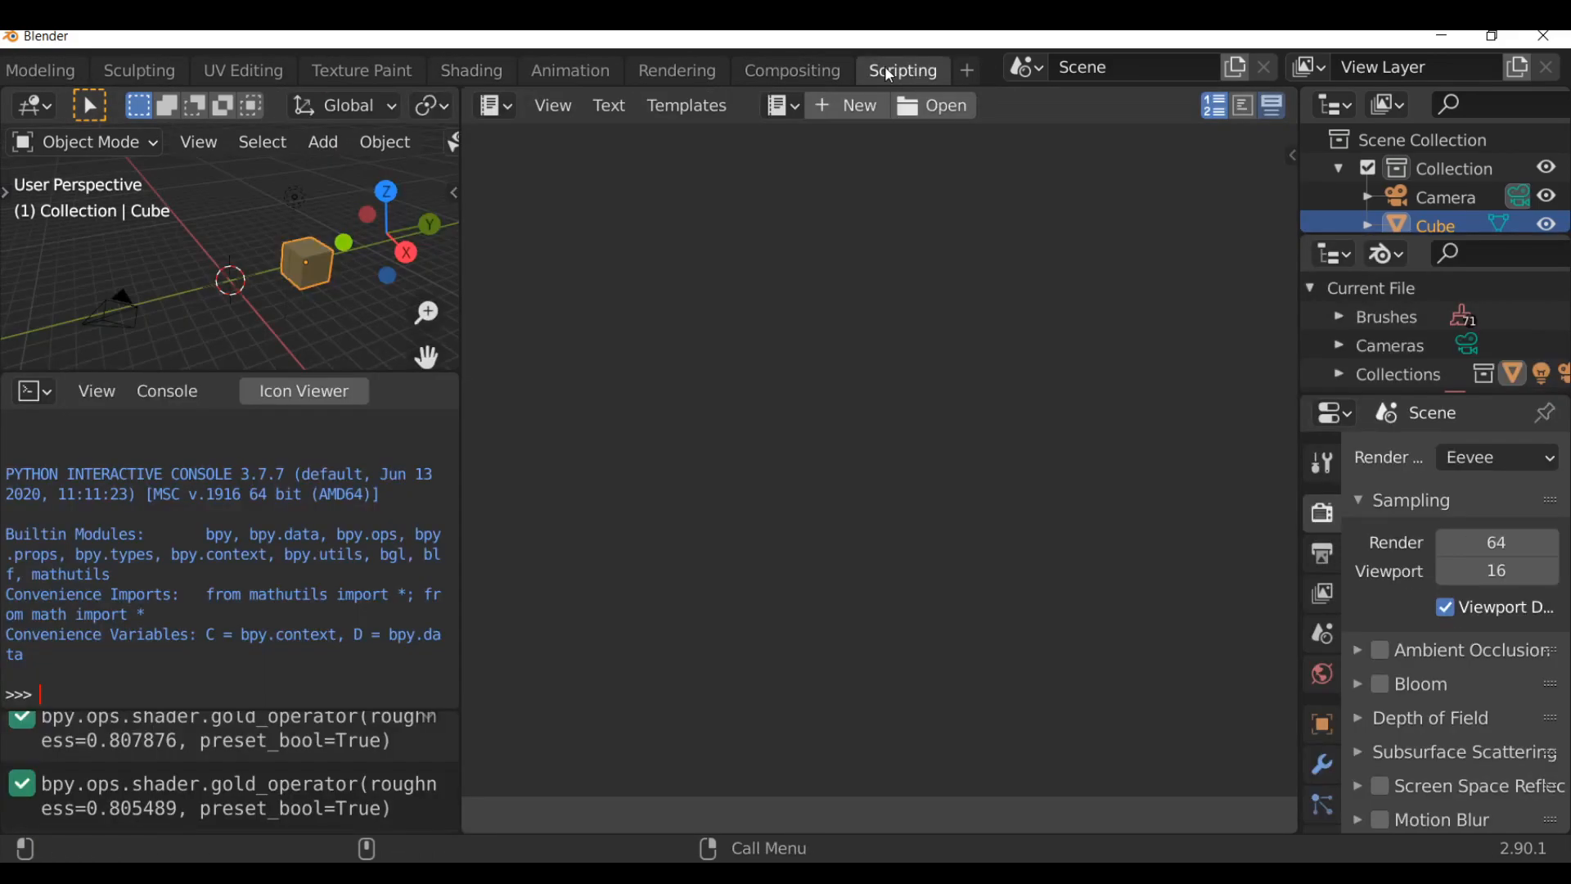
mouse_move(1297, 413)
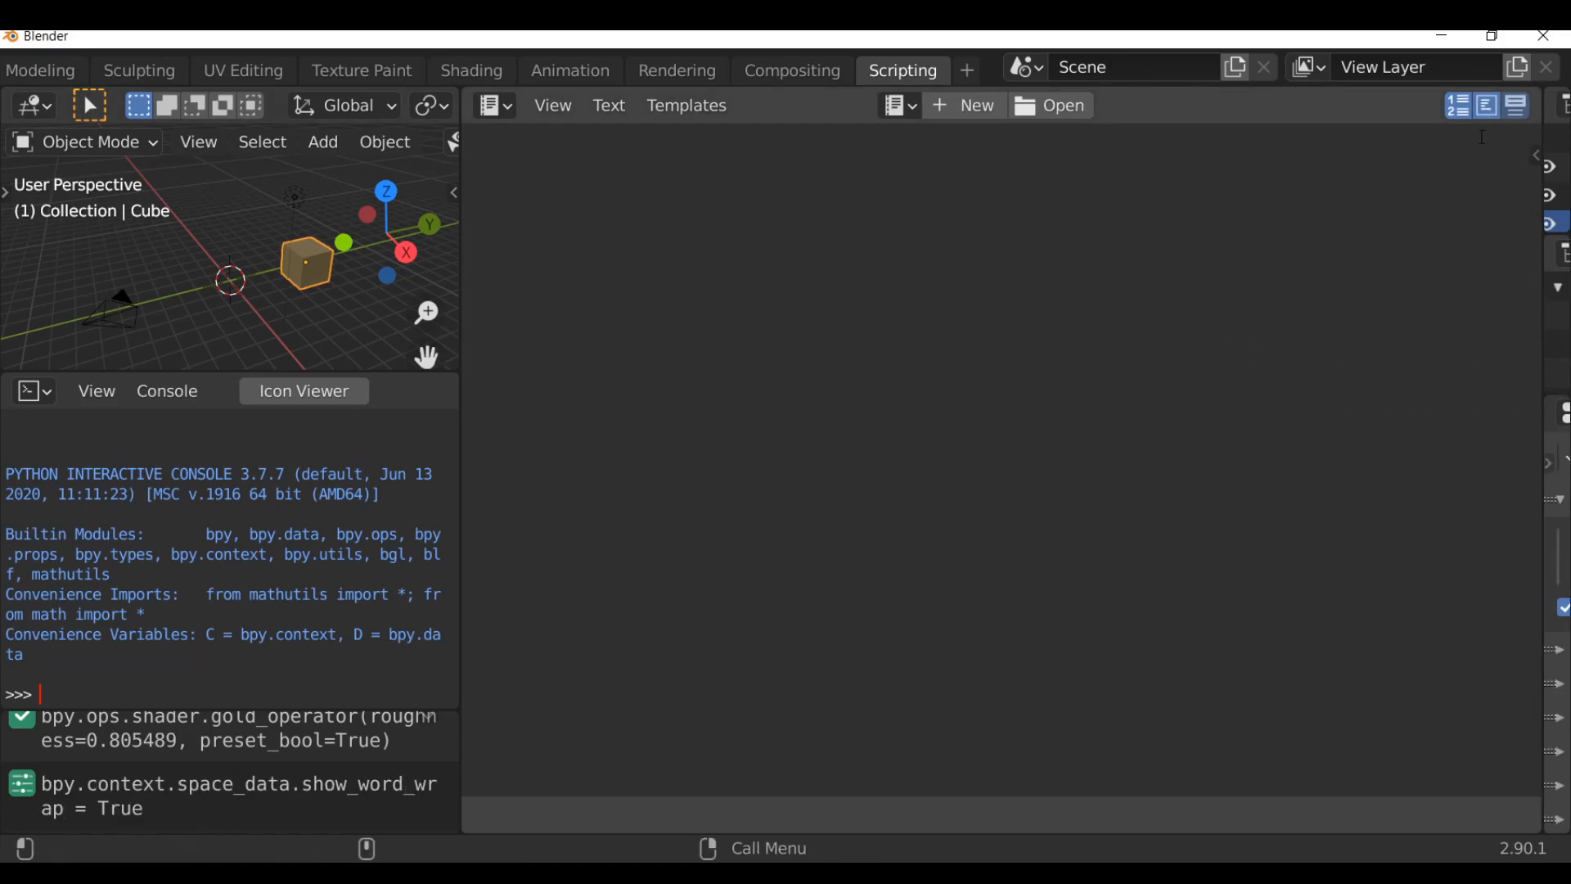
mouse_move(384, 383)
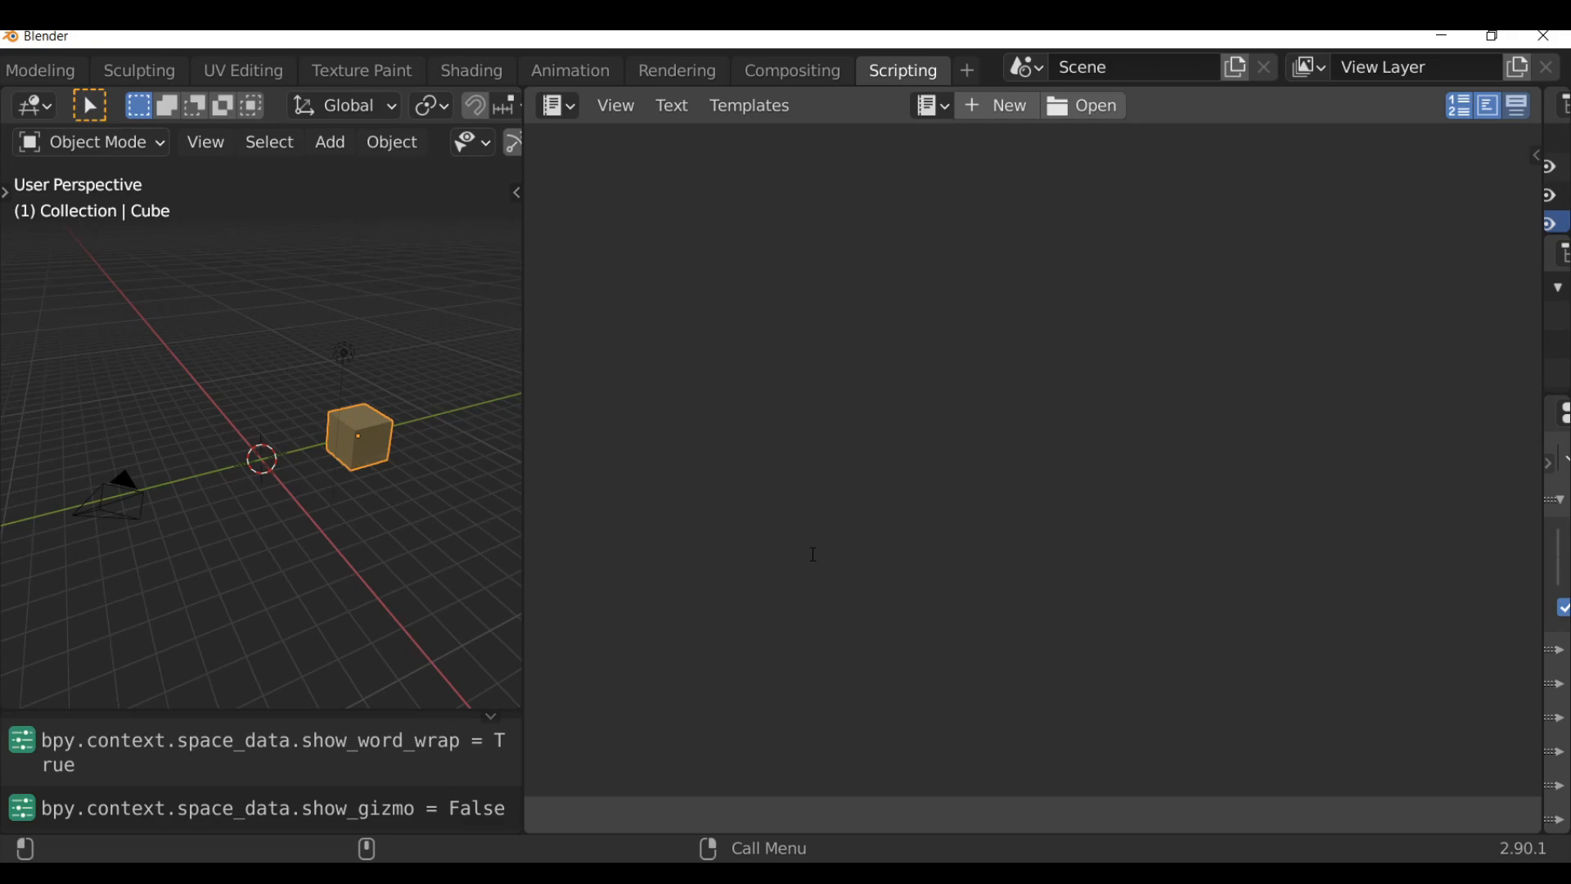
left_click(749, 104)
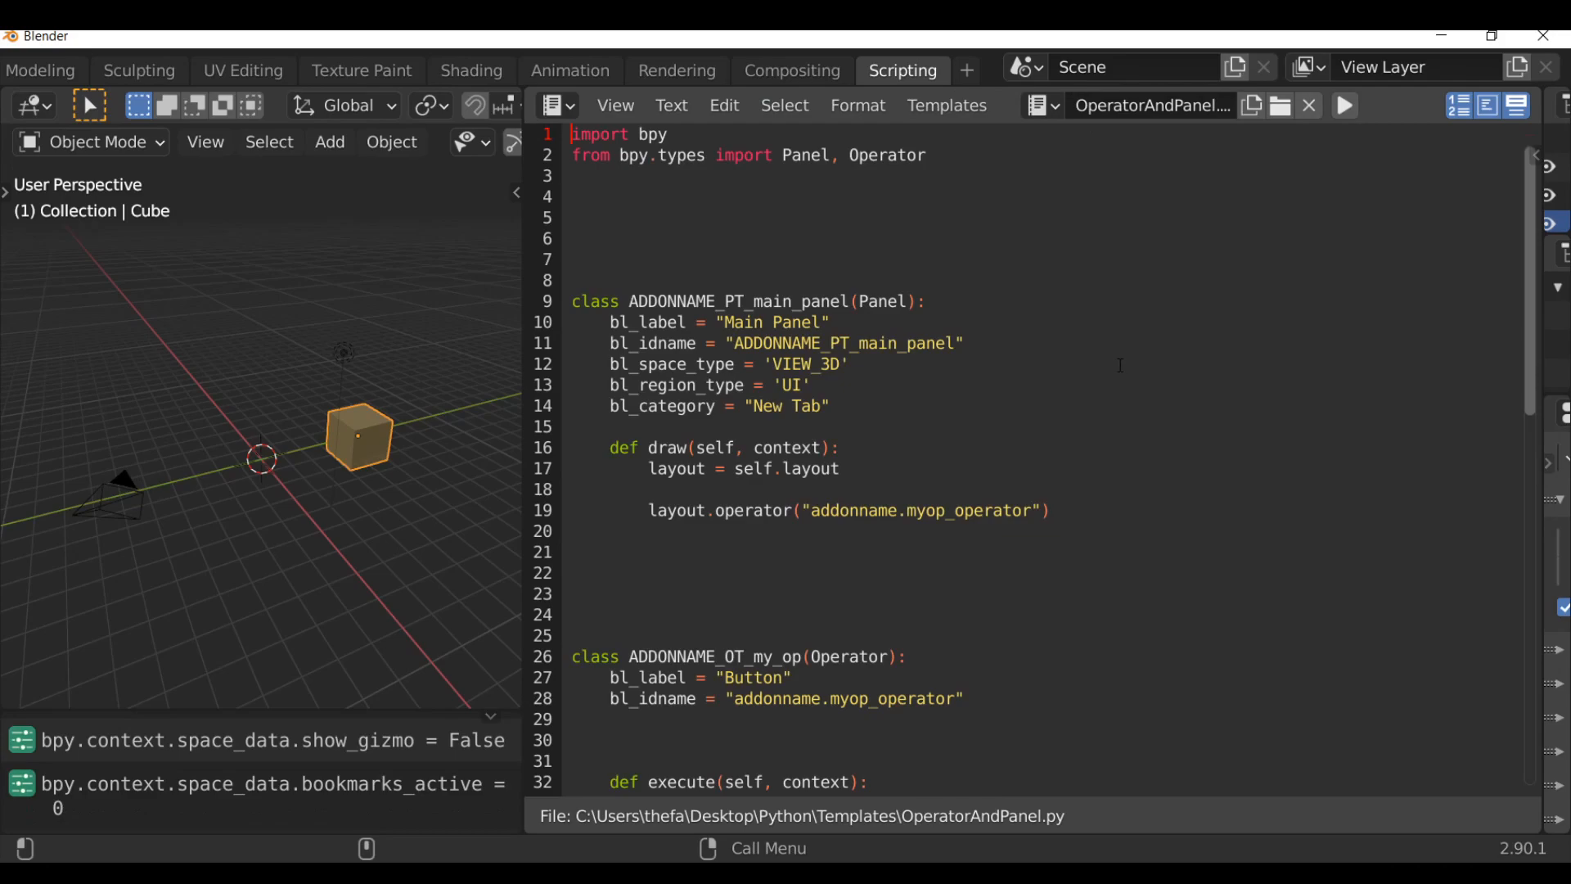
mouse_move(1076, 385)
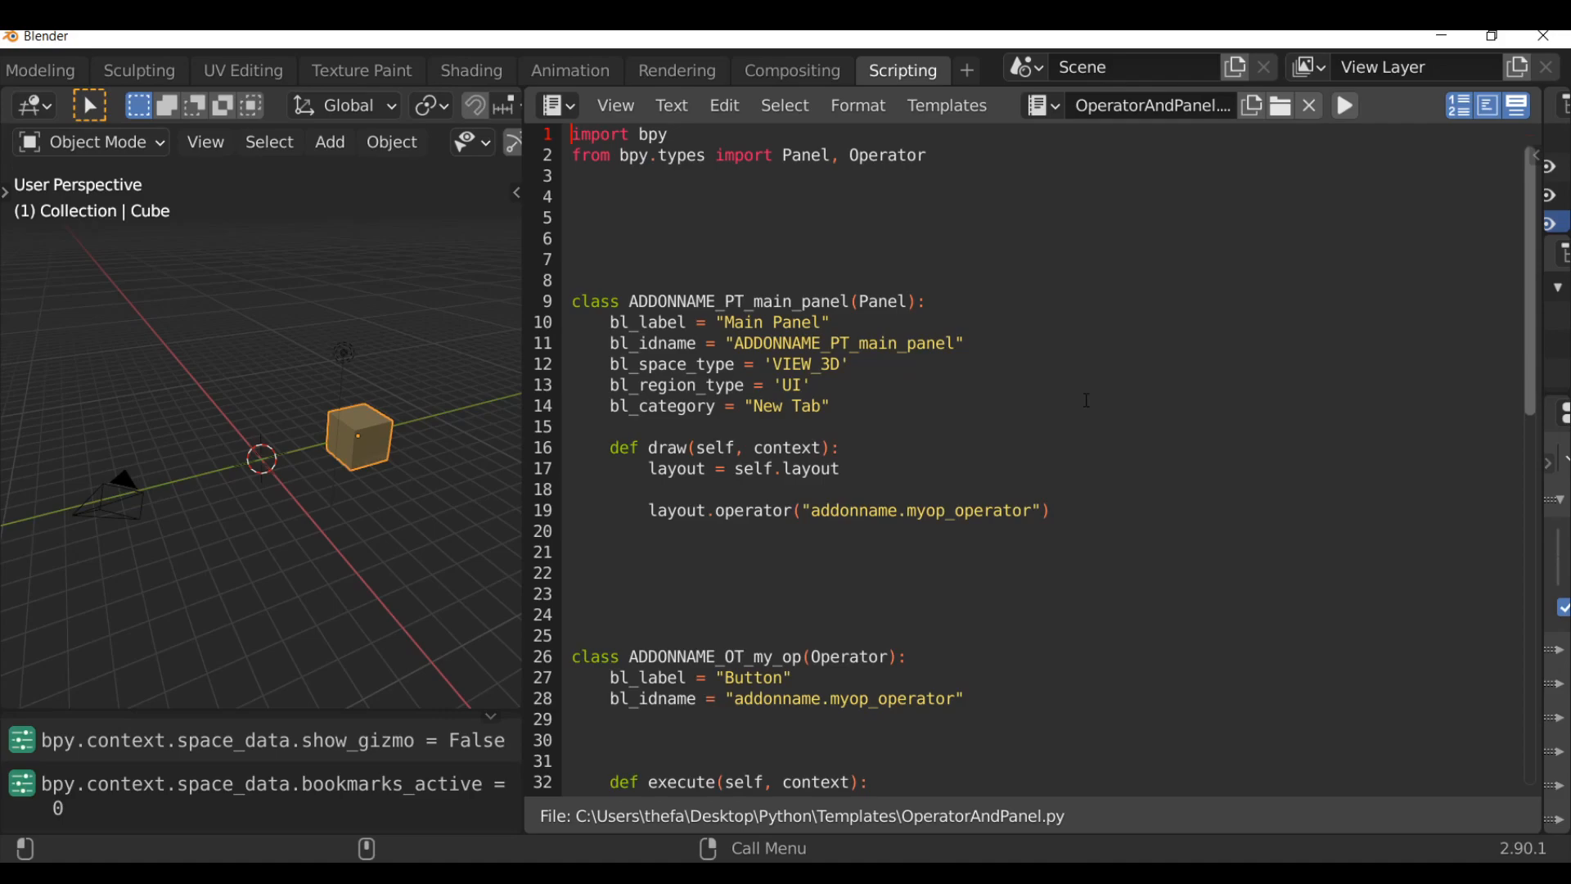
mouse_move(1060, 405)
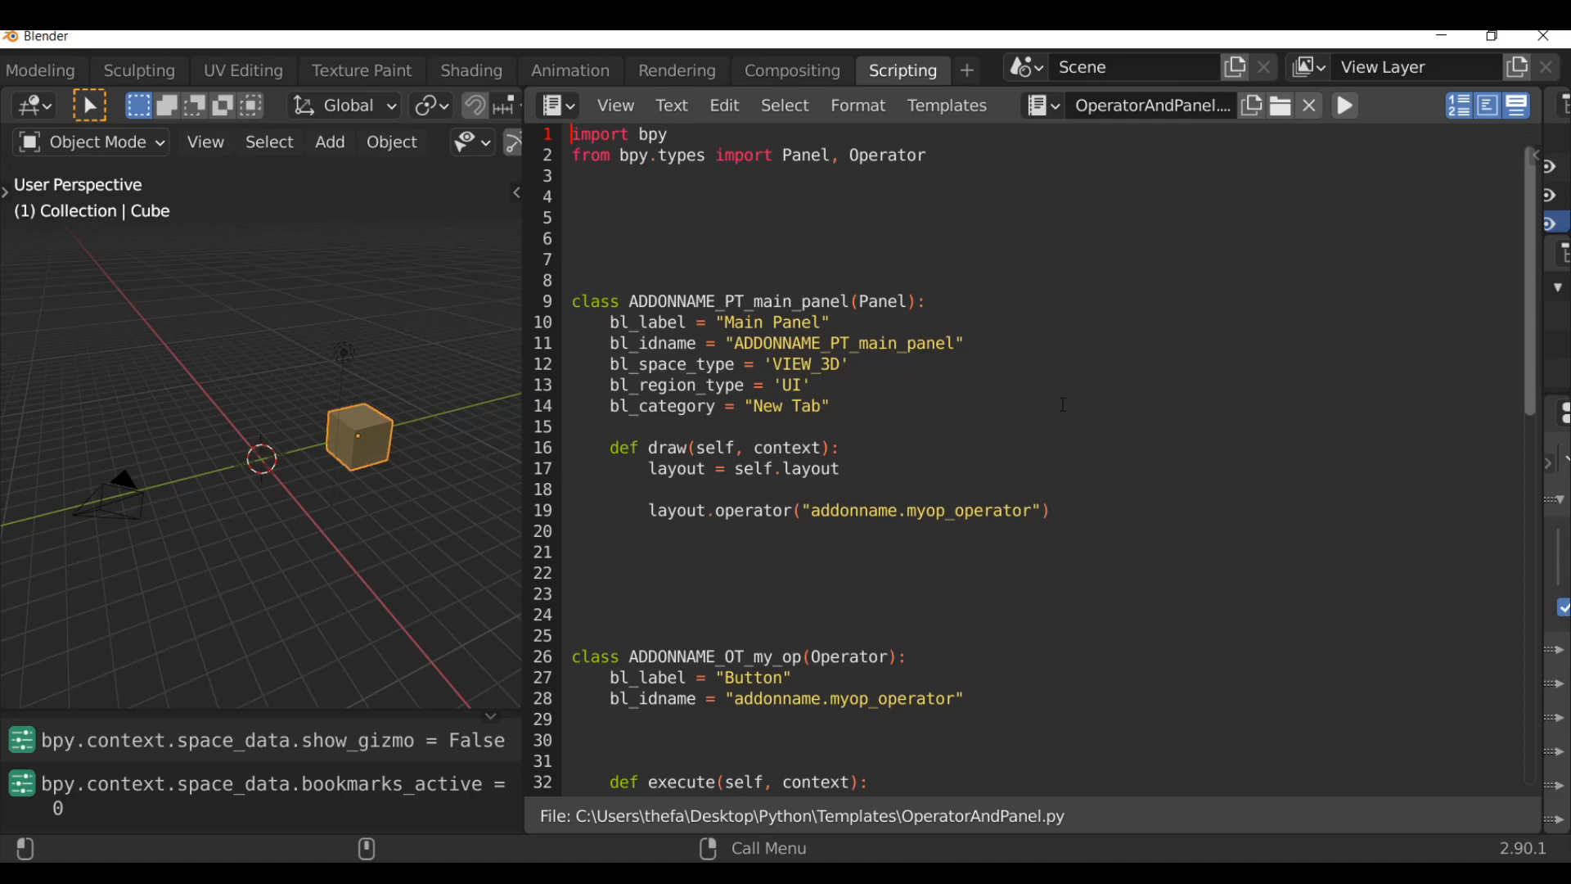
Run OperatorAndPanel.py to register the Main Panel's Button, then delete the cube with X.
scroll("down", 3)
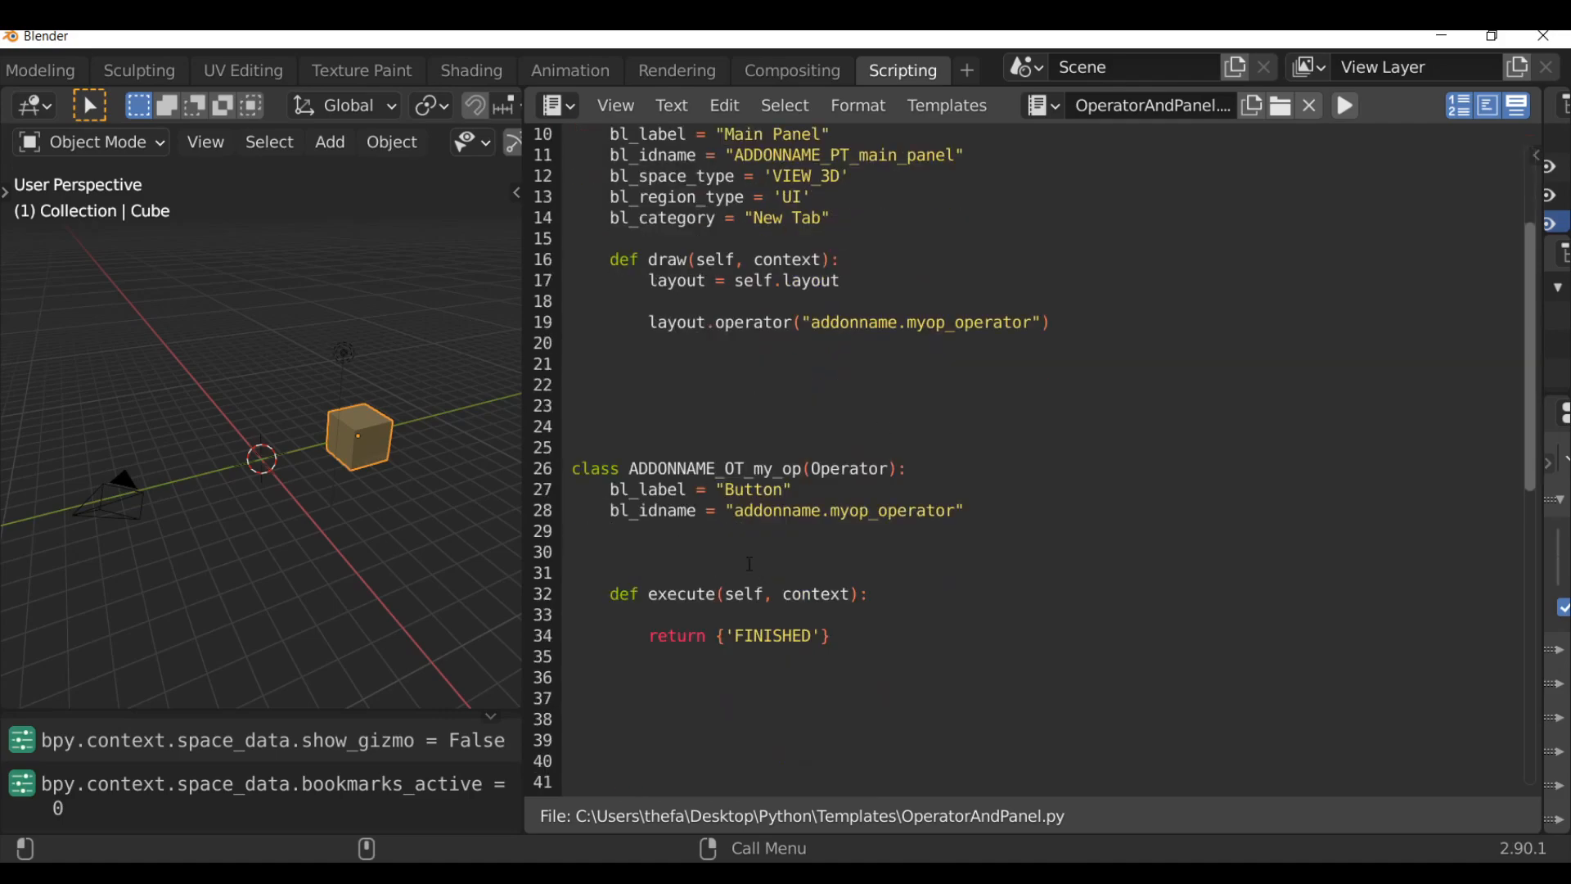
left_click(1344, 105)
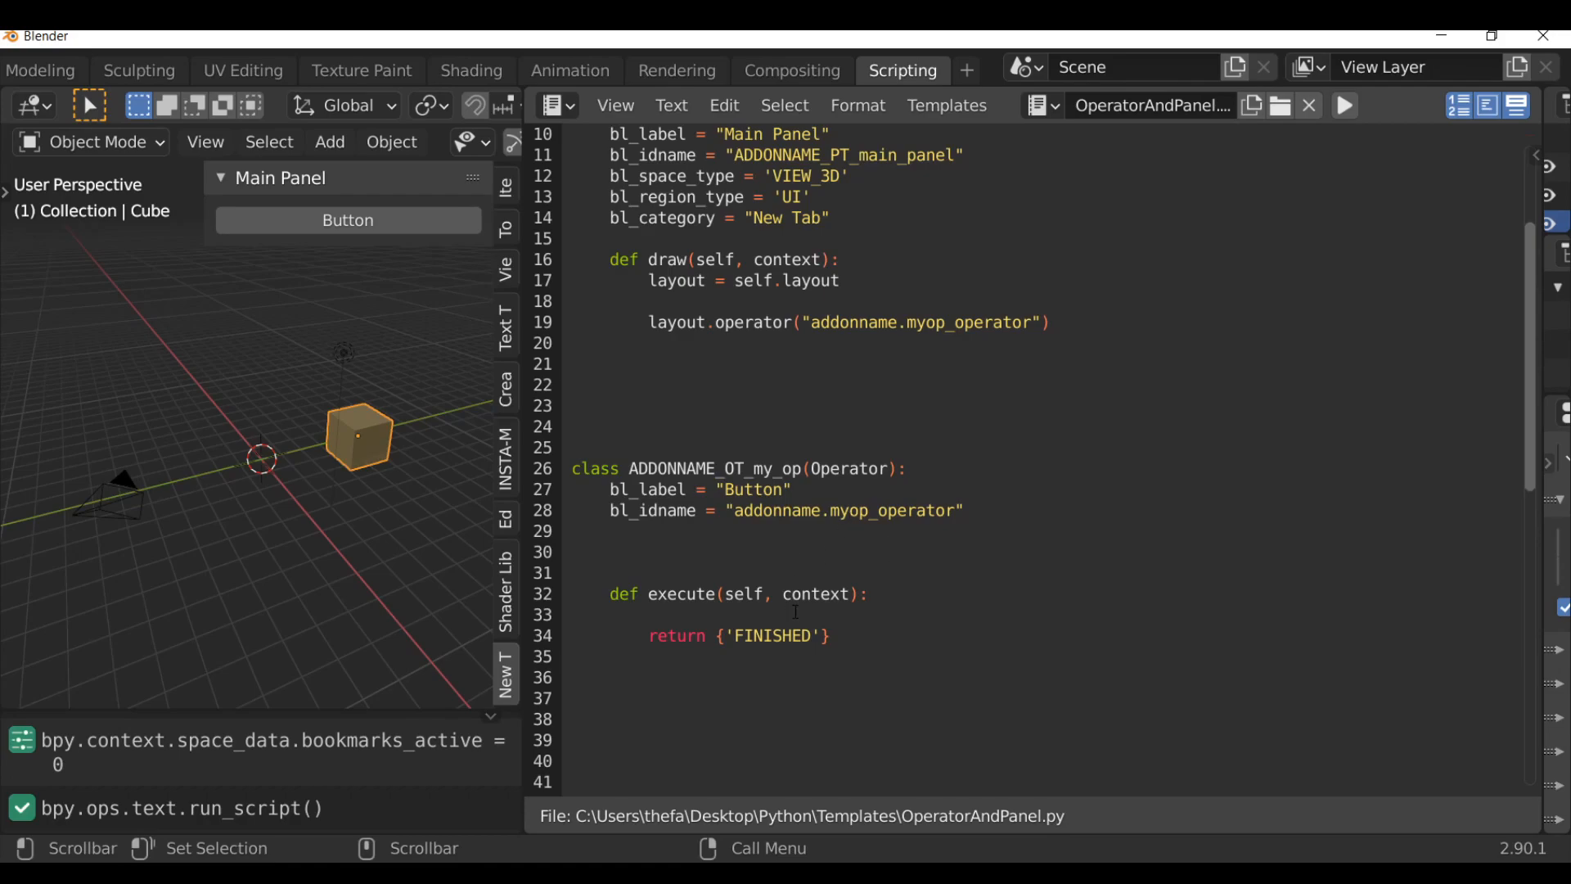
key("x")
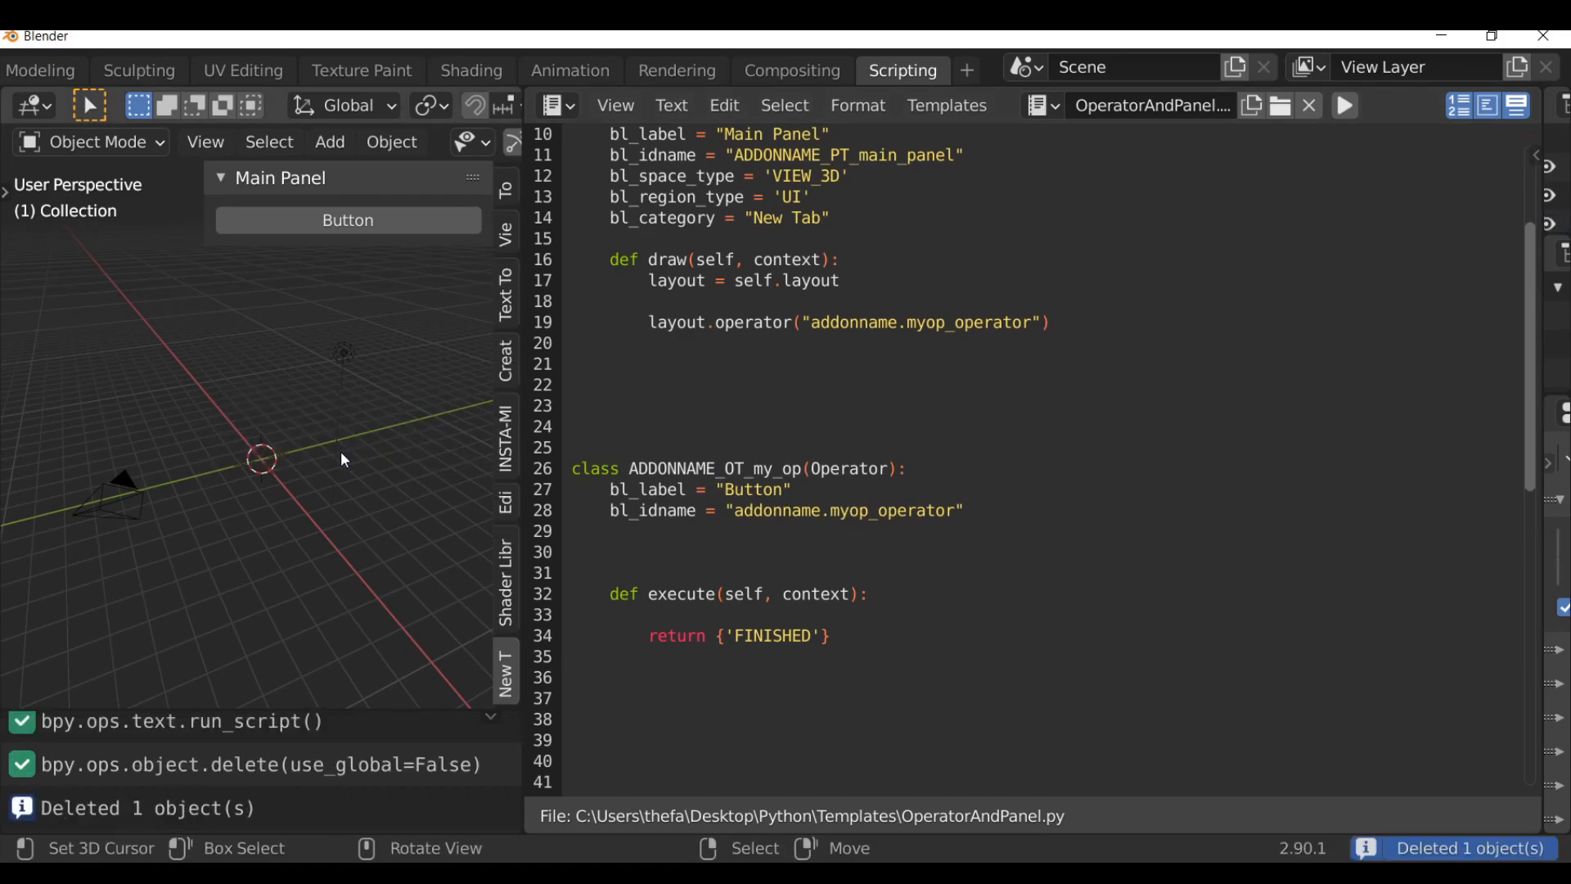
mouse_move(284, 436)
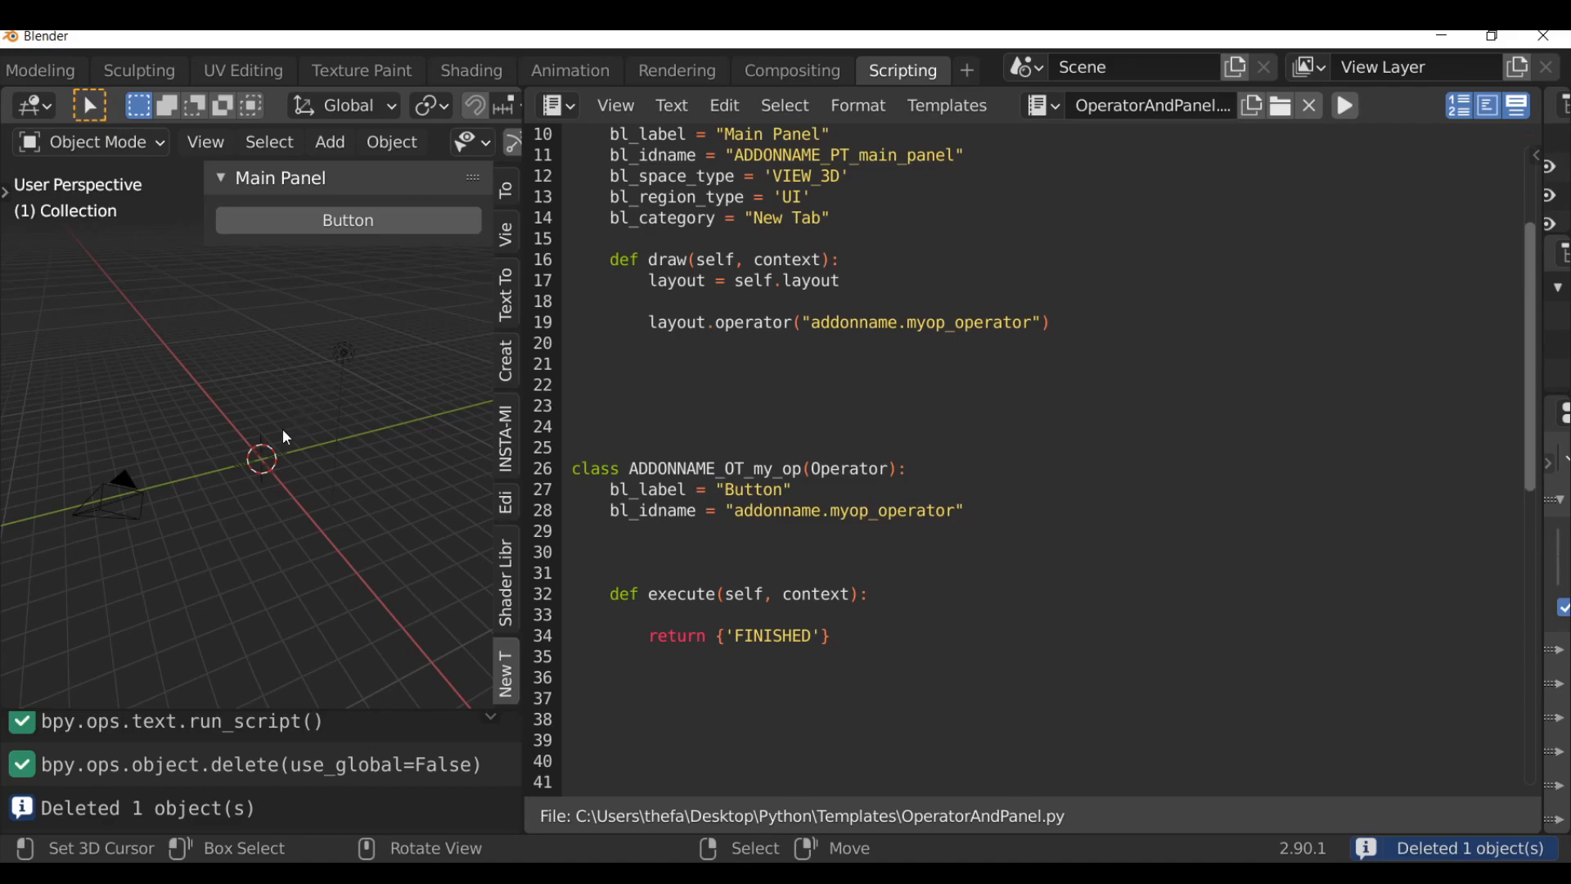
Add bpy.ops.mesh.primitive_cube_add(location=(1,1,1)) to execute and rerun the script.
type("bpy.ops.mesh.primitive_cube_add()")
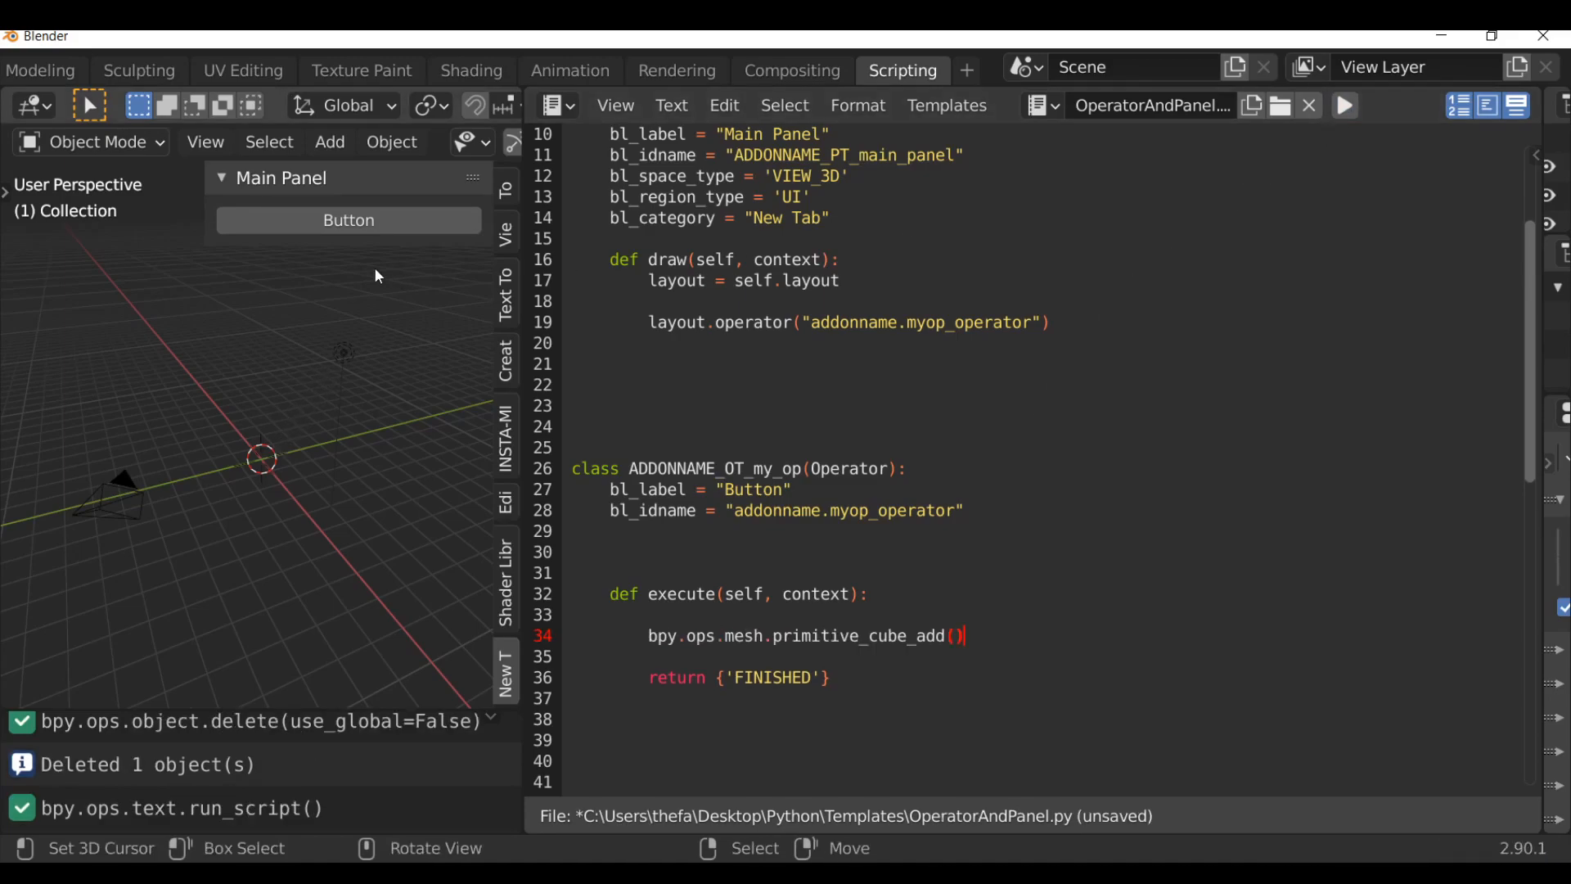
left_click(347, 219)
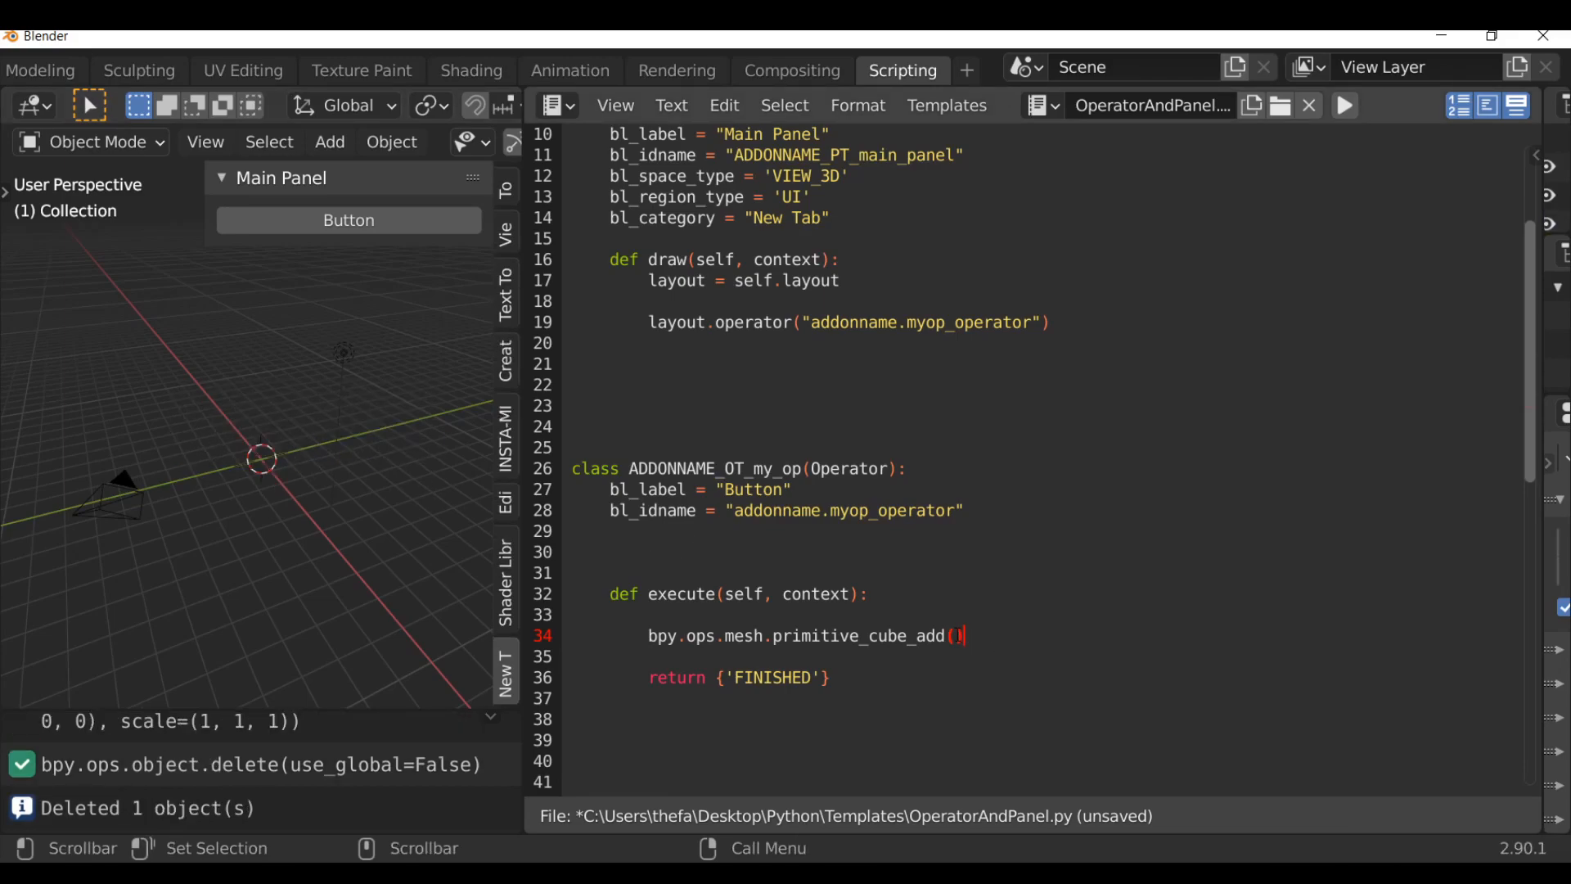
type("1")
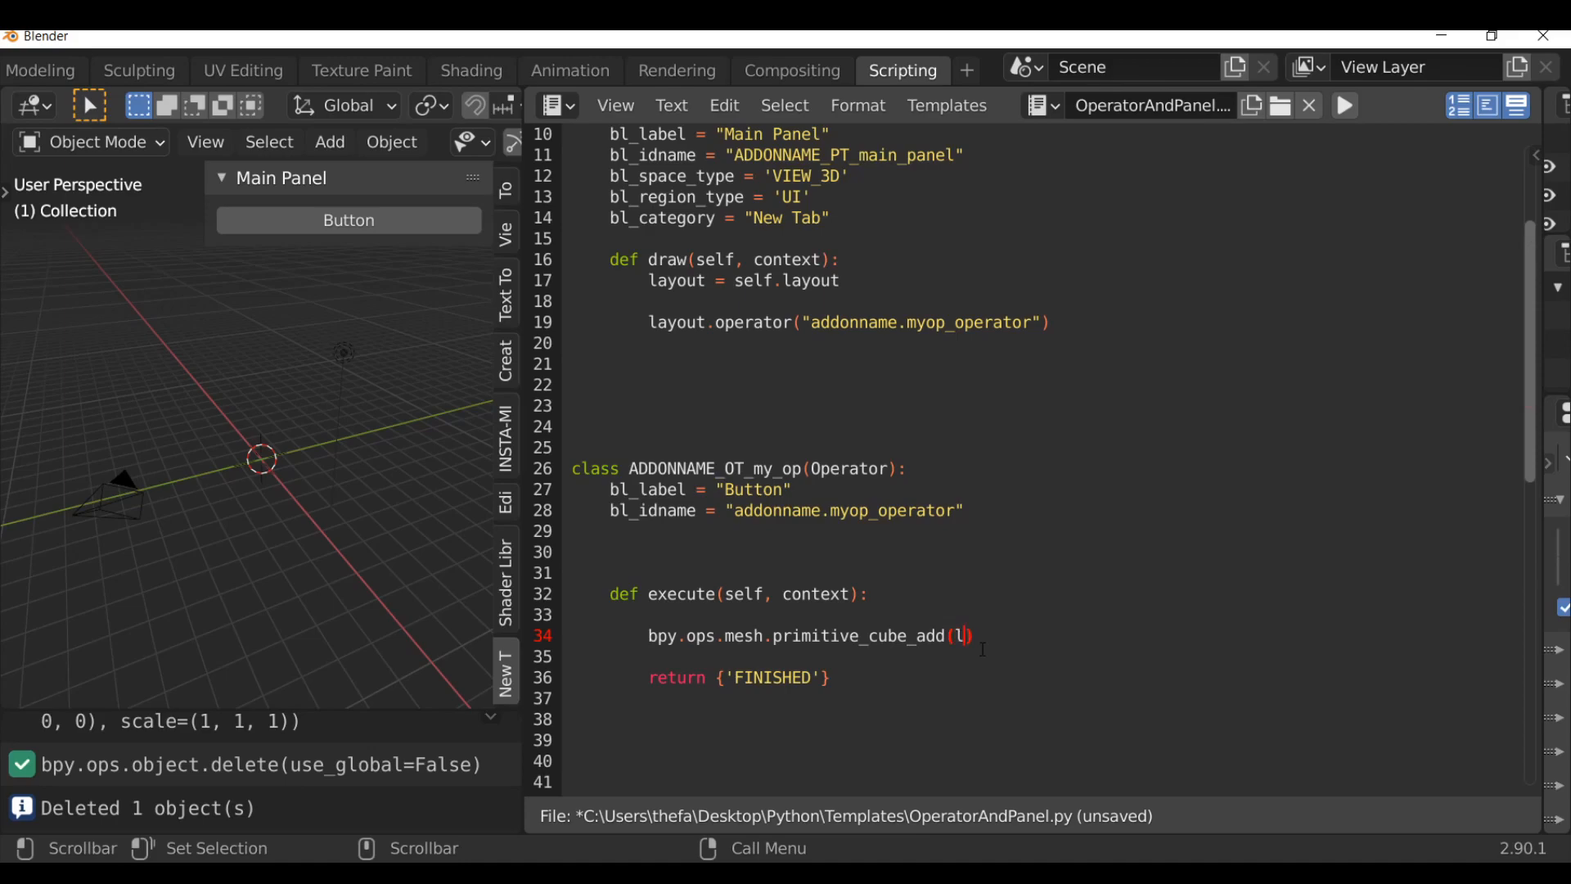
type("location=")
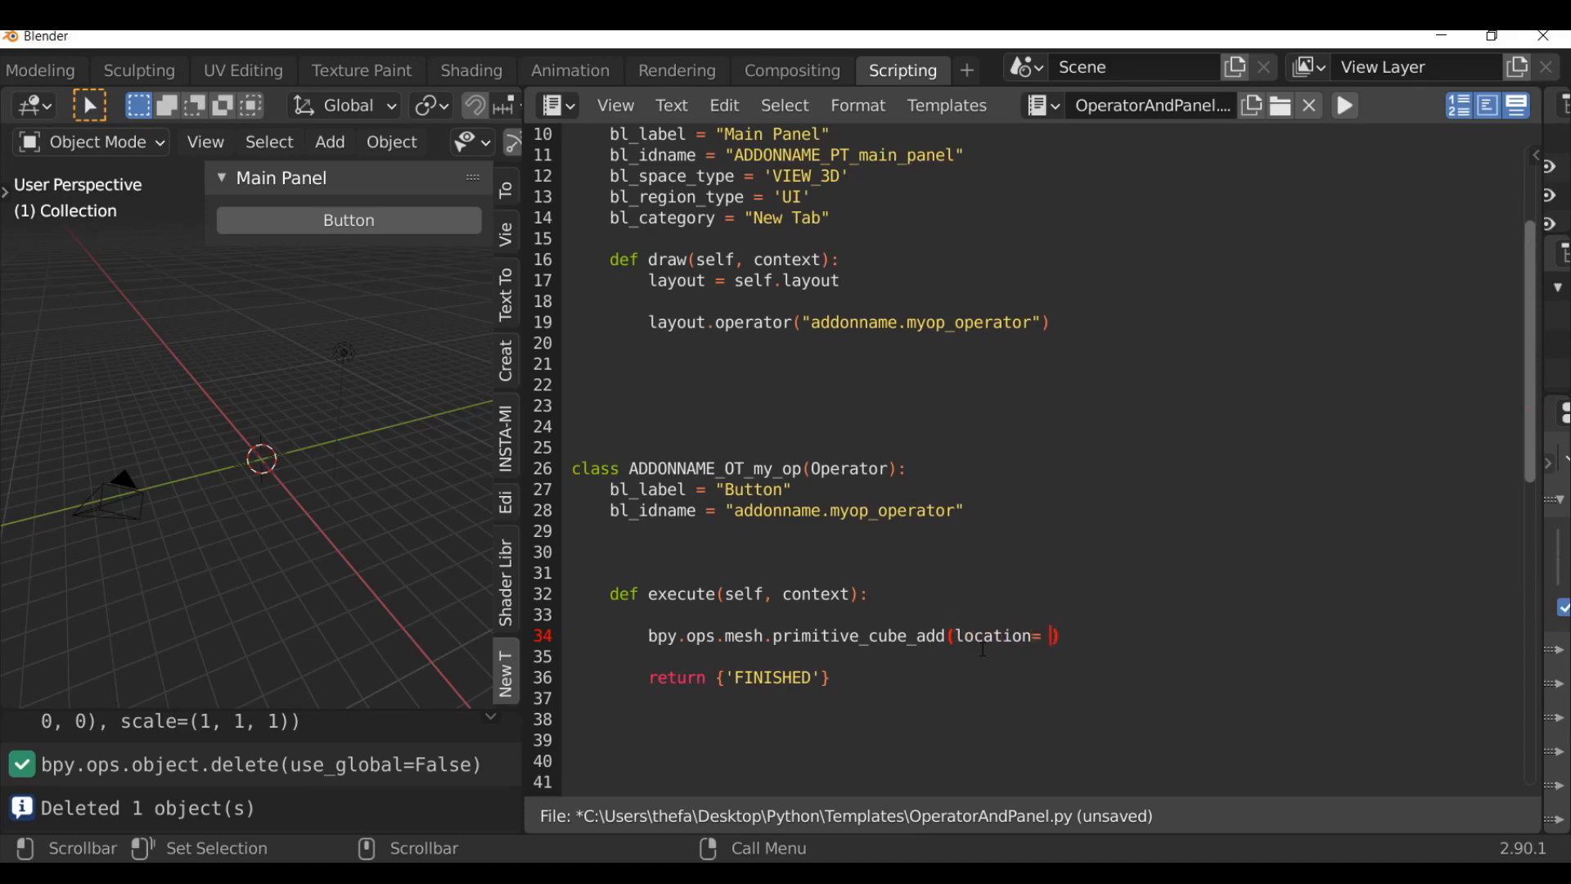
type("()")
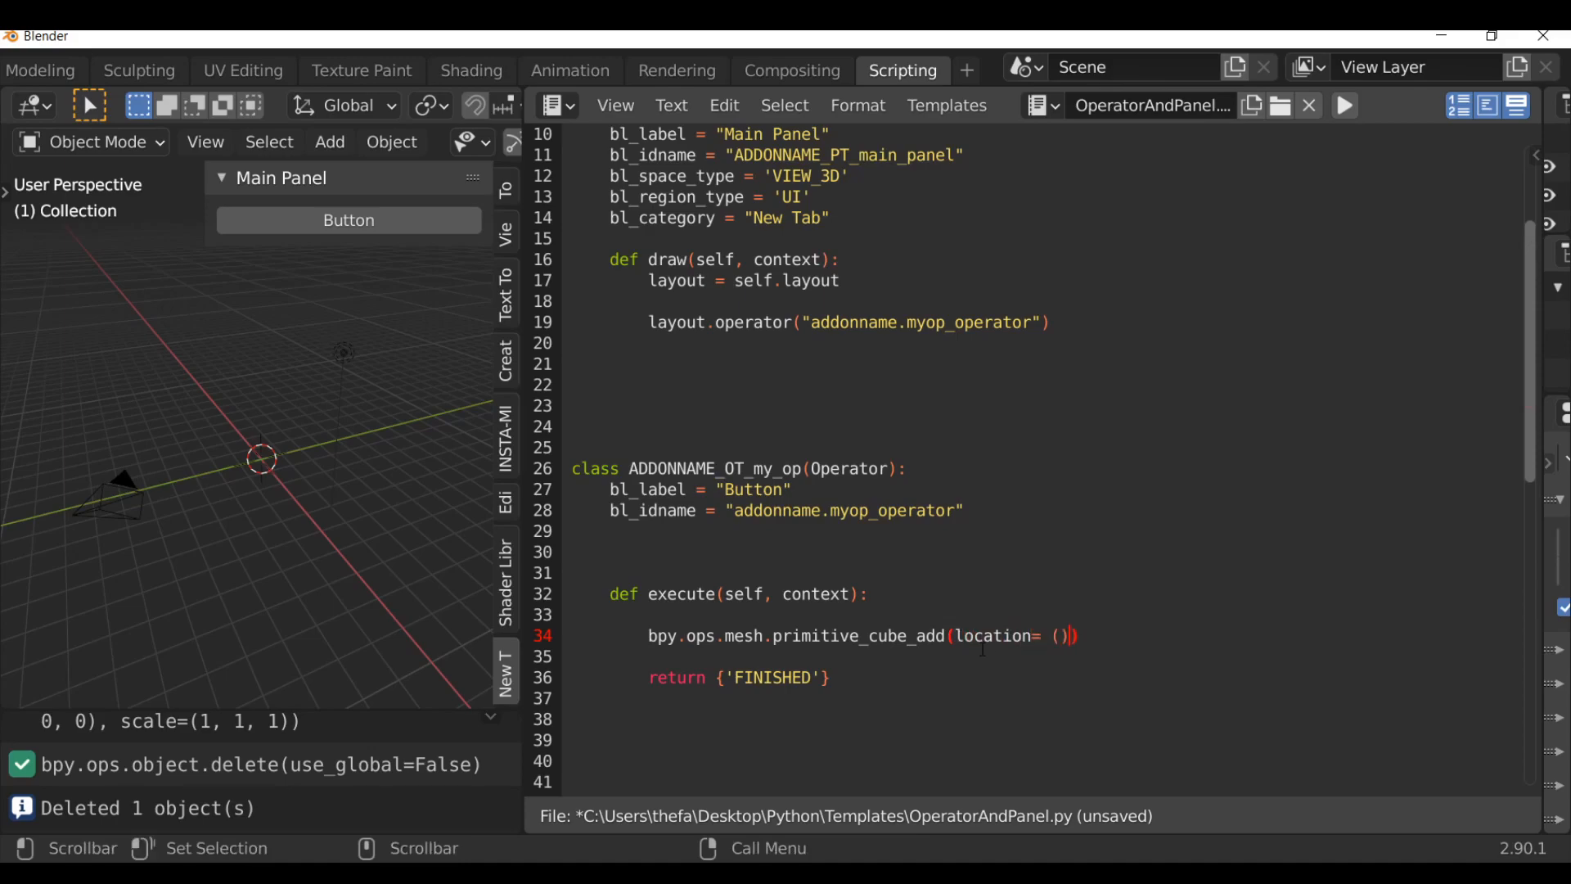
type("1")
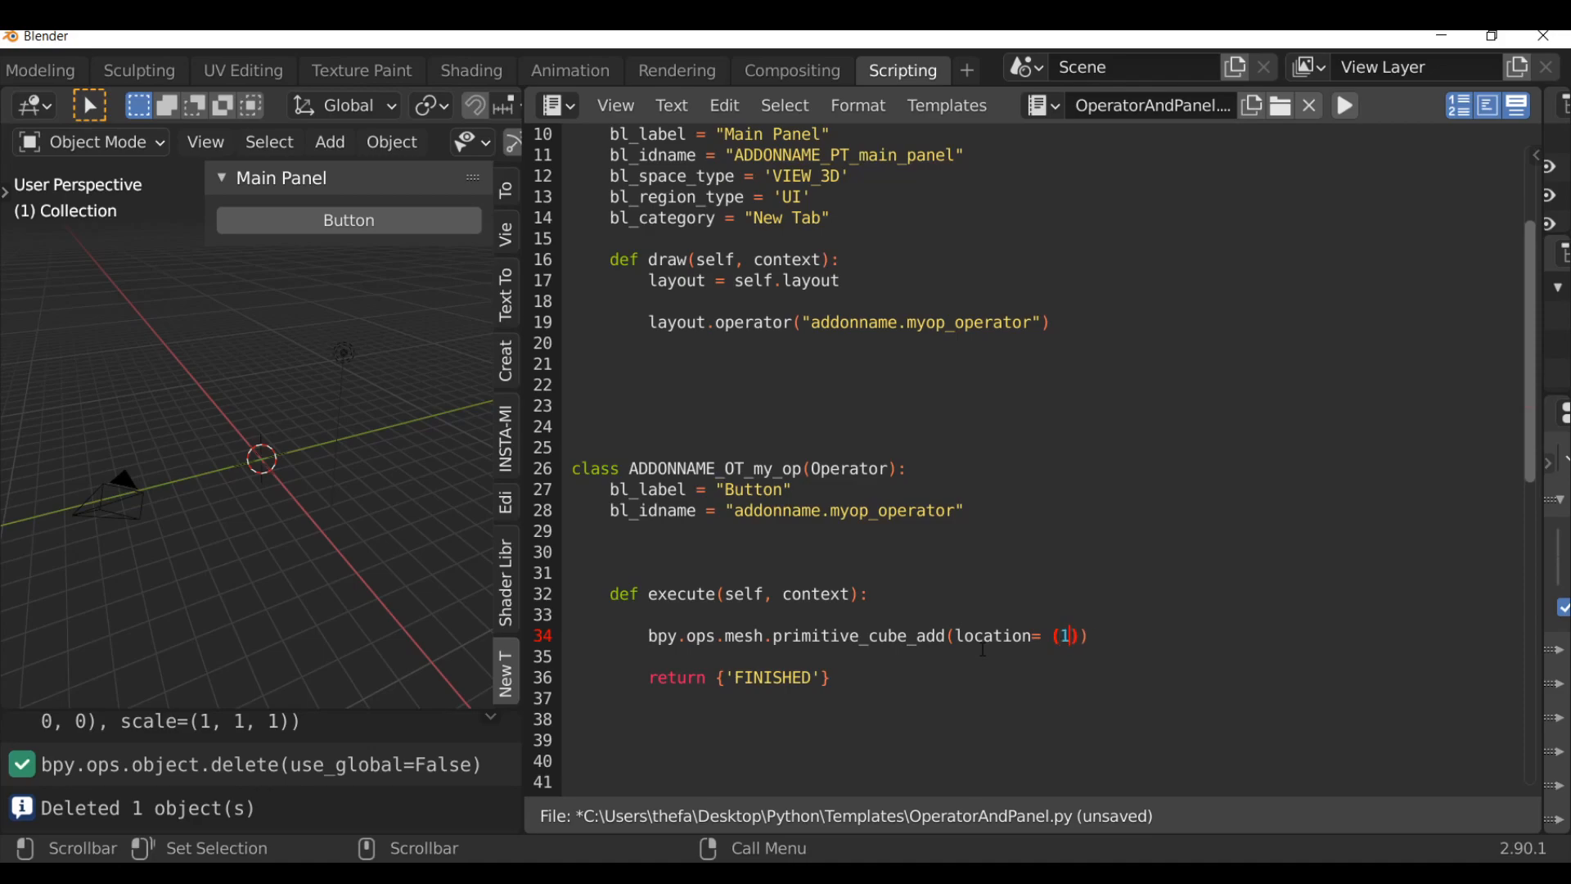
type(",1,1")
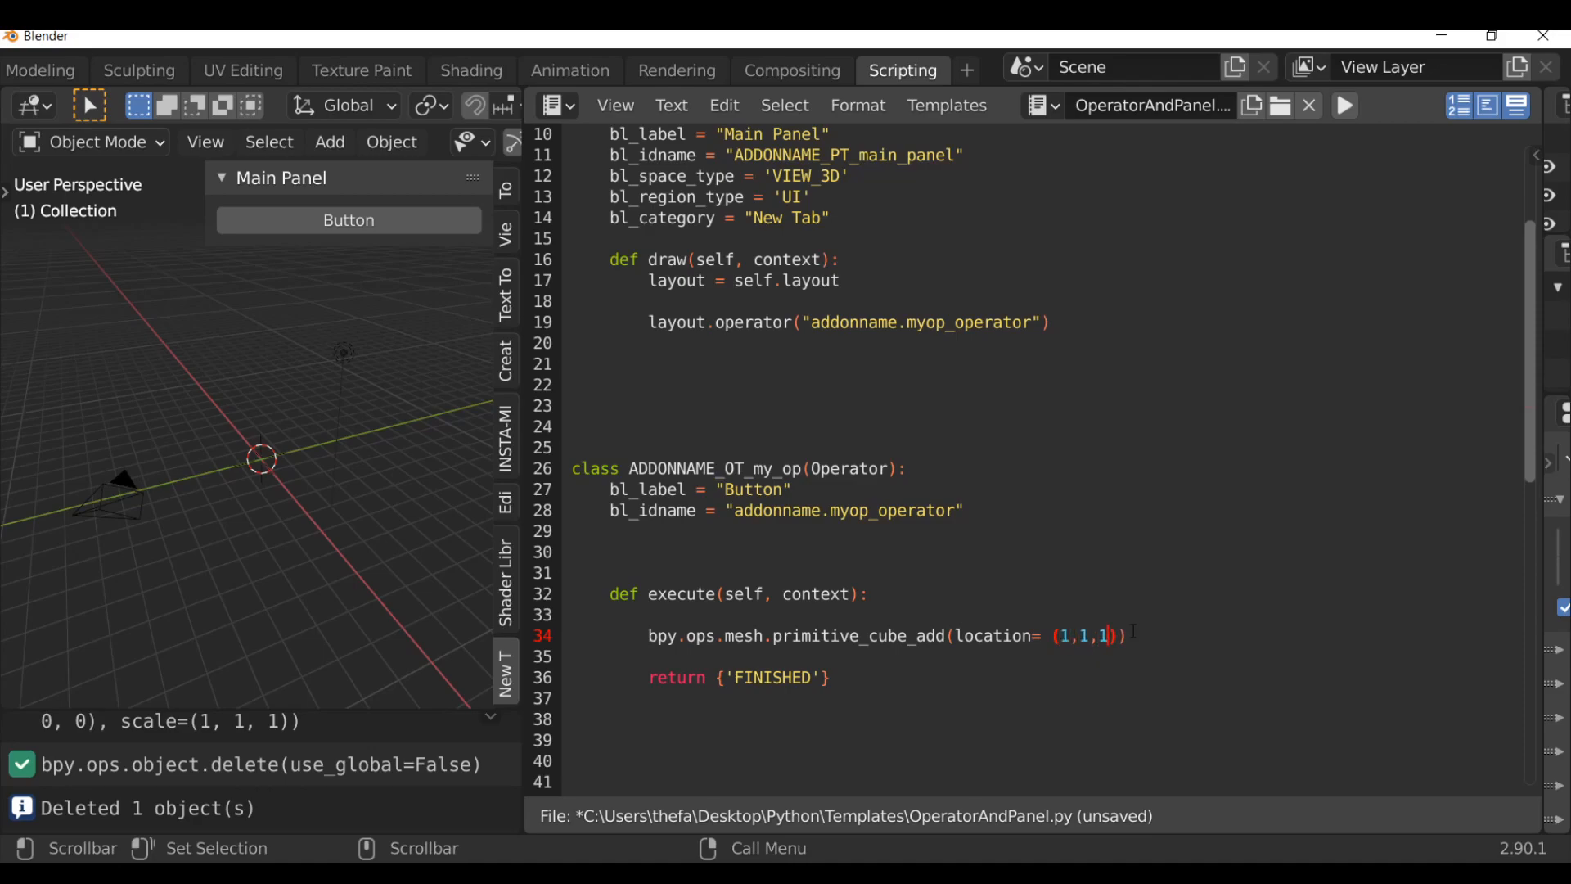
left_click(1345, 106)
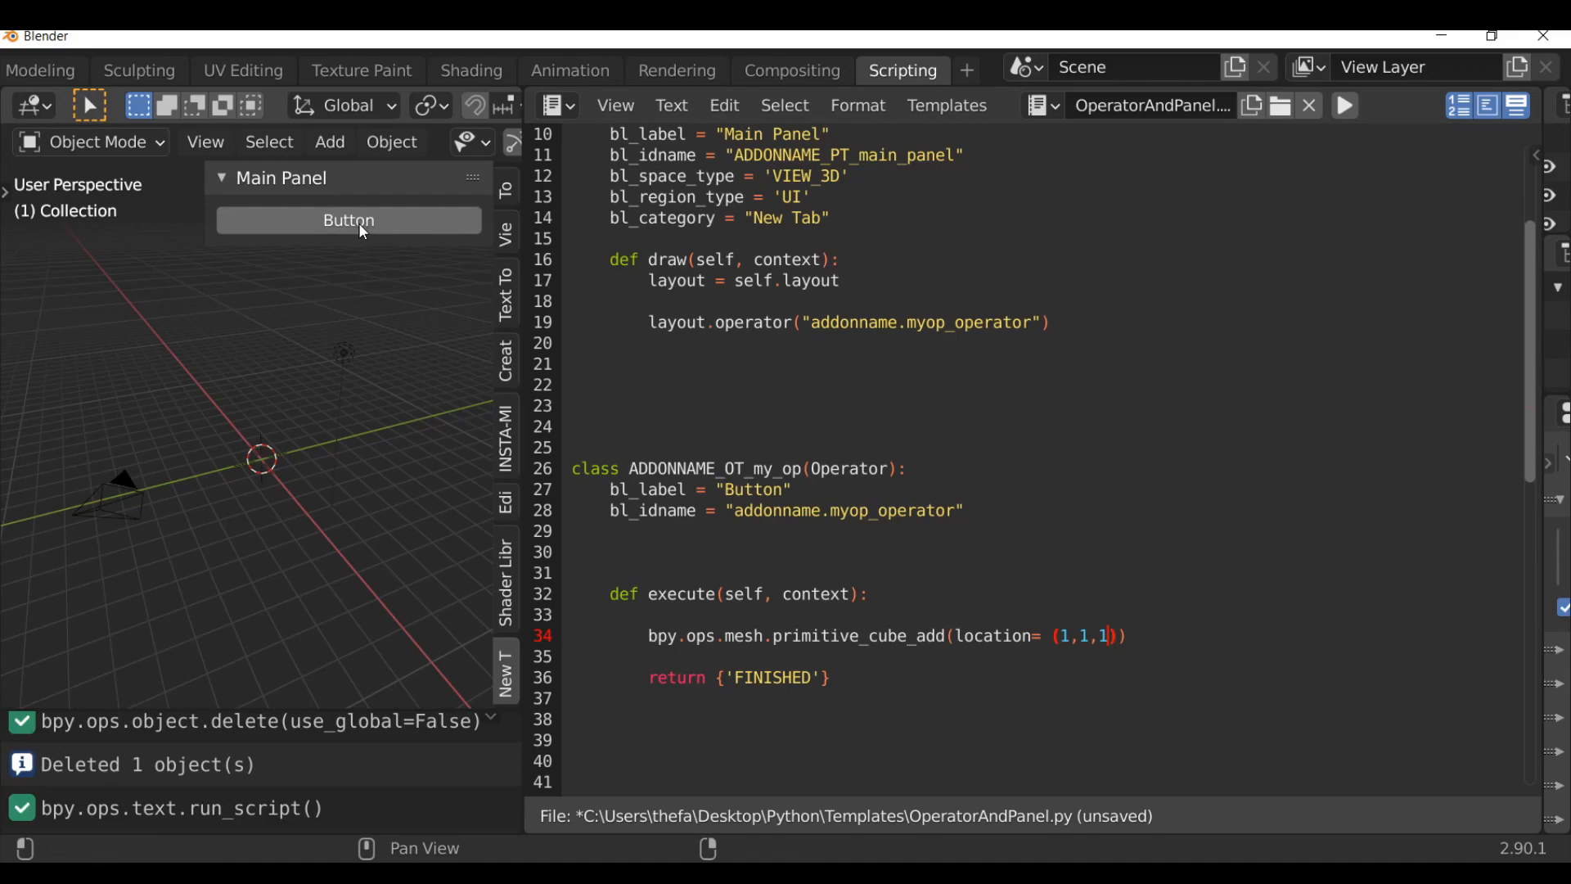
Add a cube via the Button, then begin line 29 as bl_options = {''}.
left_click(348, 219)
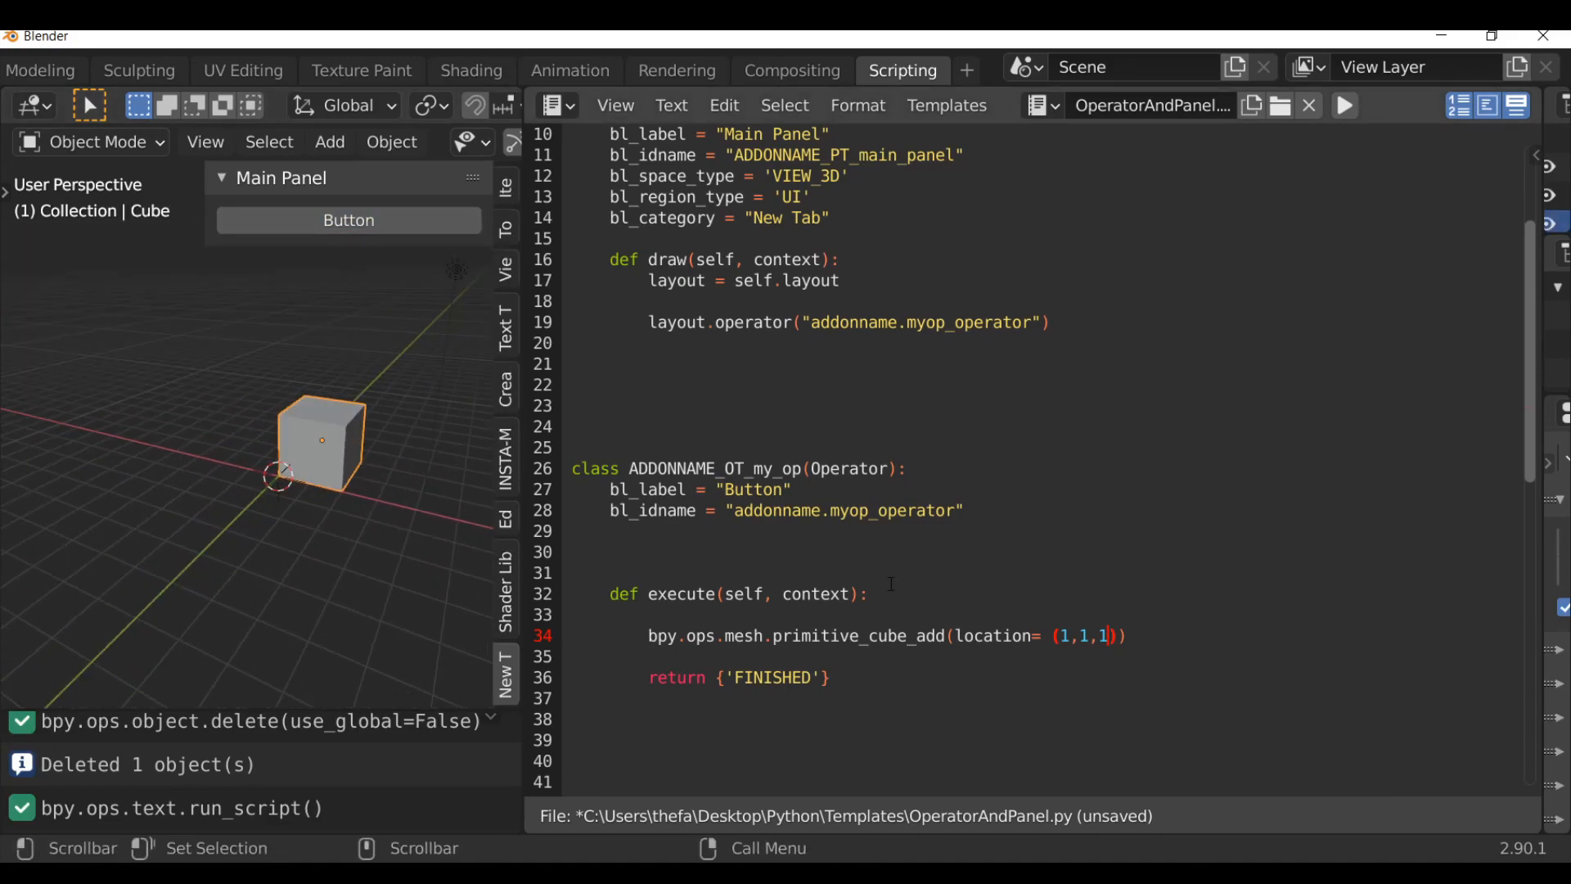
scroll("up", 3)
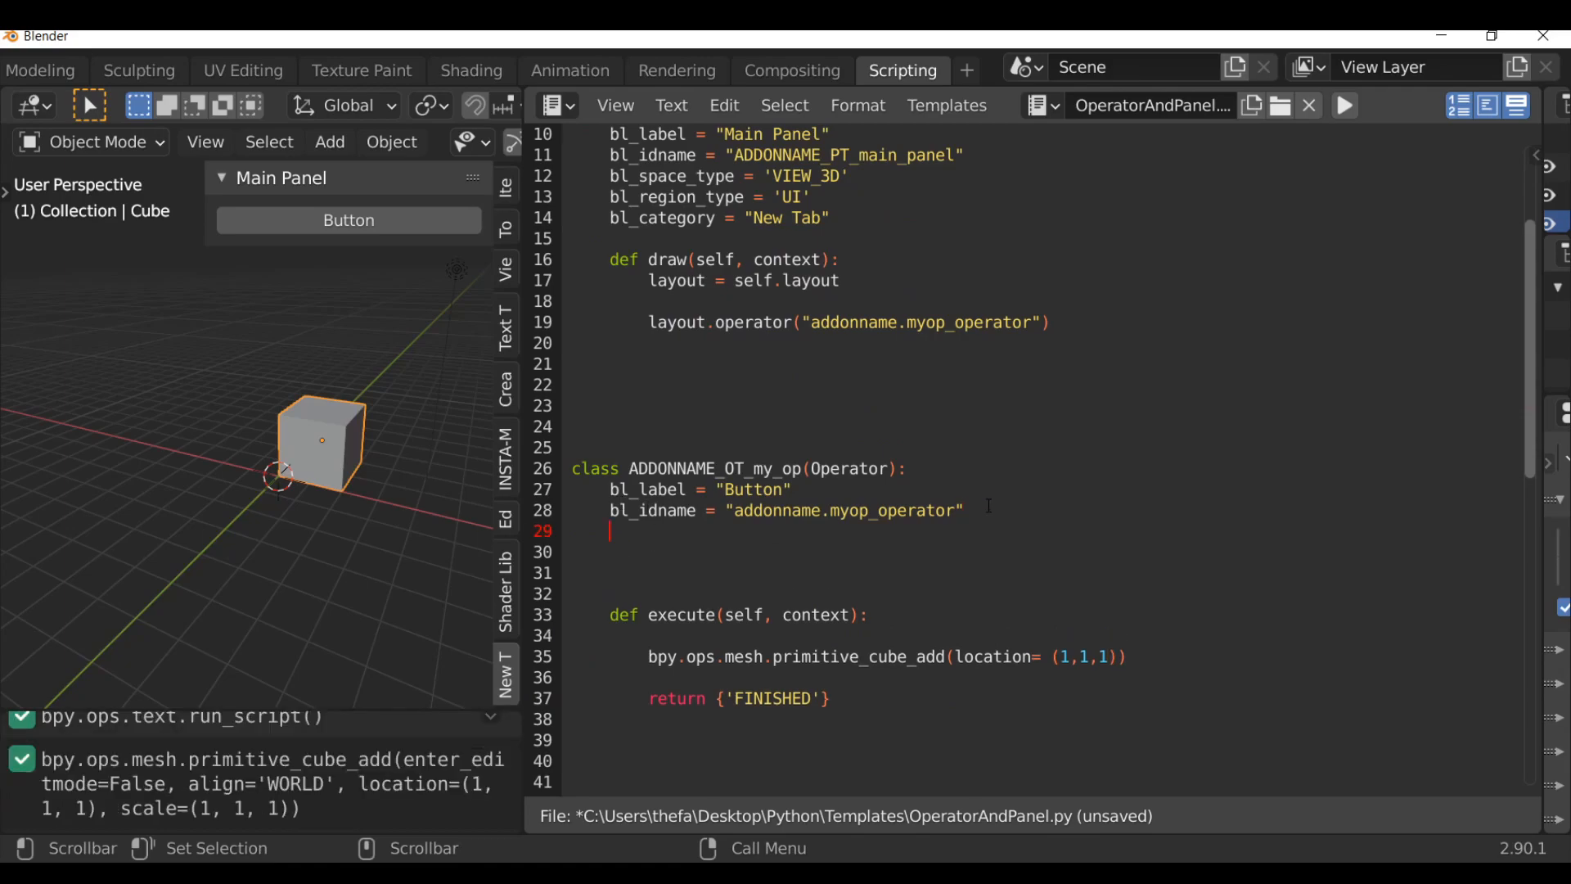
type("bl_options =")
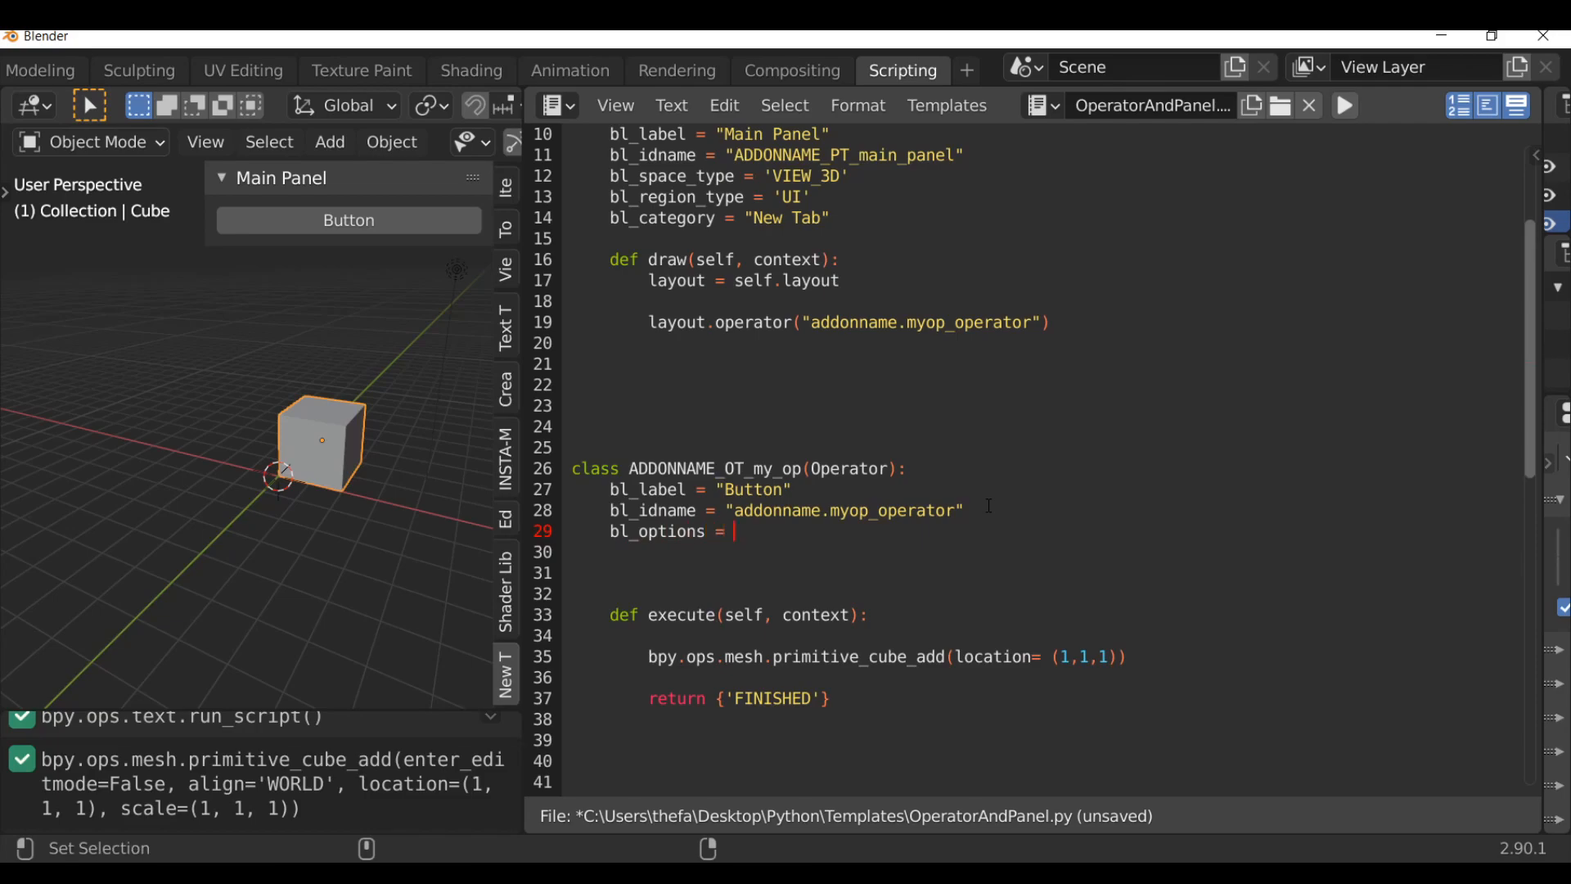
type("{}")
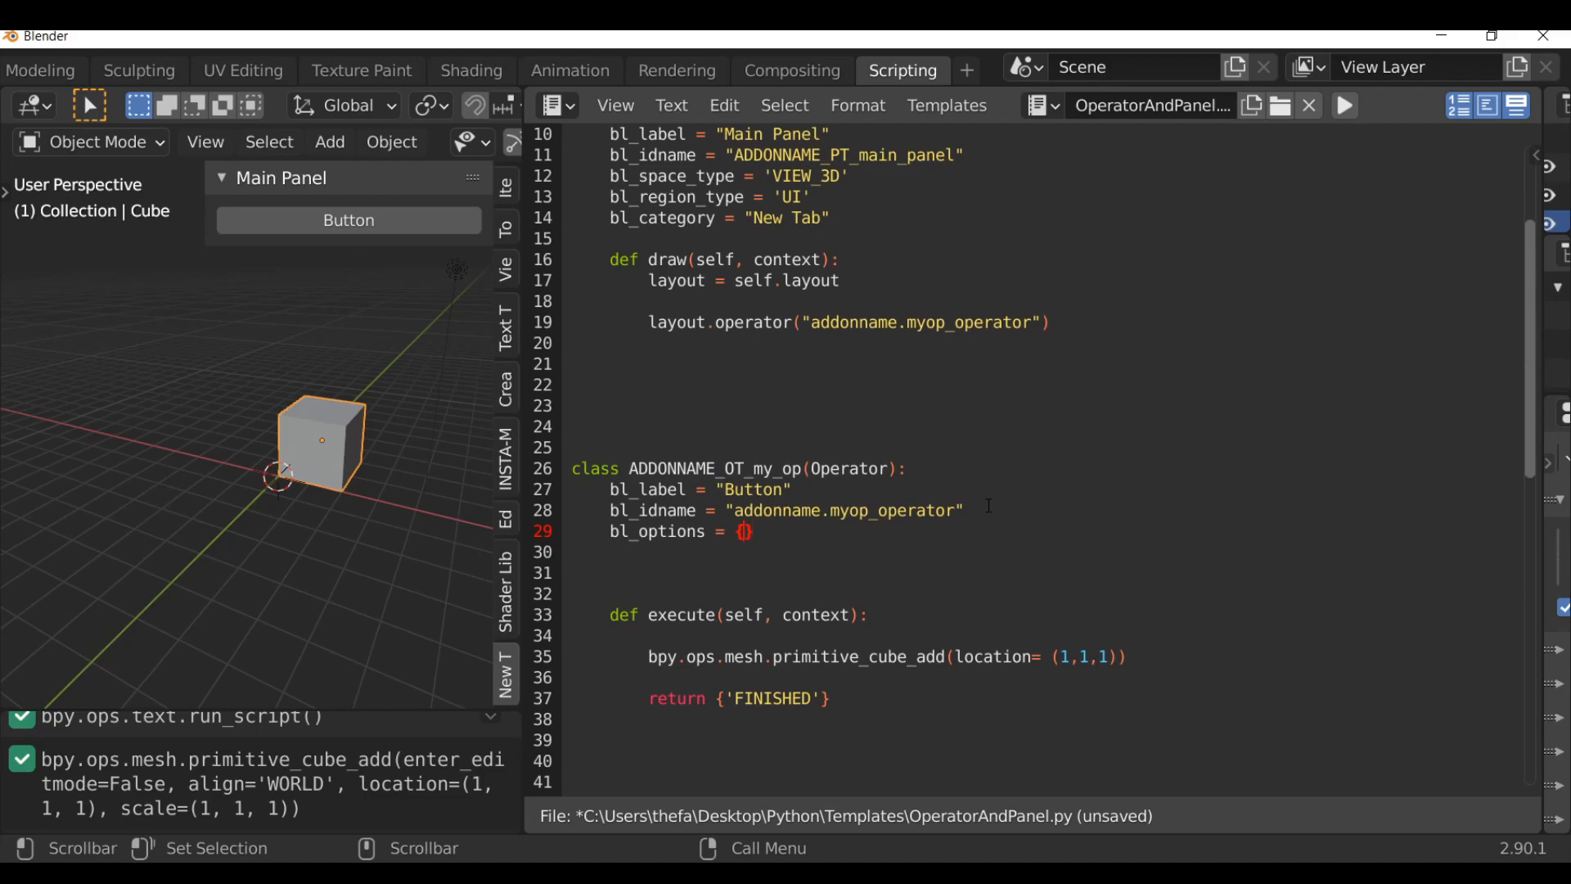
type("'")
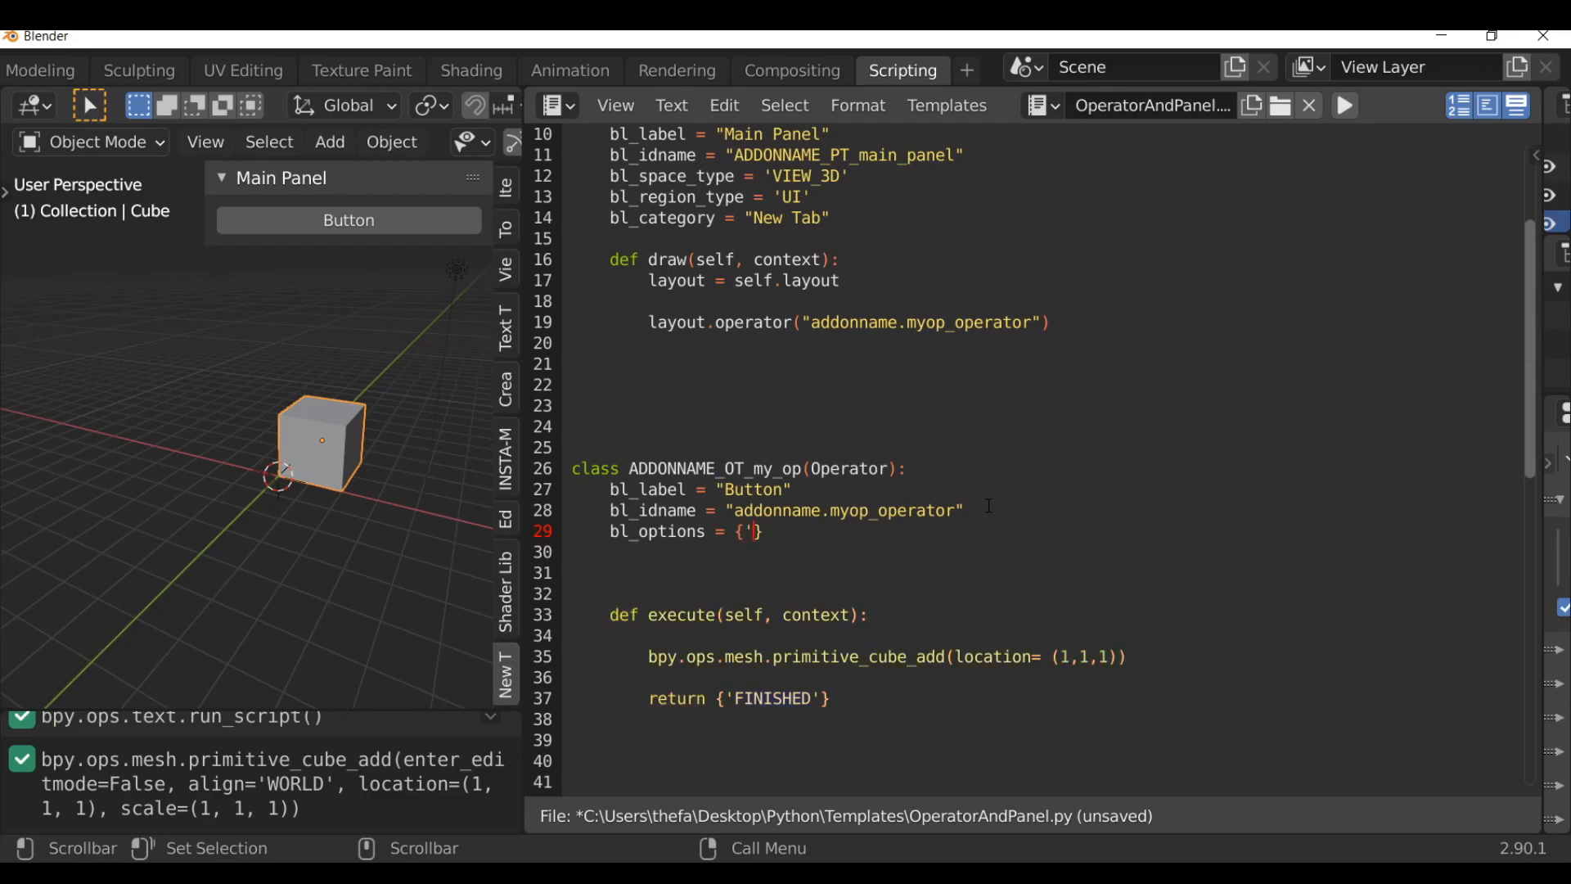
type("'")
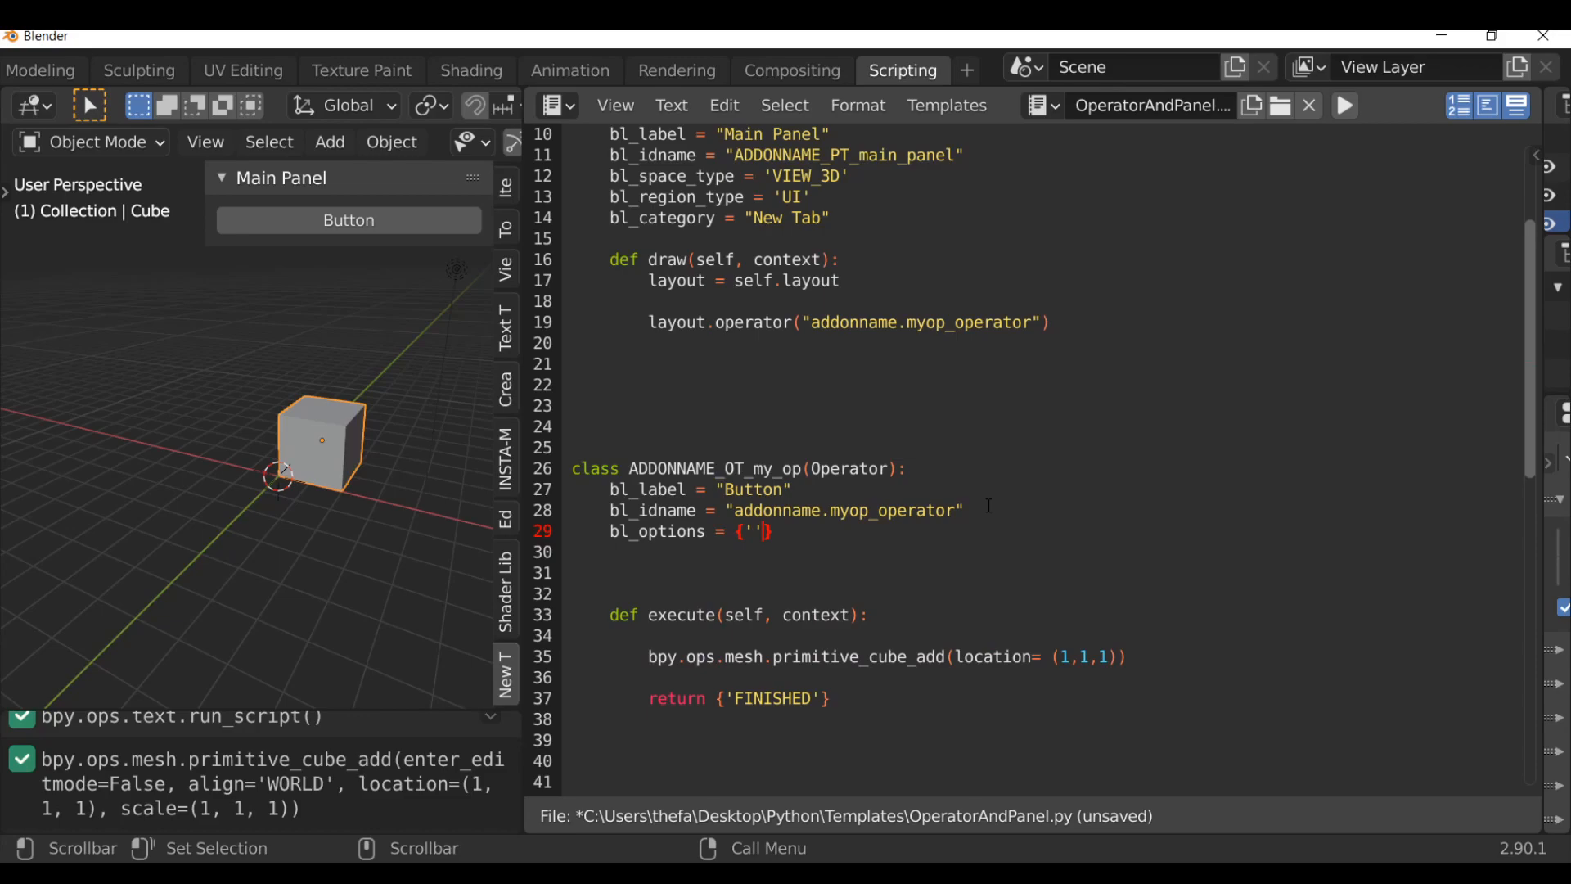
Fill the bl_options set with 'REGISTER' and 'UNDO'.
left_click(753, 531)
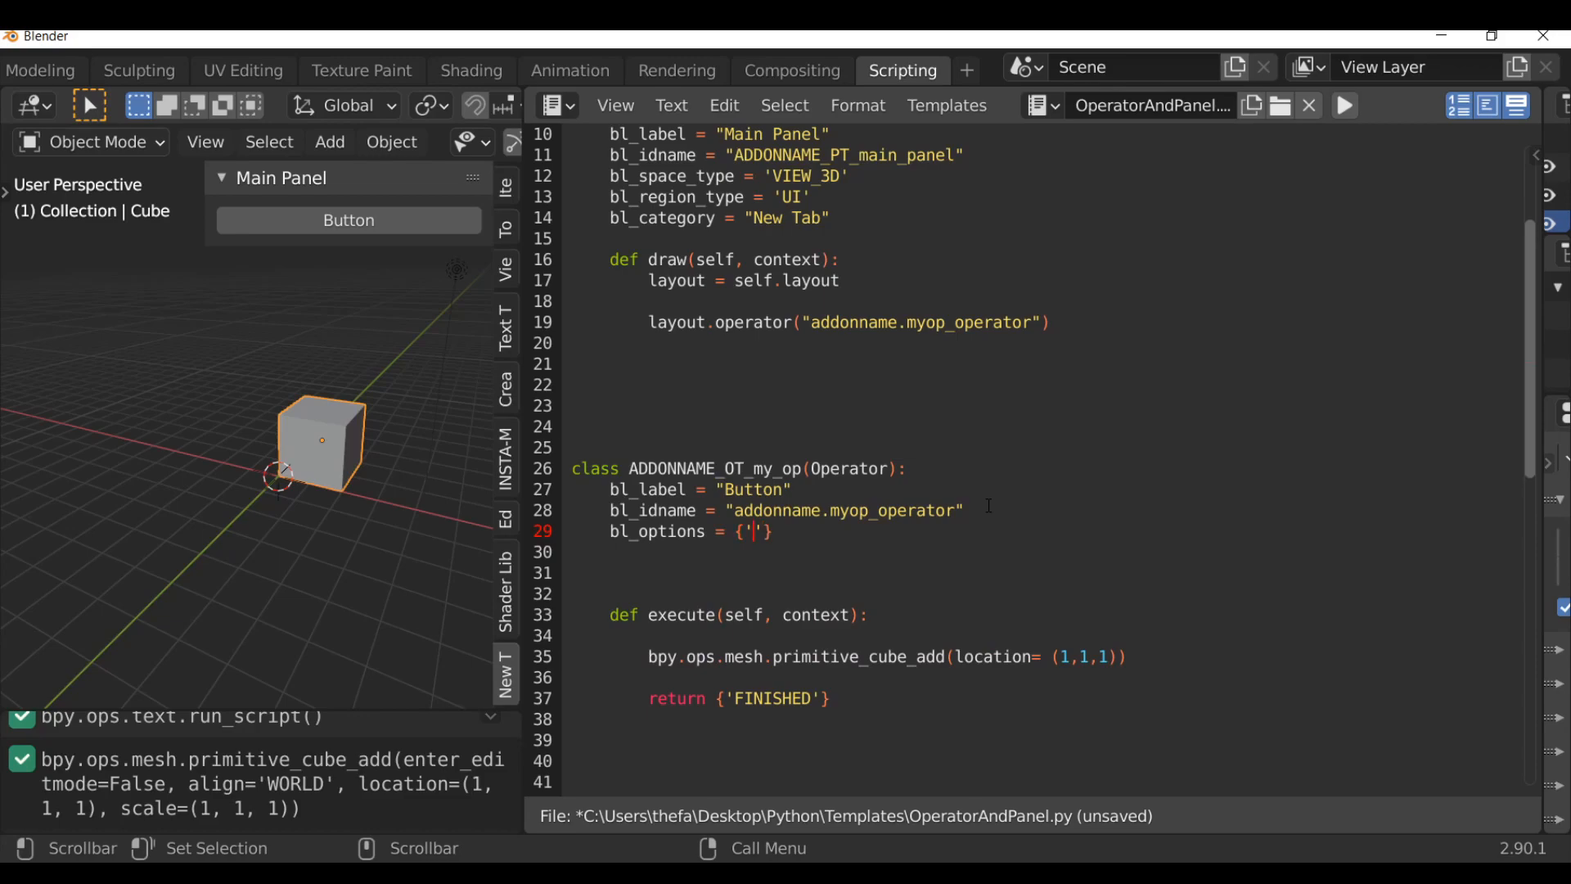
type("REGISTER")
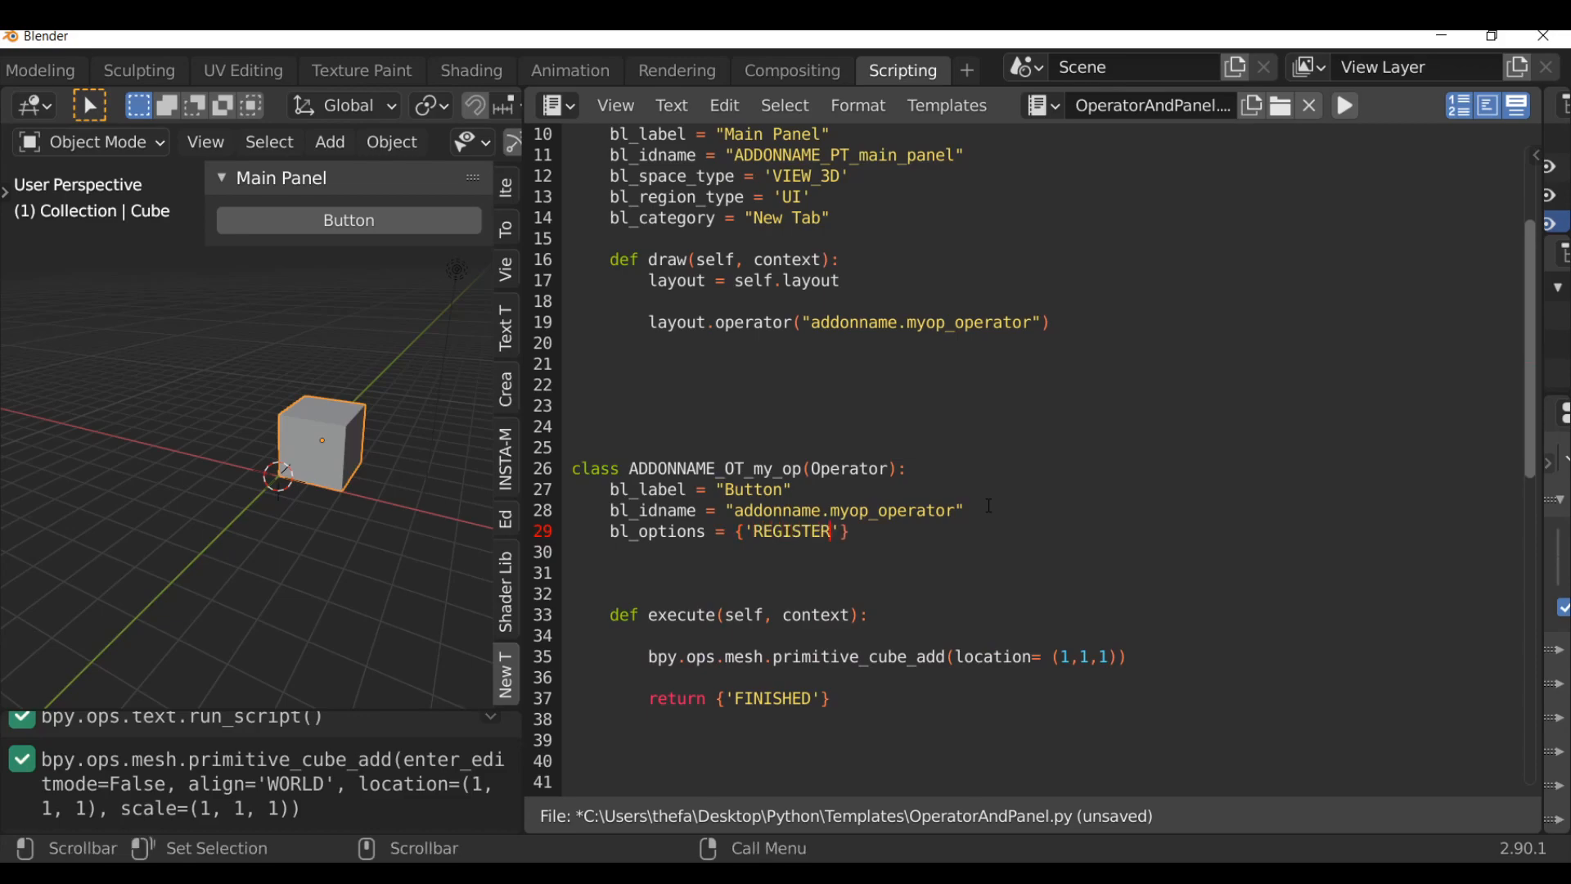
left_click(841, 531)
type(", ")
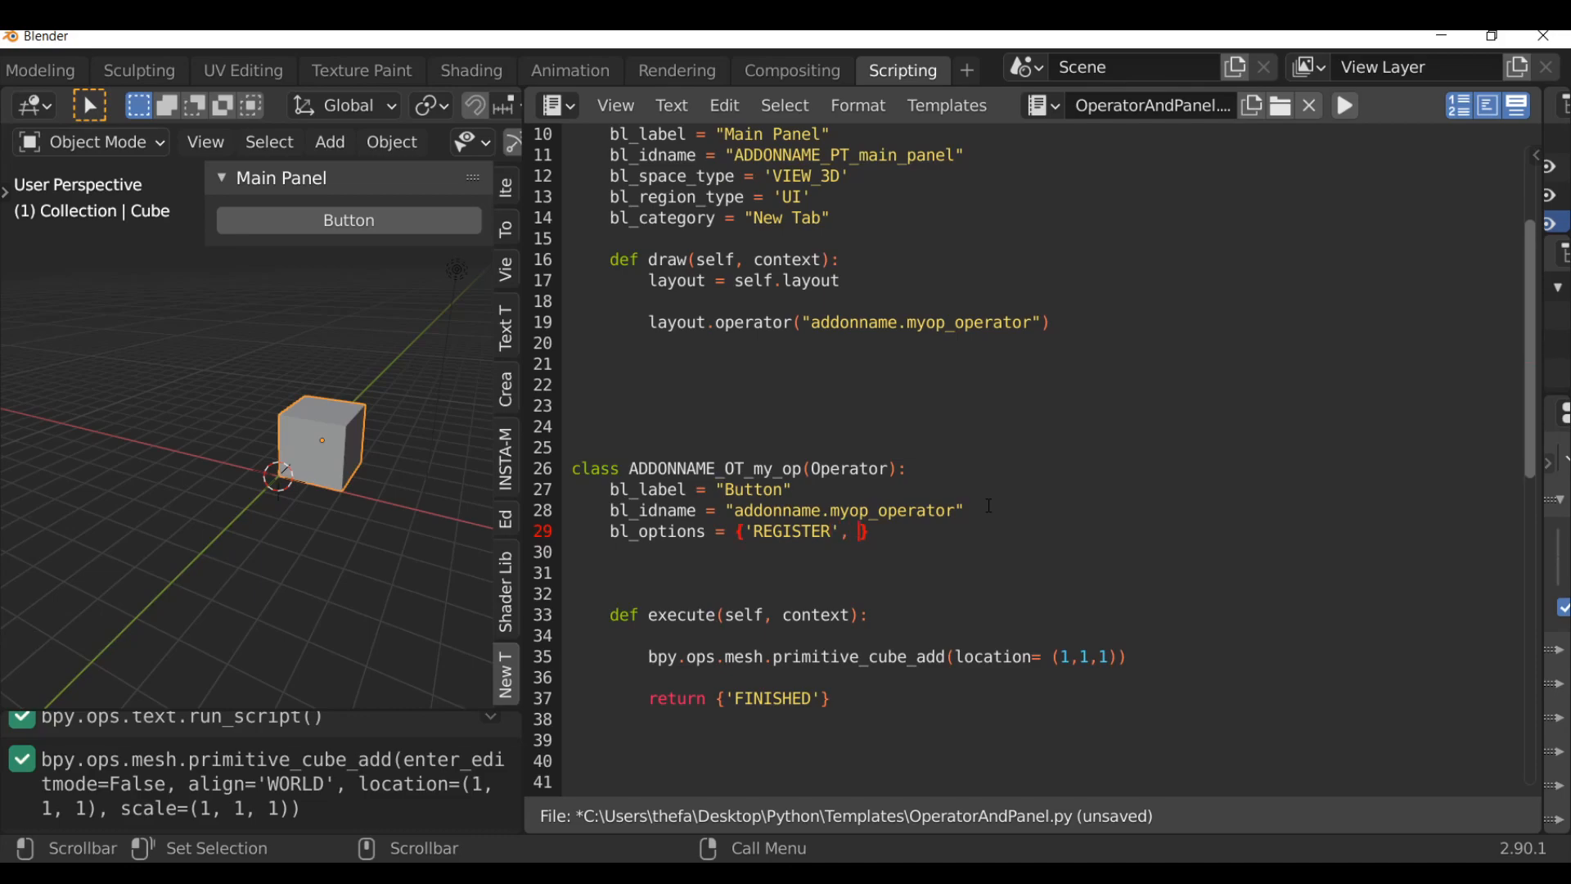
type("'")
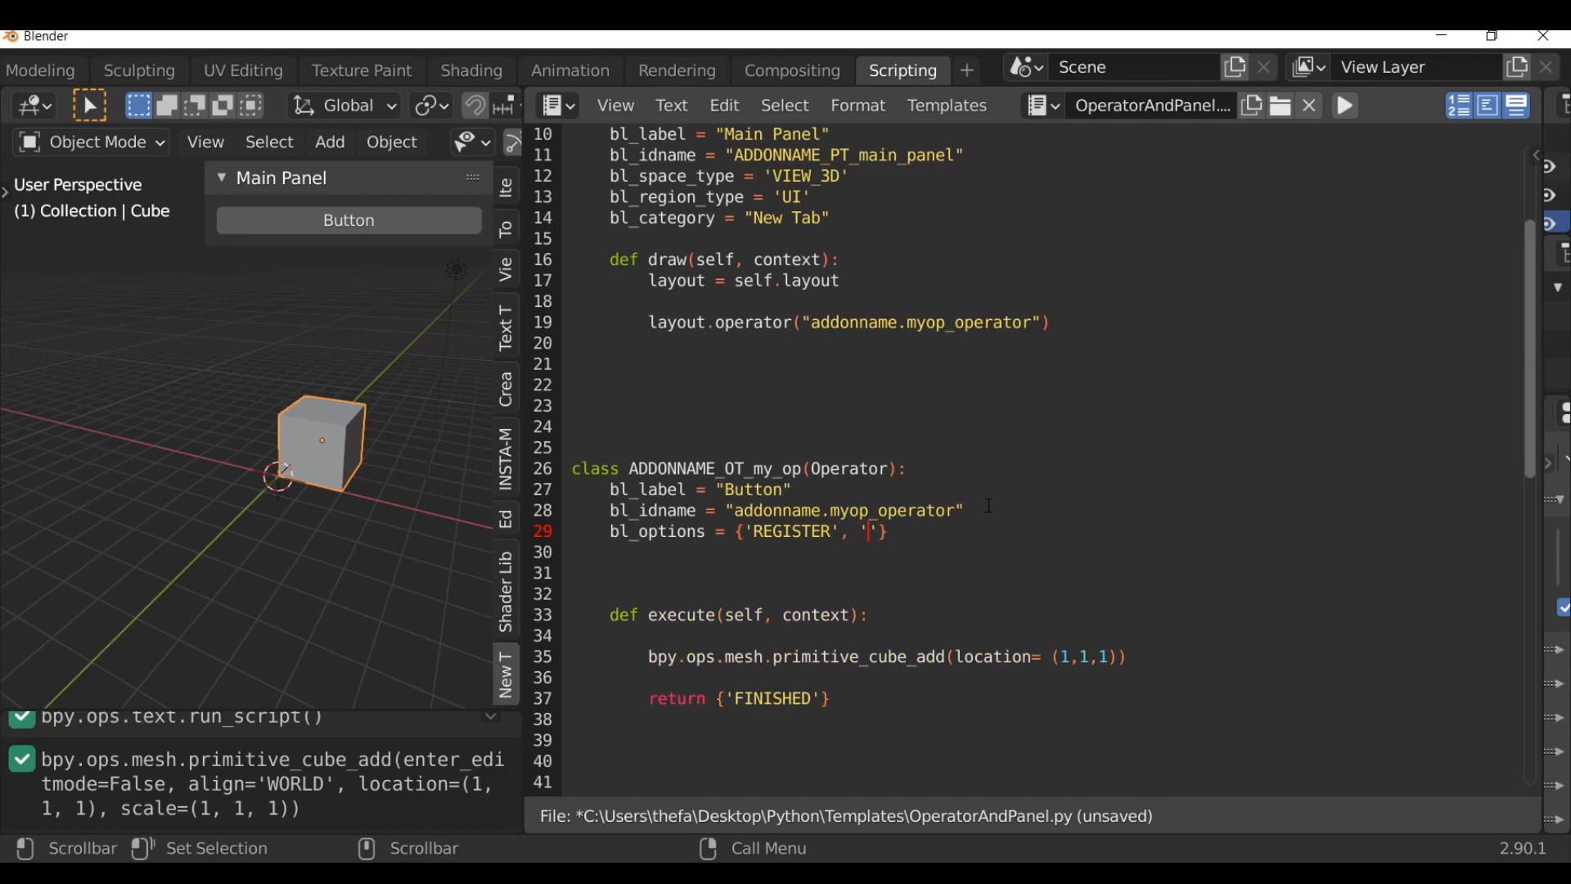
type("UN")
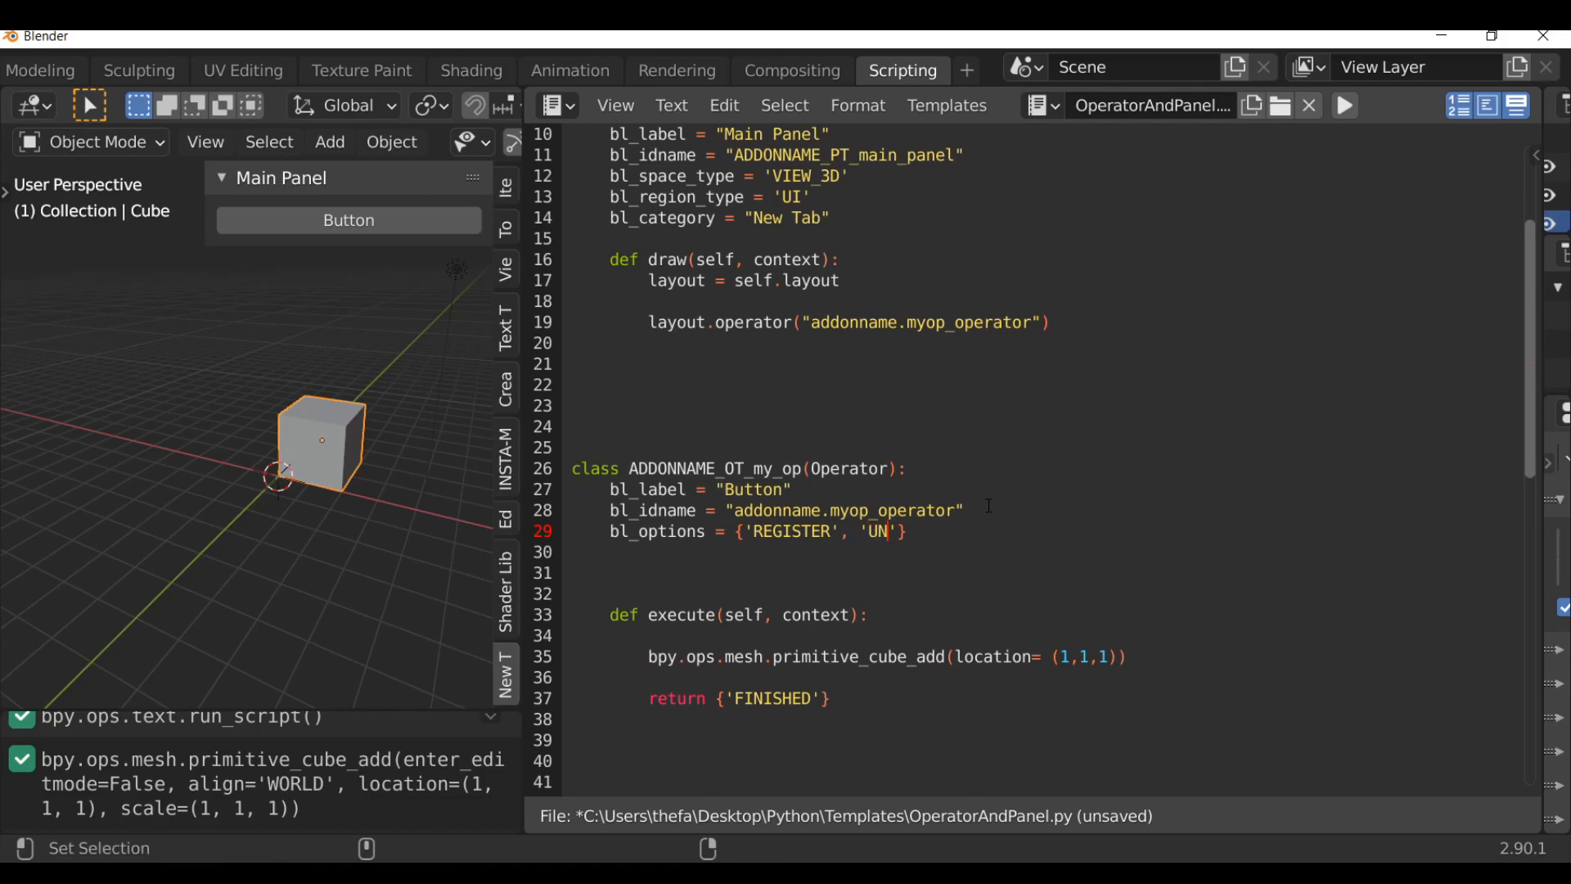
type("DO")
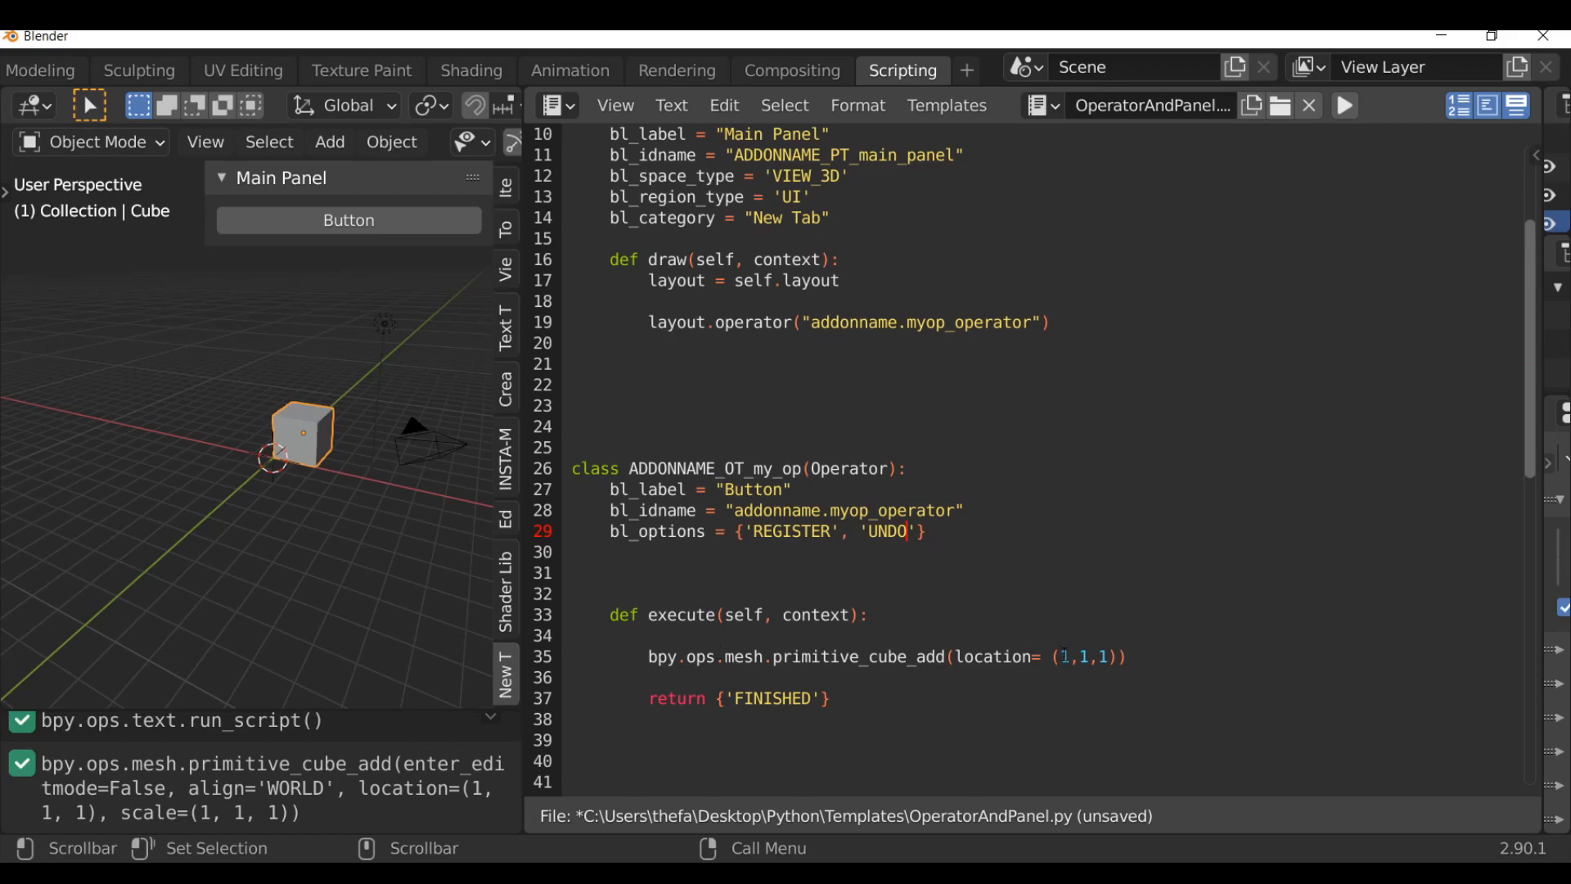
Declare loc : bpy.props.FloatVectorProperty() in the operator class.
type("loc")
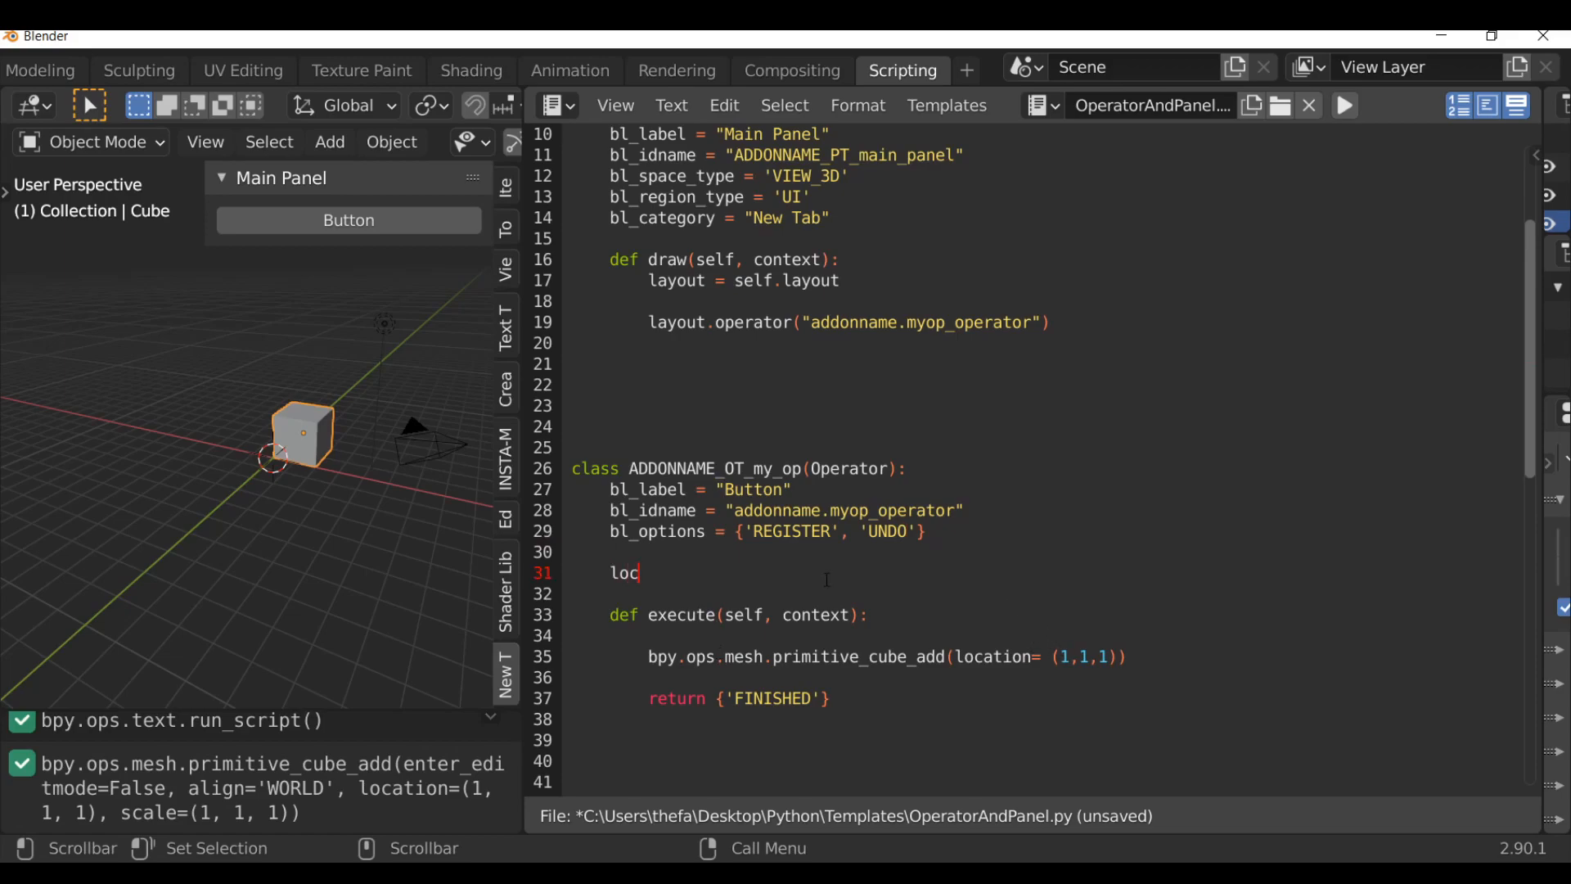
type(":")
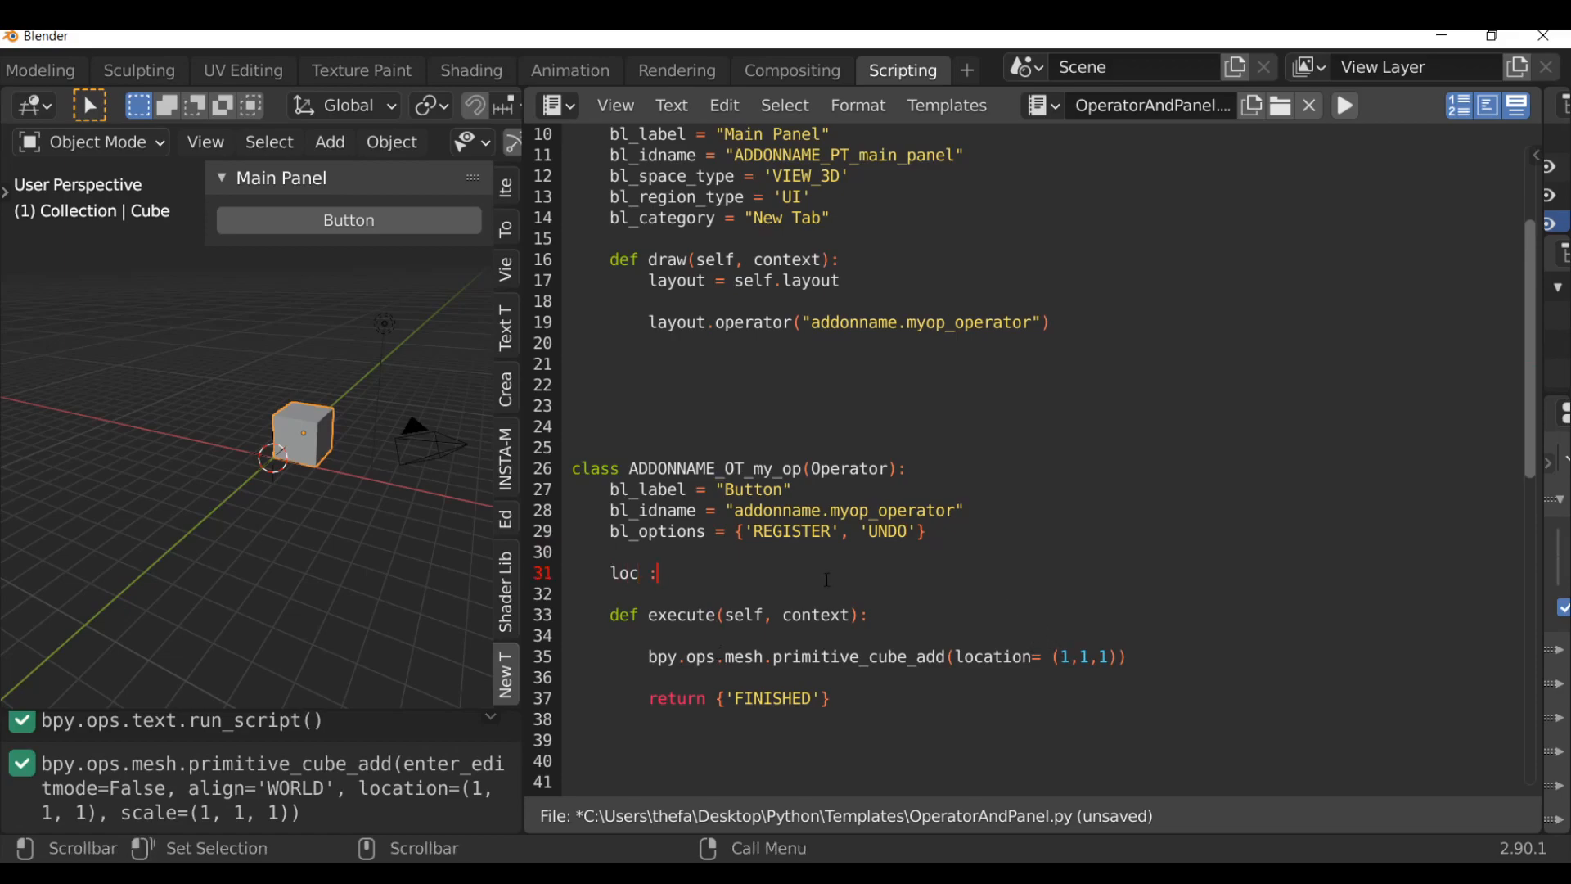
type("bpy")
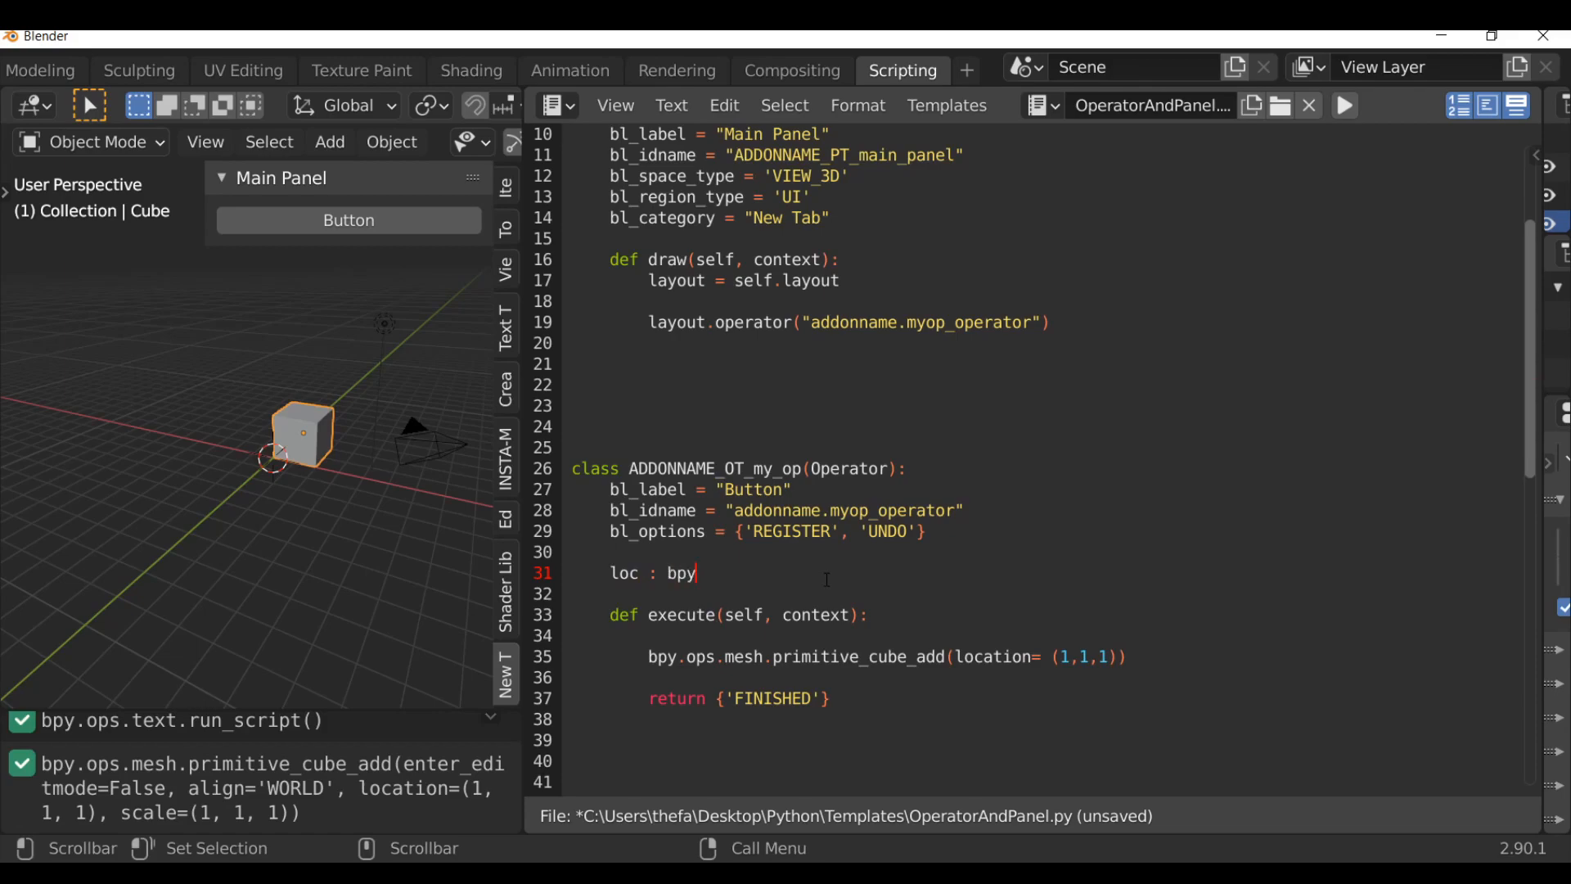
type(".props.F")
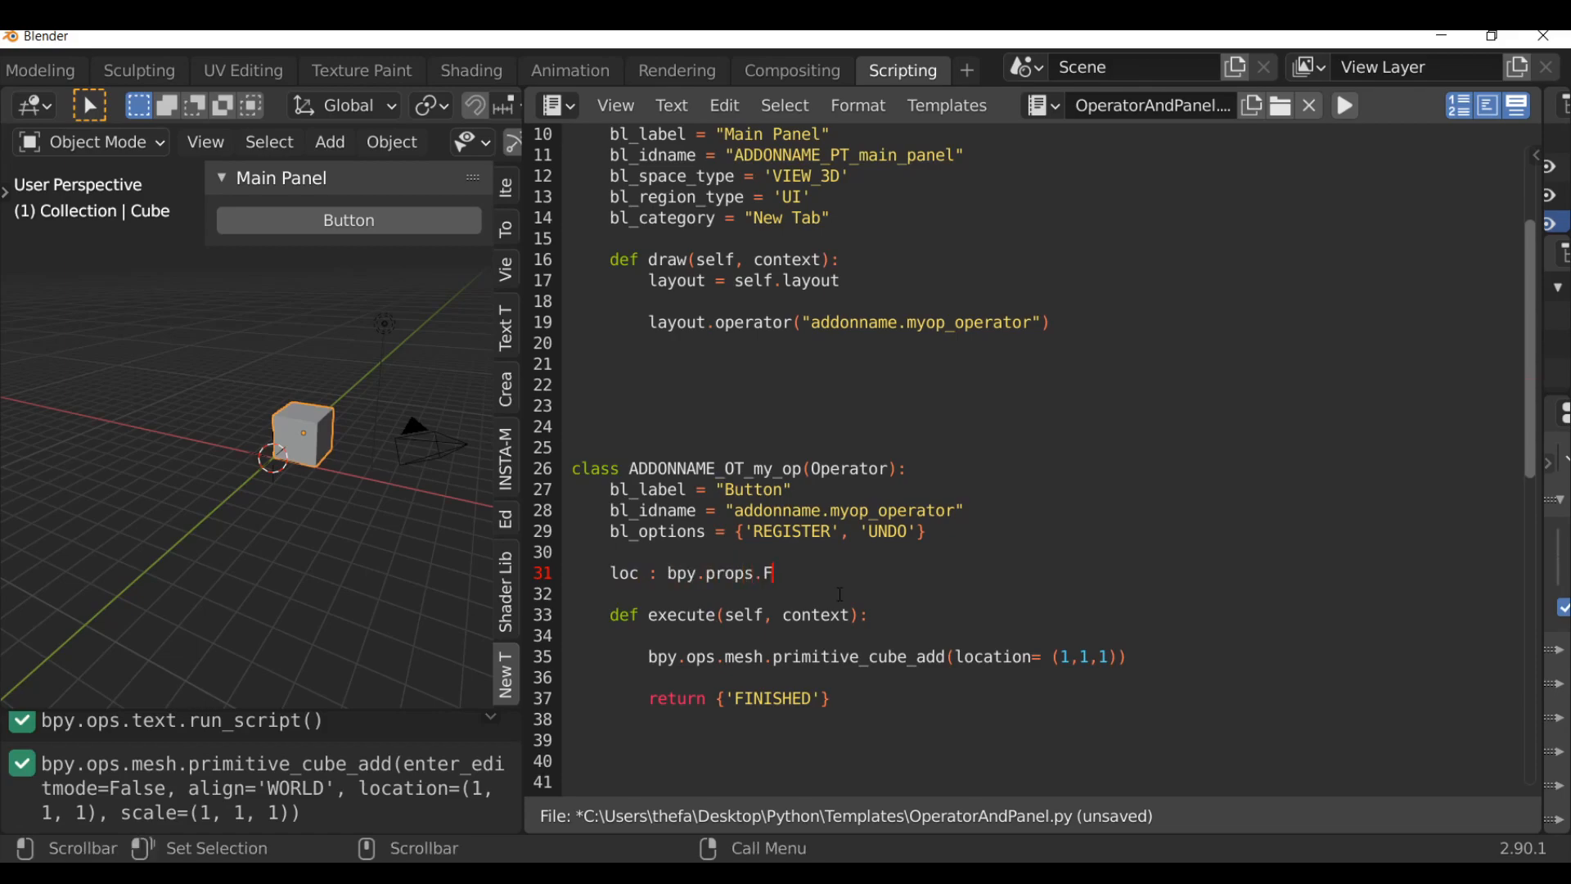
type("loat")
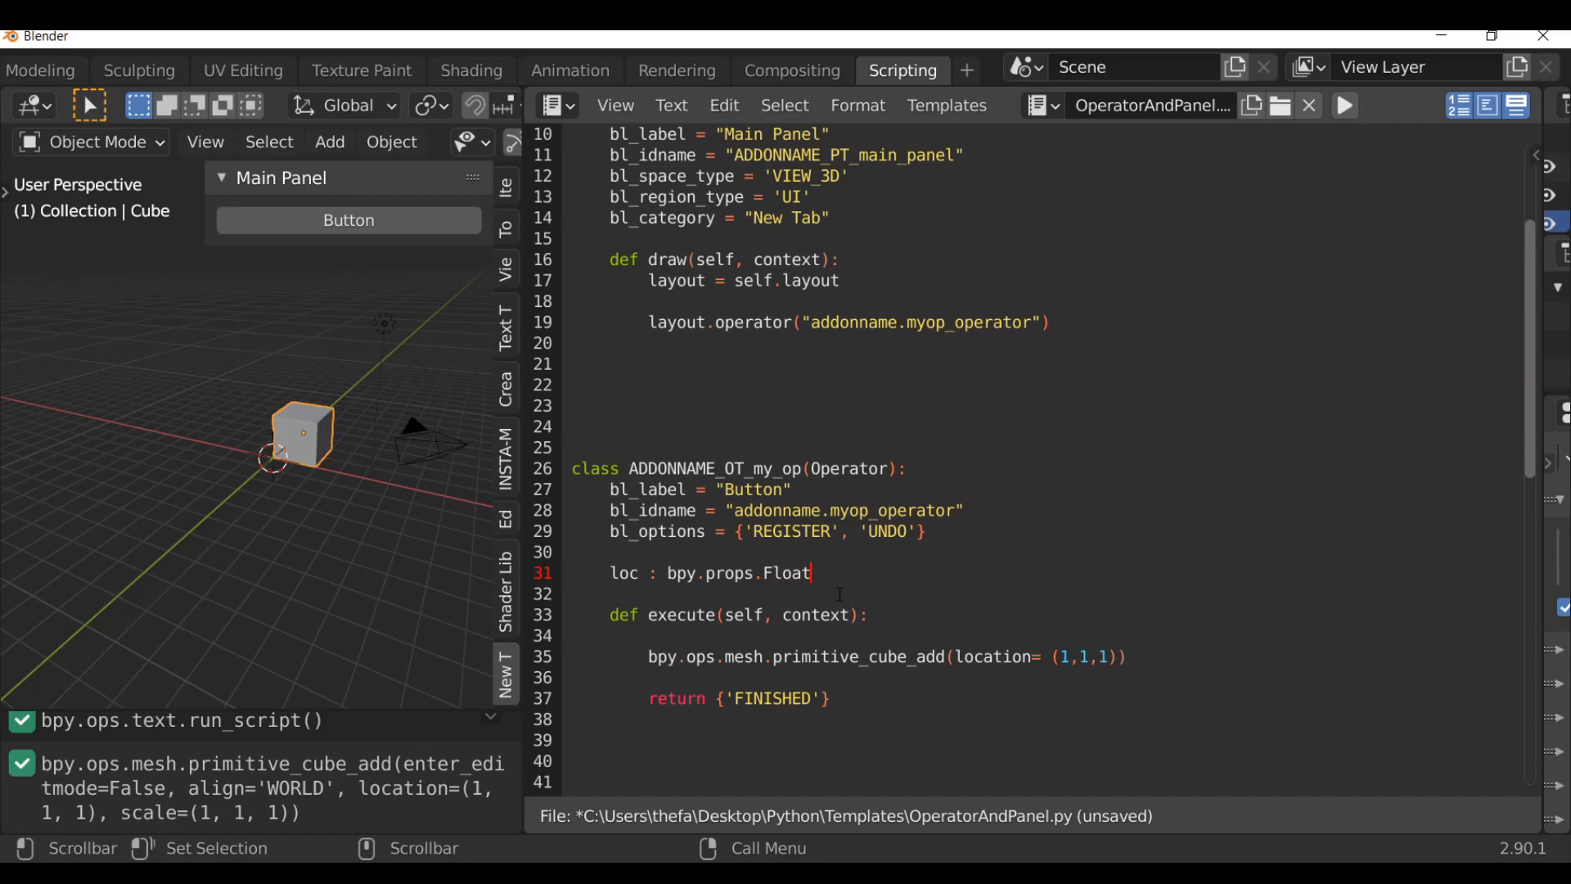
type("Vector")
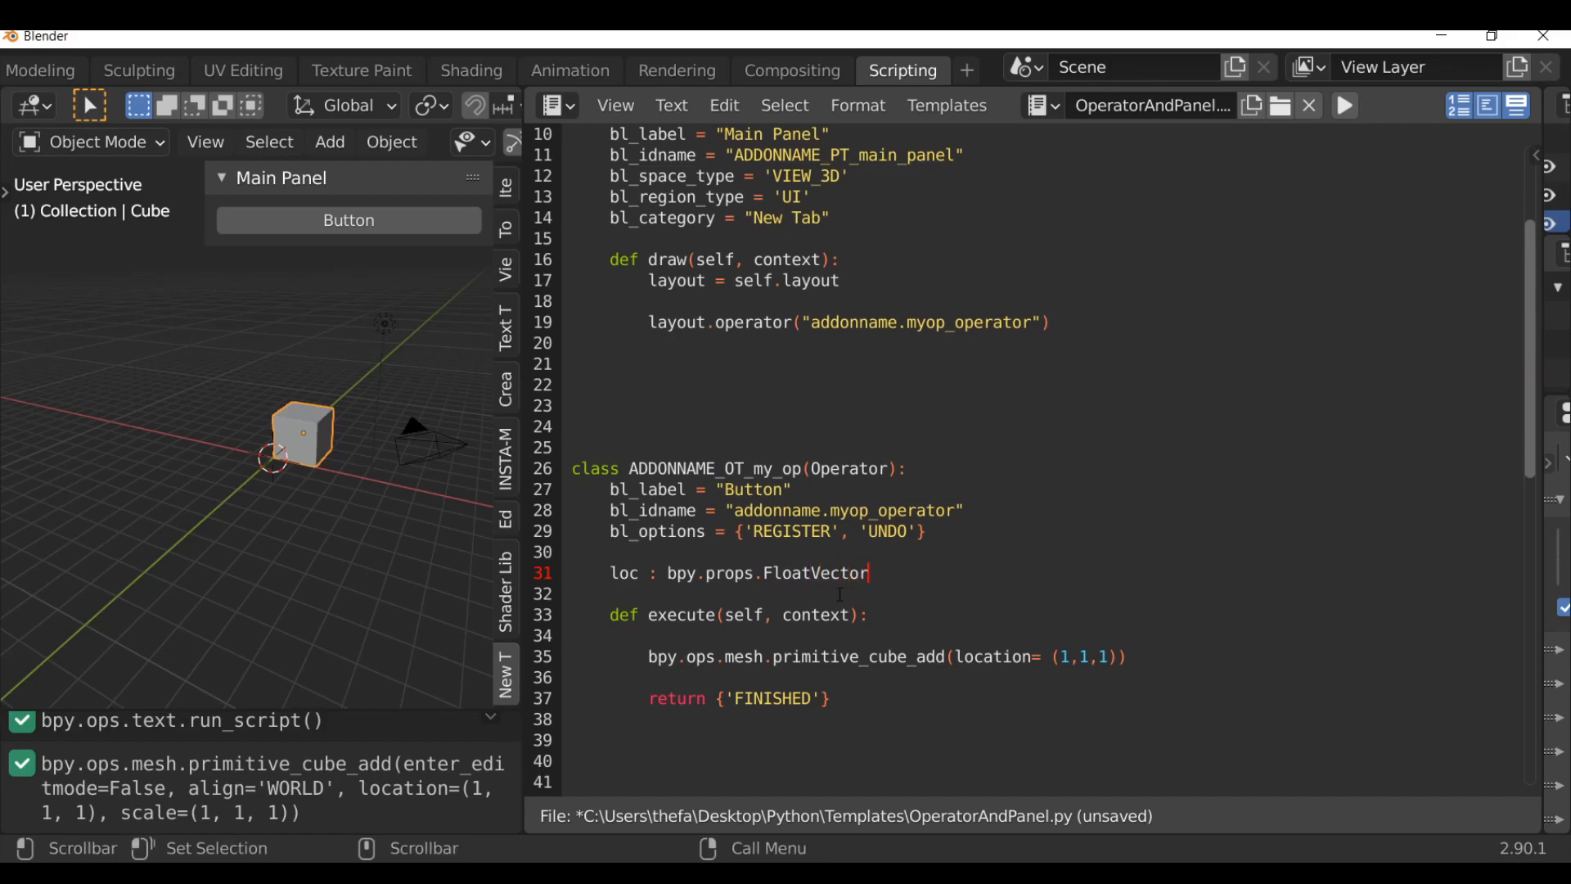
type("Propert")
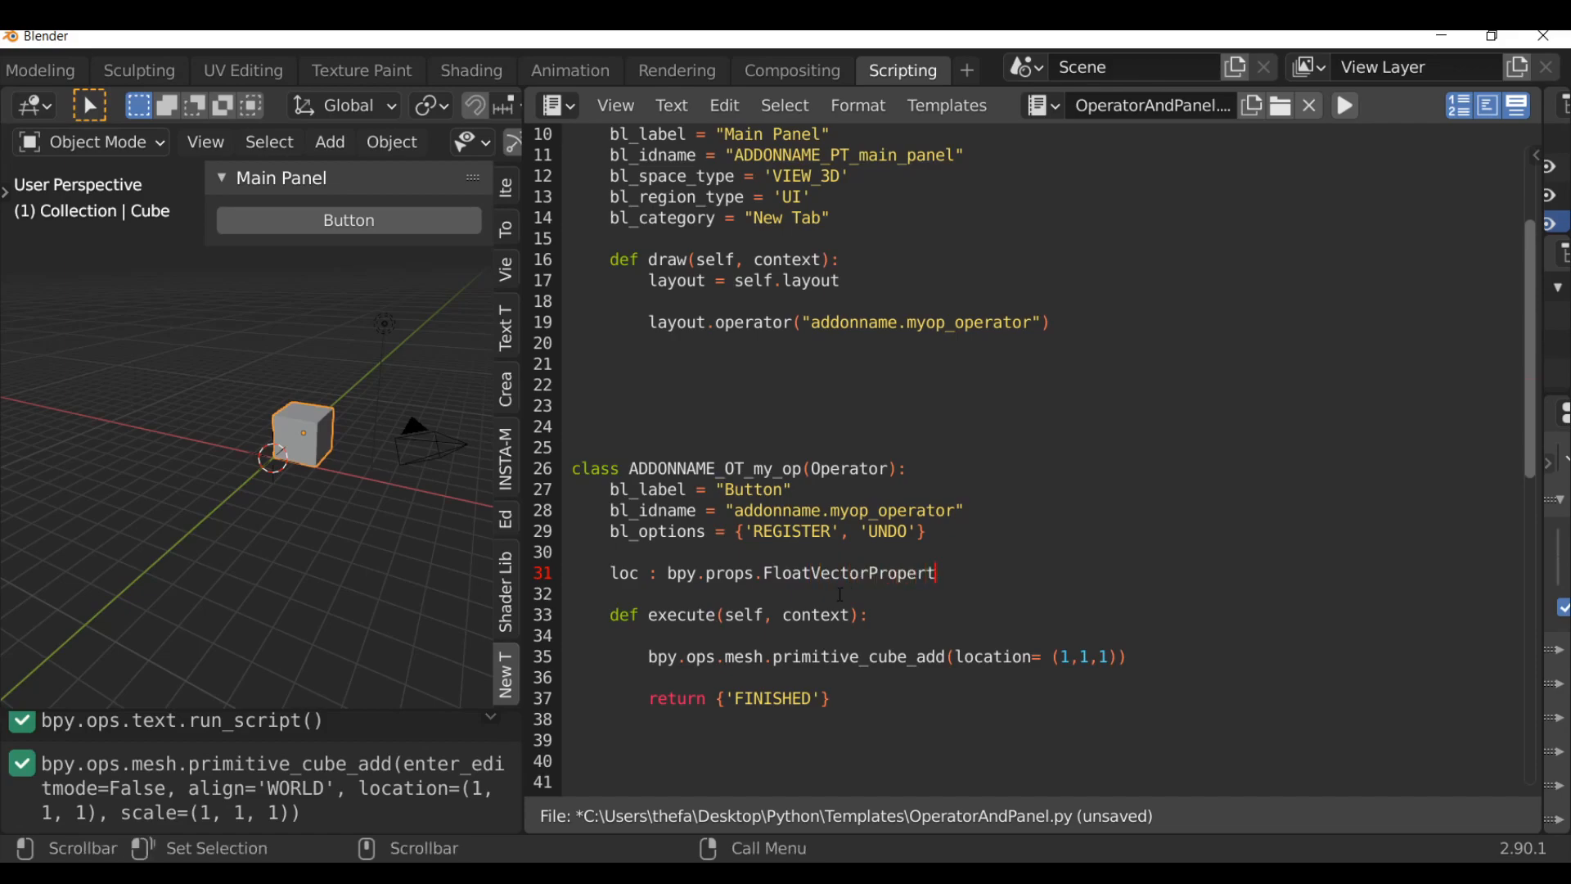
type("(")
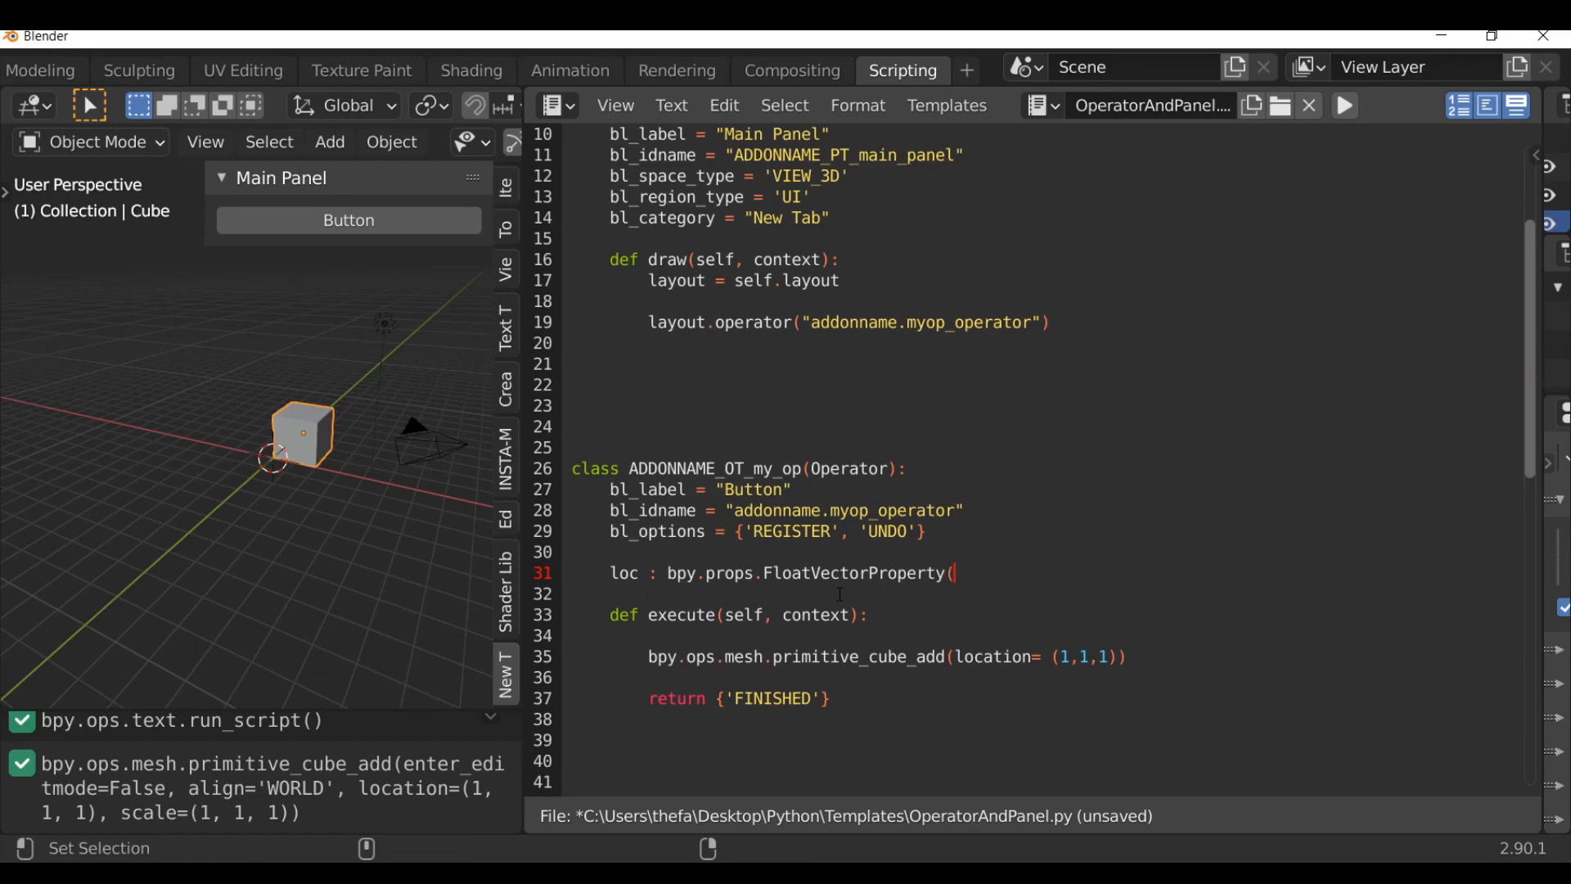
type(")")
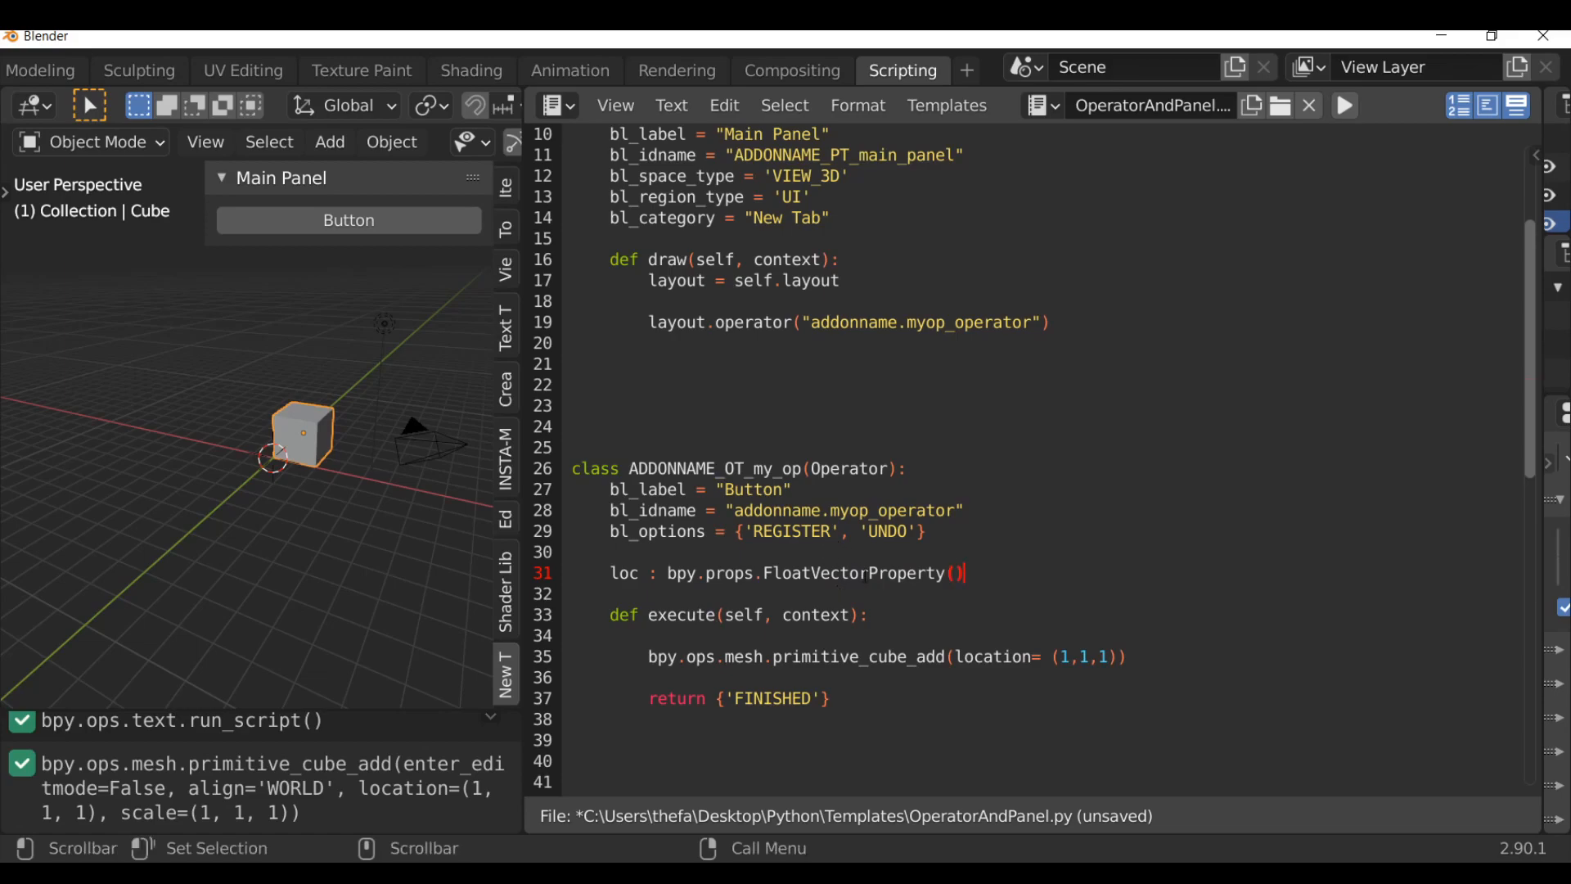
Replace the (1,1,1) location in primitive_cube_add with self.loc.
scroll("down", 3)
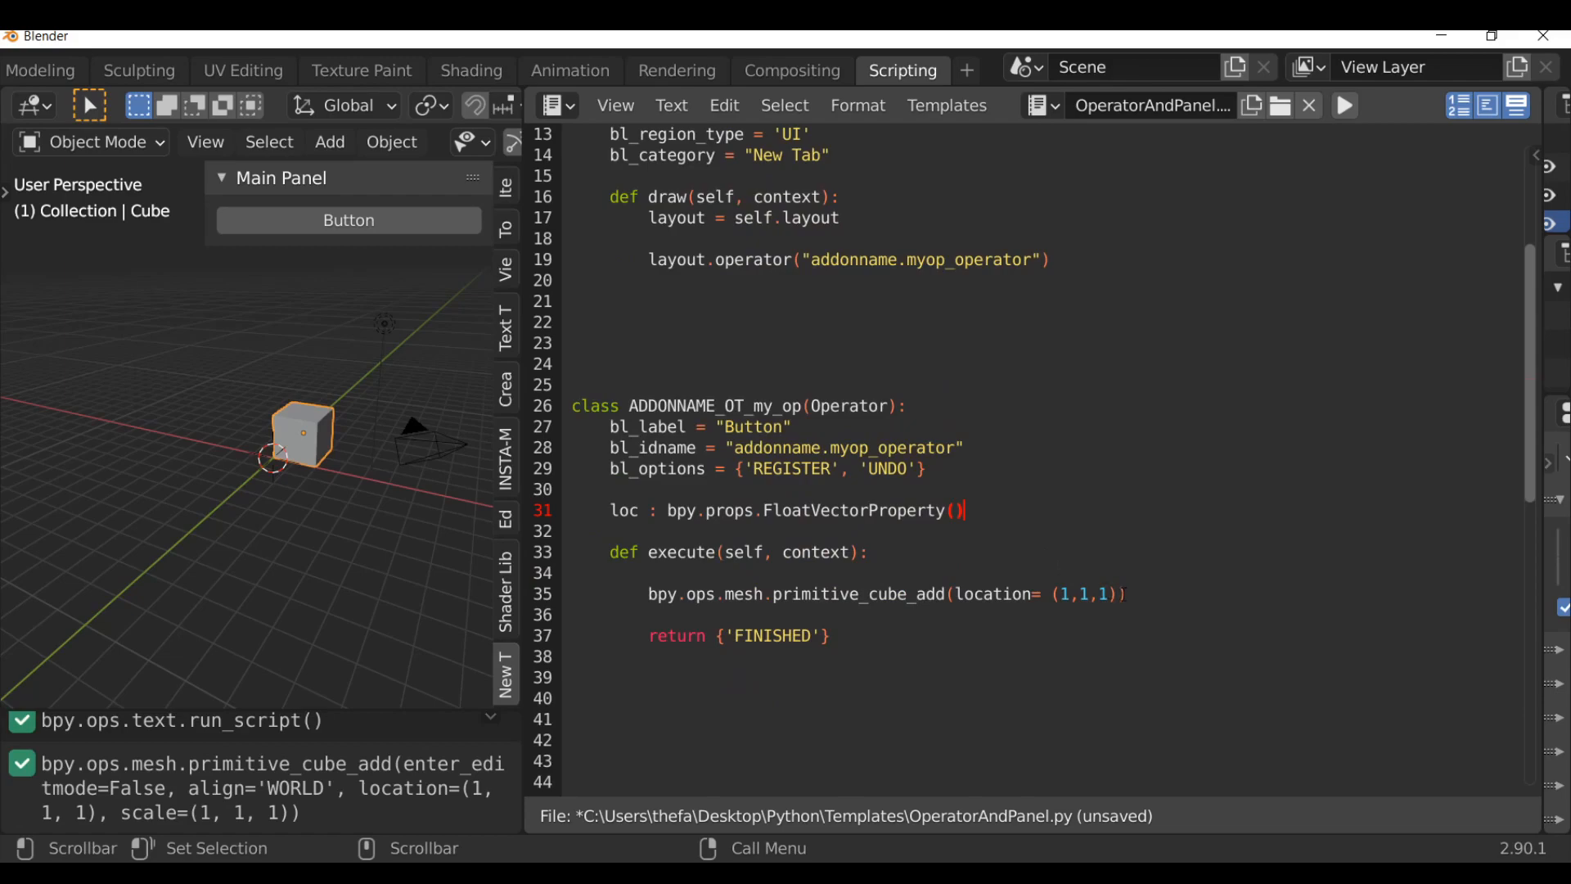
double_click(1087, 594)
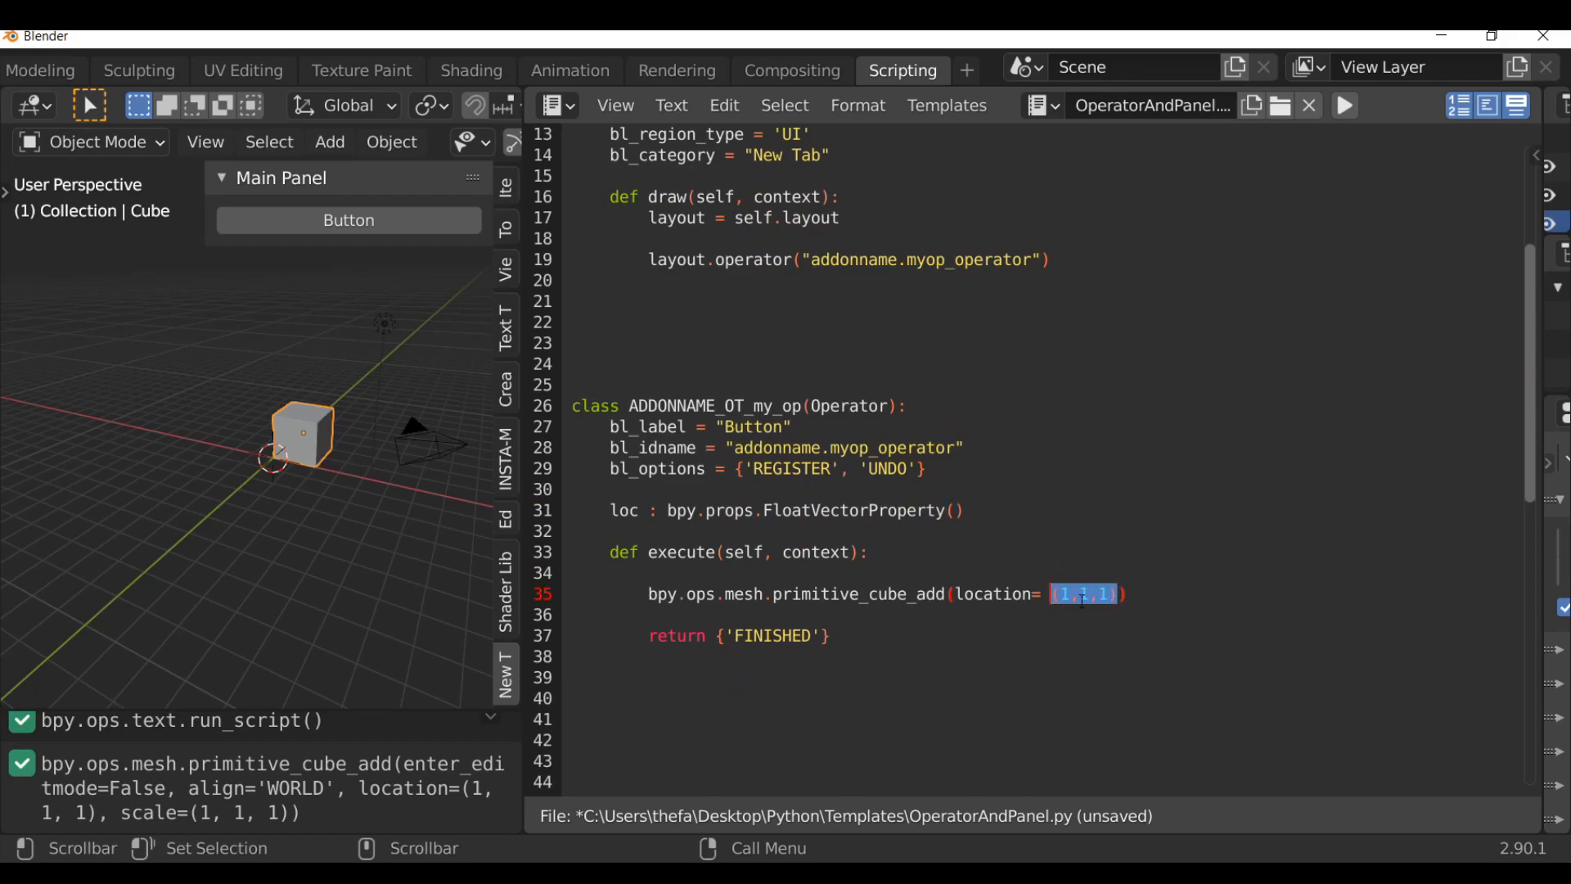
type("self.lo")
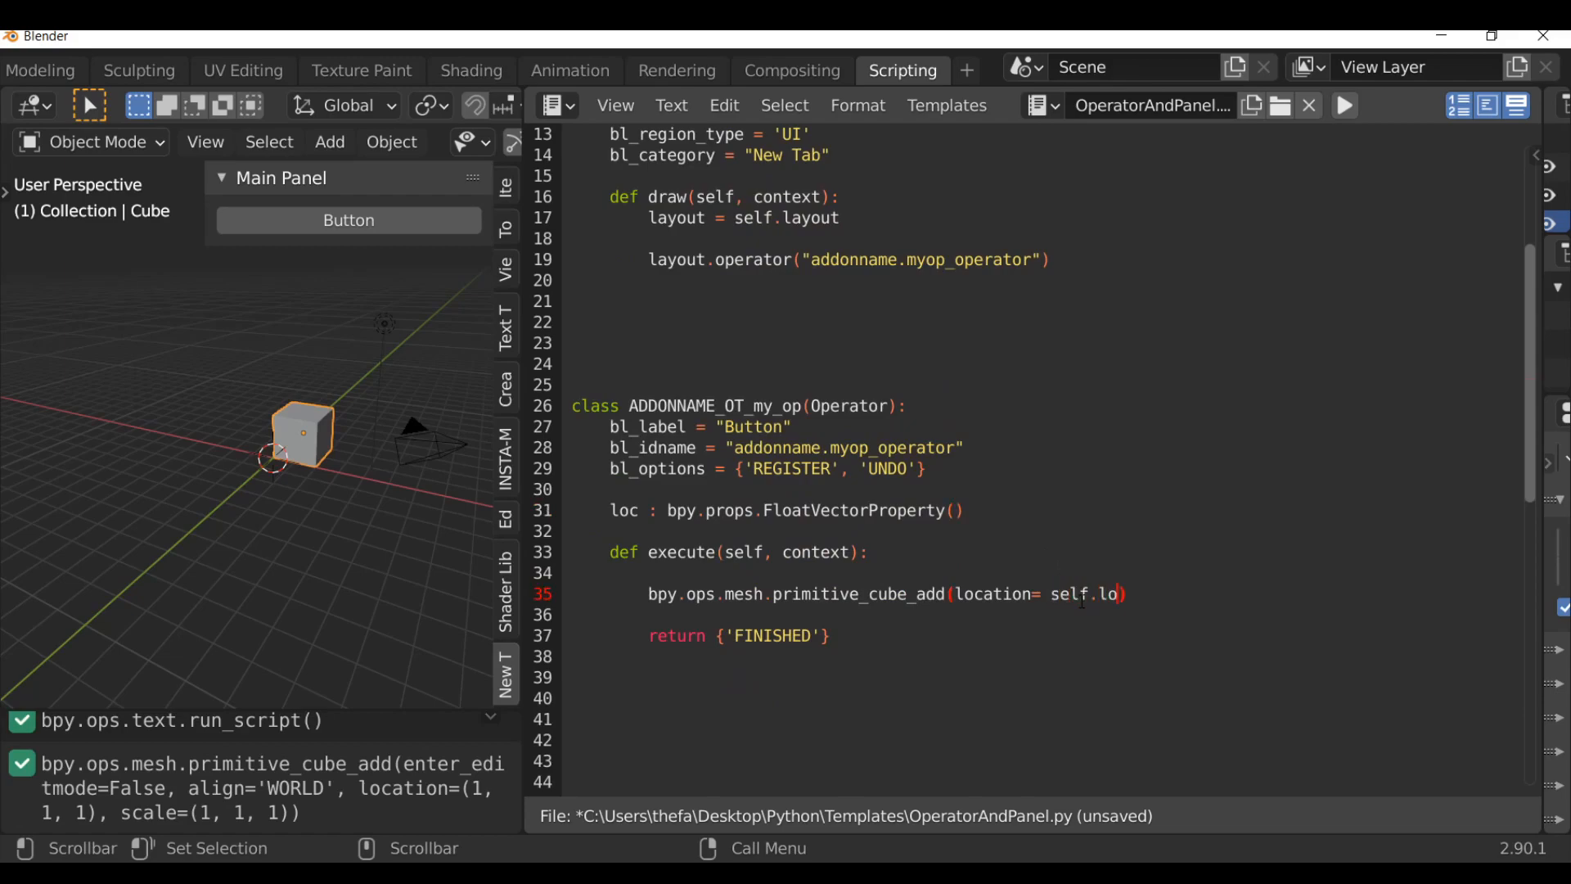
type("c")
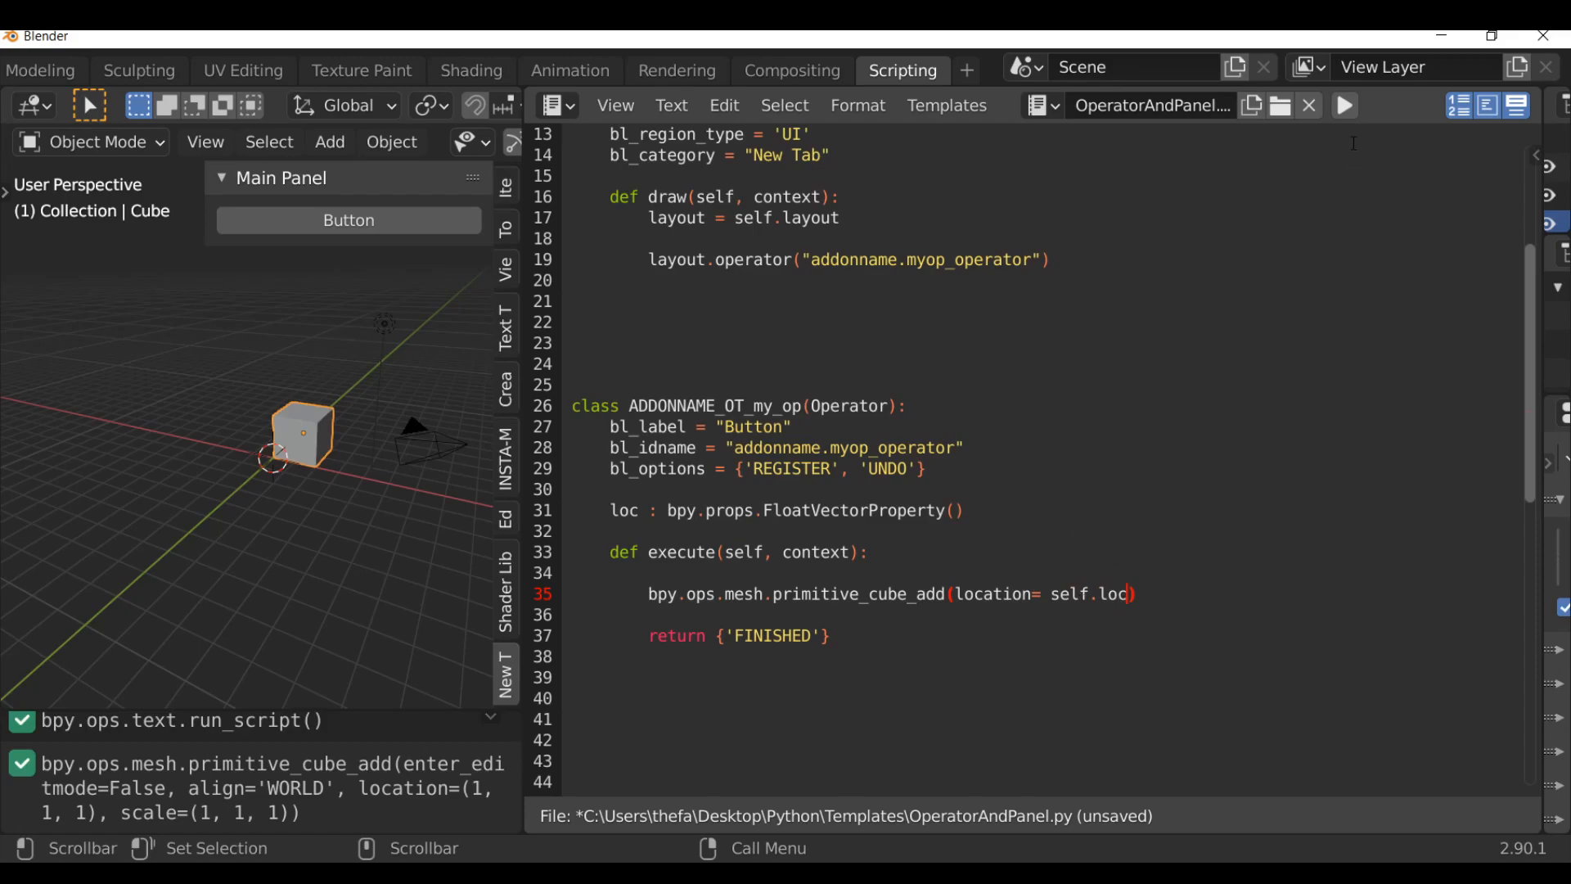
Add a cube via Button, set loc to 1.92, 0.66, 1.98, and rerun with invoke added.
left_click(348, 220)
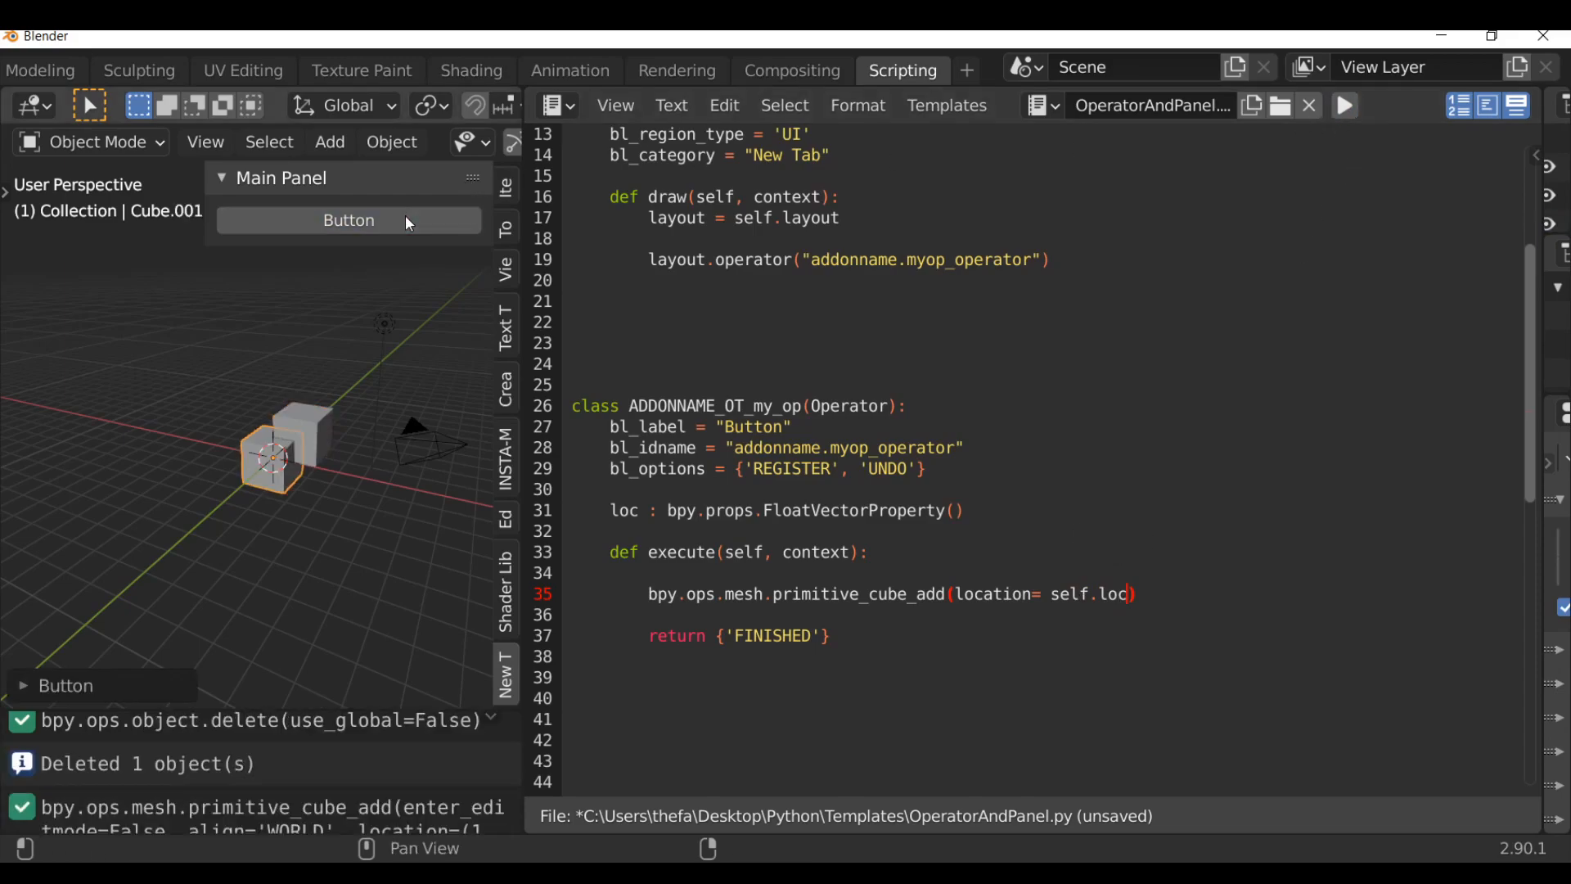
mouse_move(63, 671)
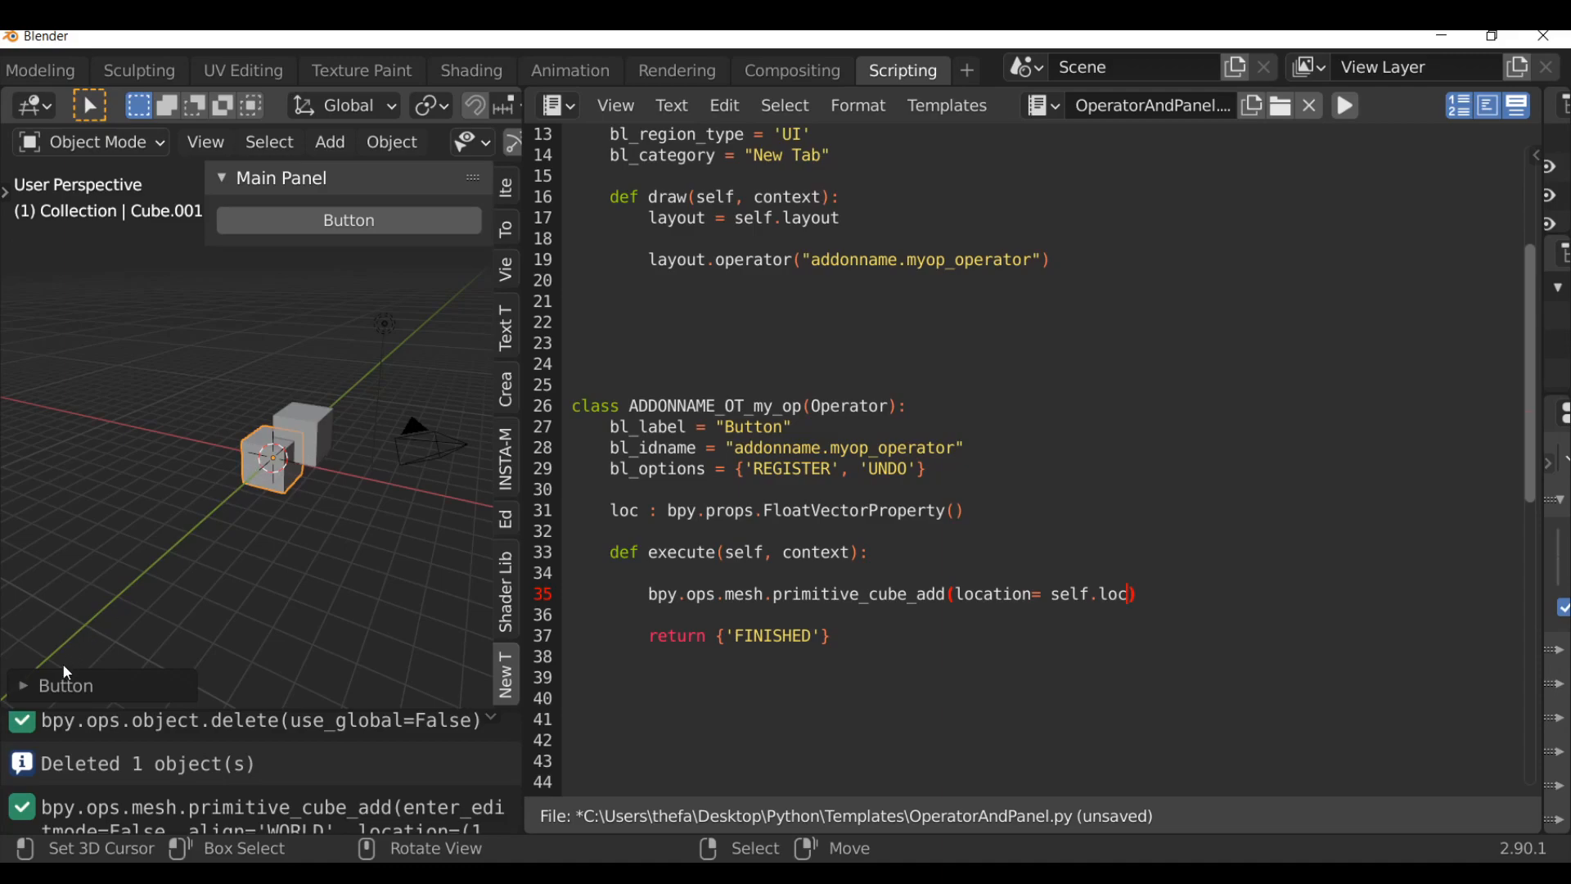
left_click(64, 684)
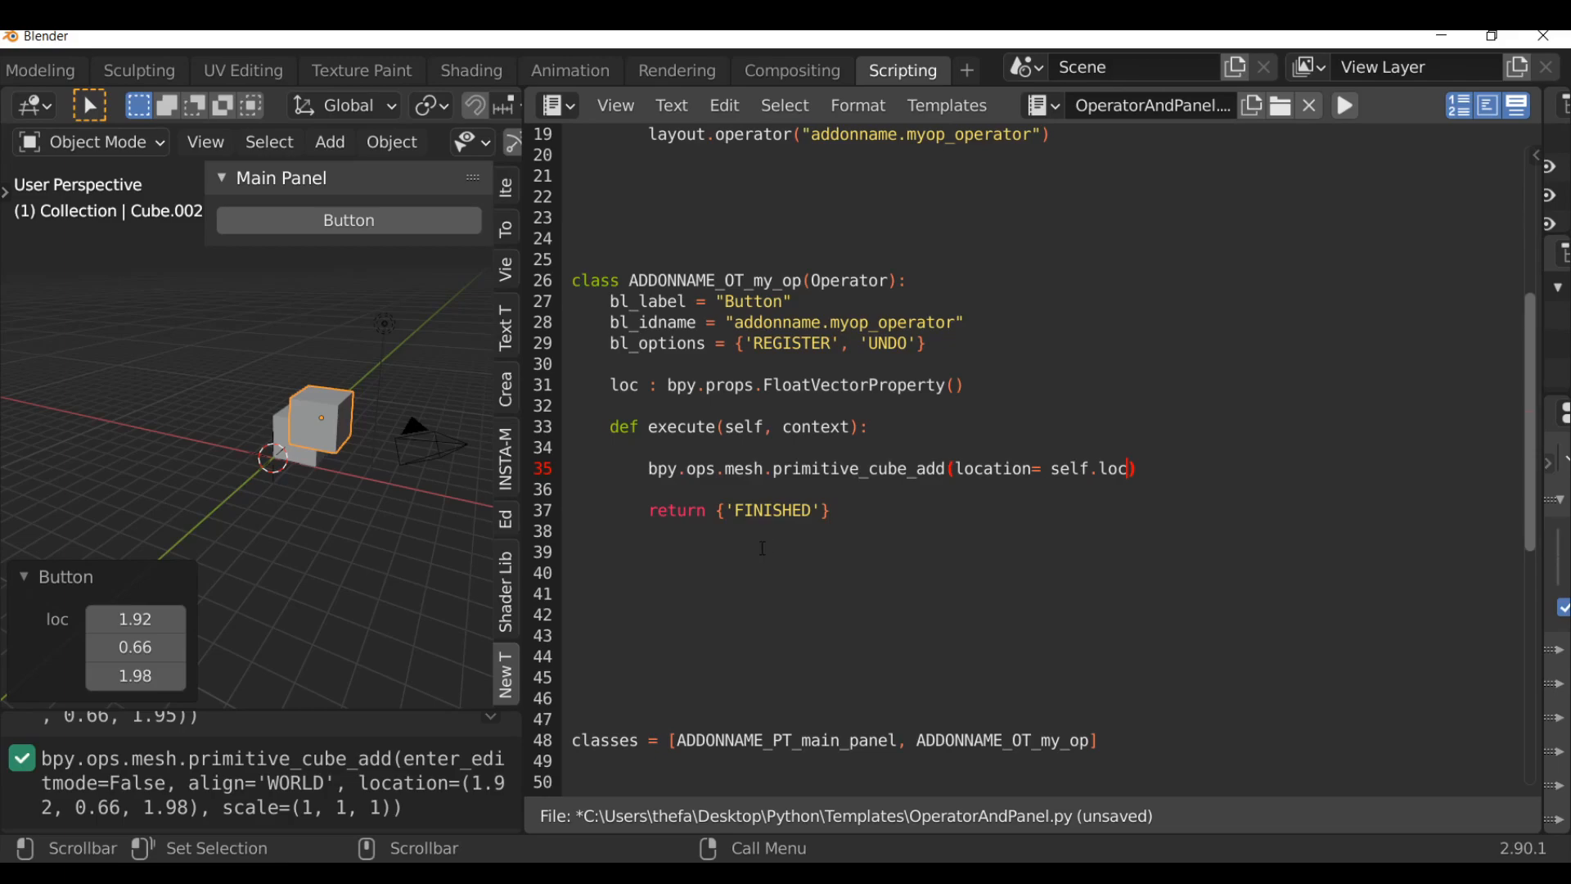
mouse_move(854, 523)
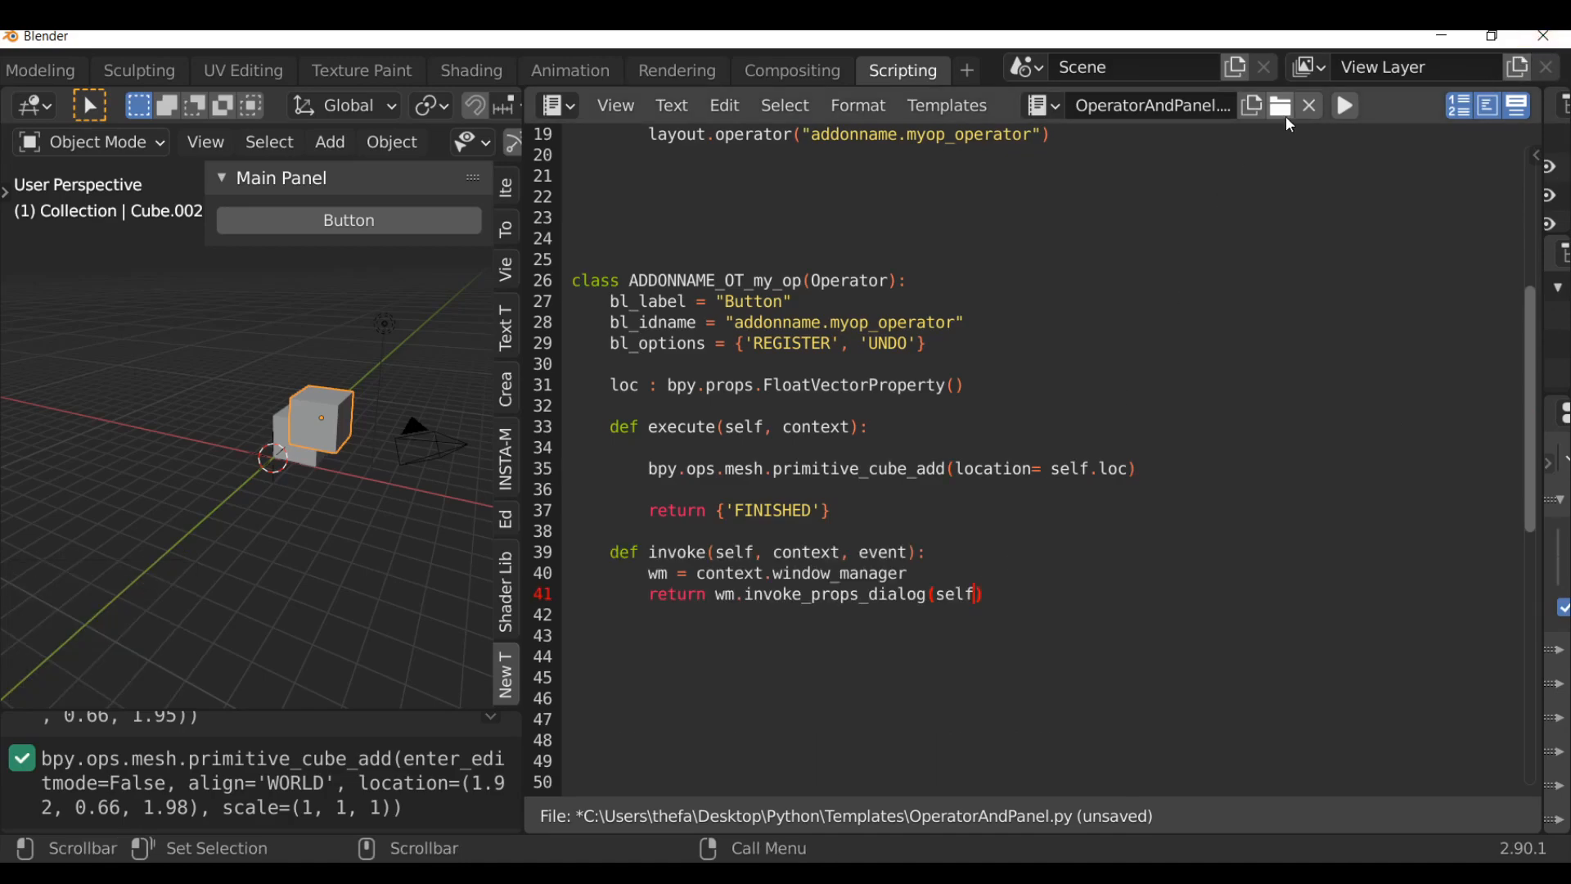
left_click(348, 219)
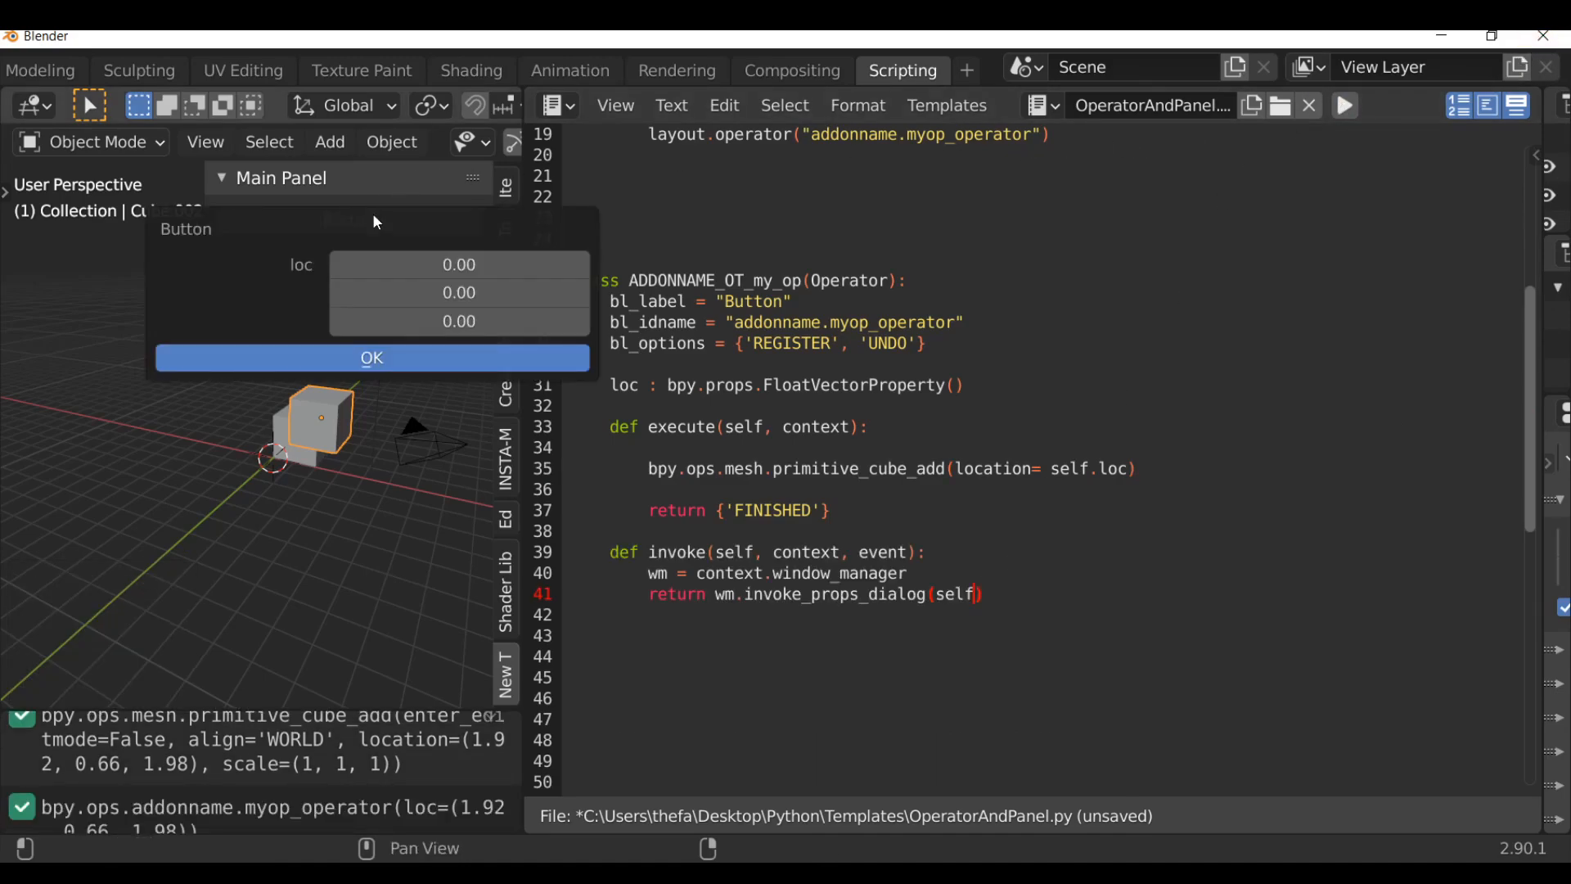
Open the Button's loc dialog and confirm OK to add a cube at 0, 0, 0.
left_click(372, 358)
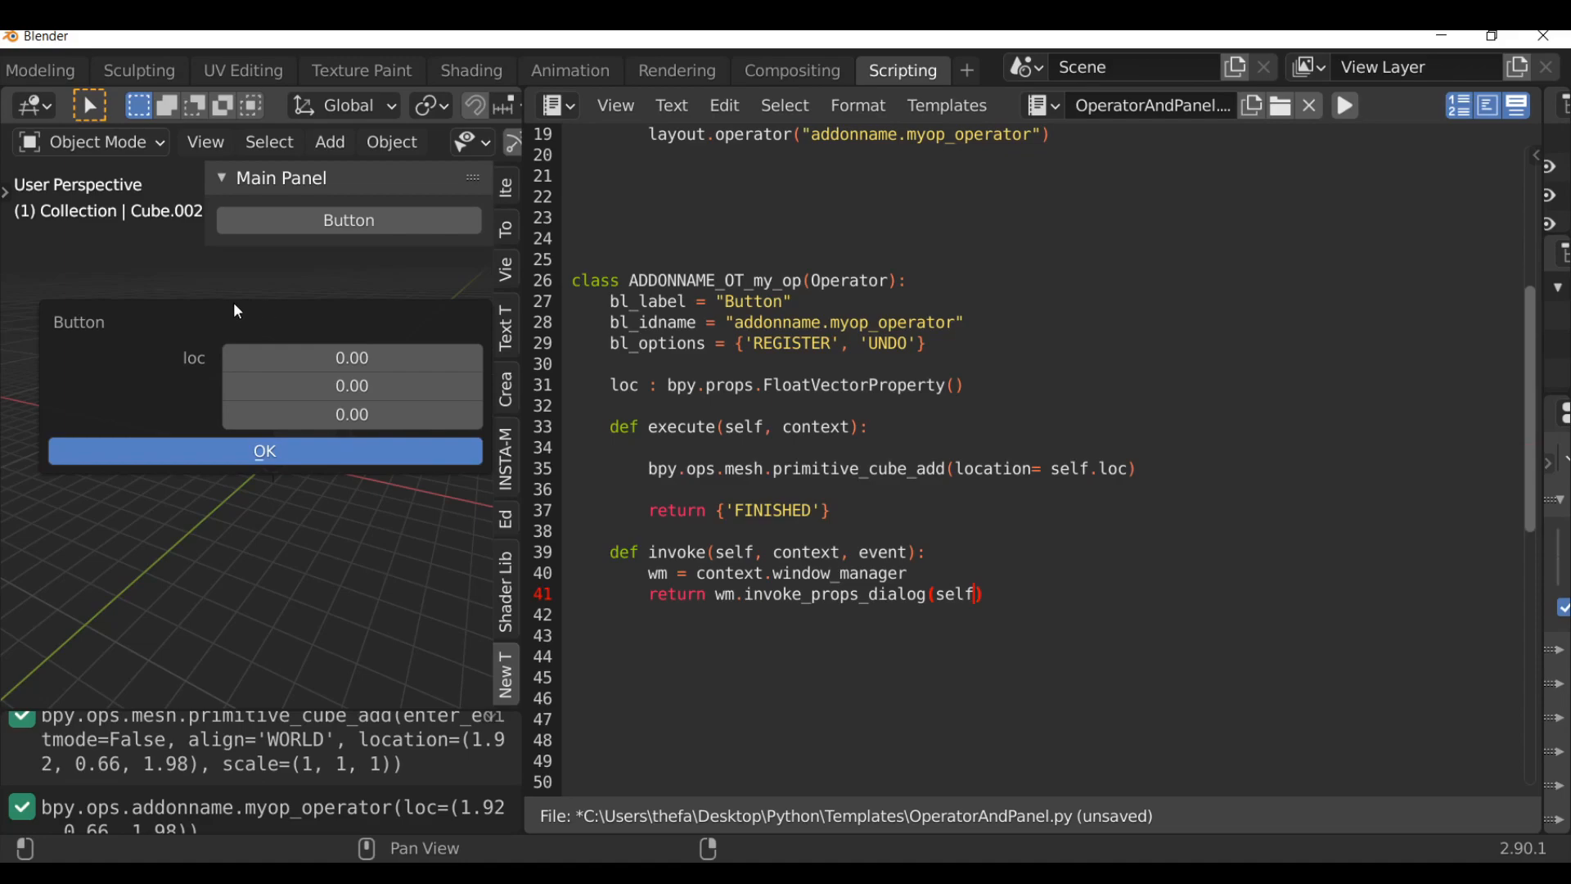
mouse_move(351, 416)
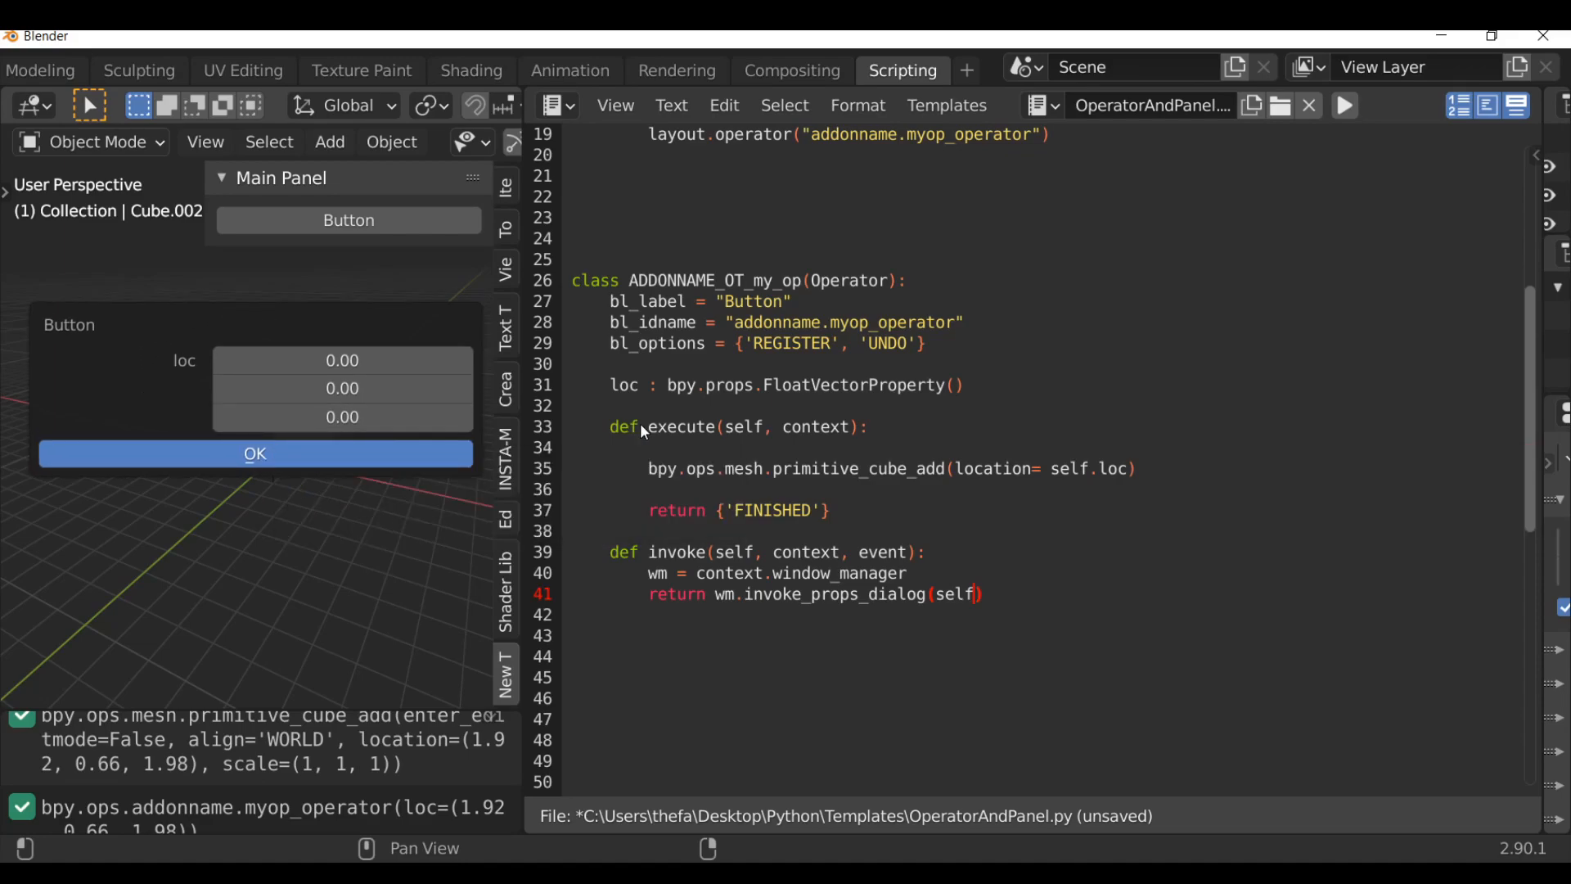
left_click(255, 454)
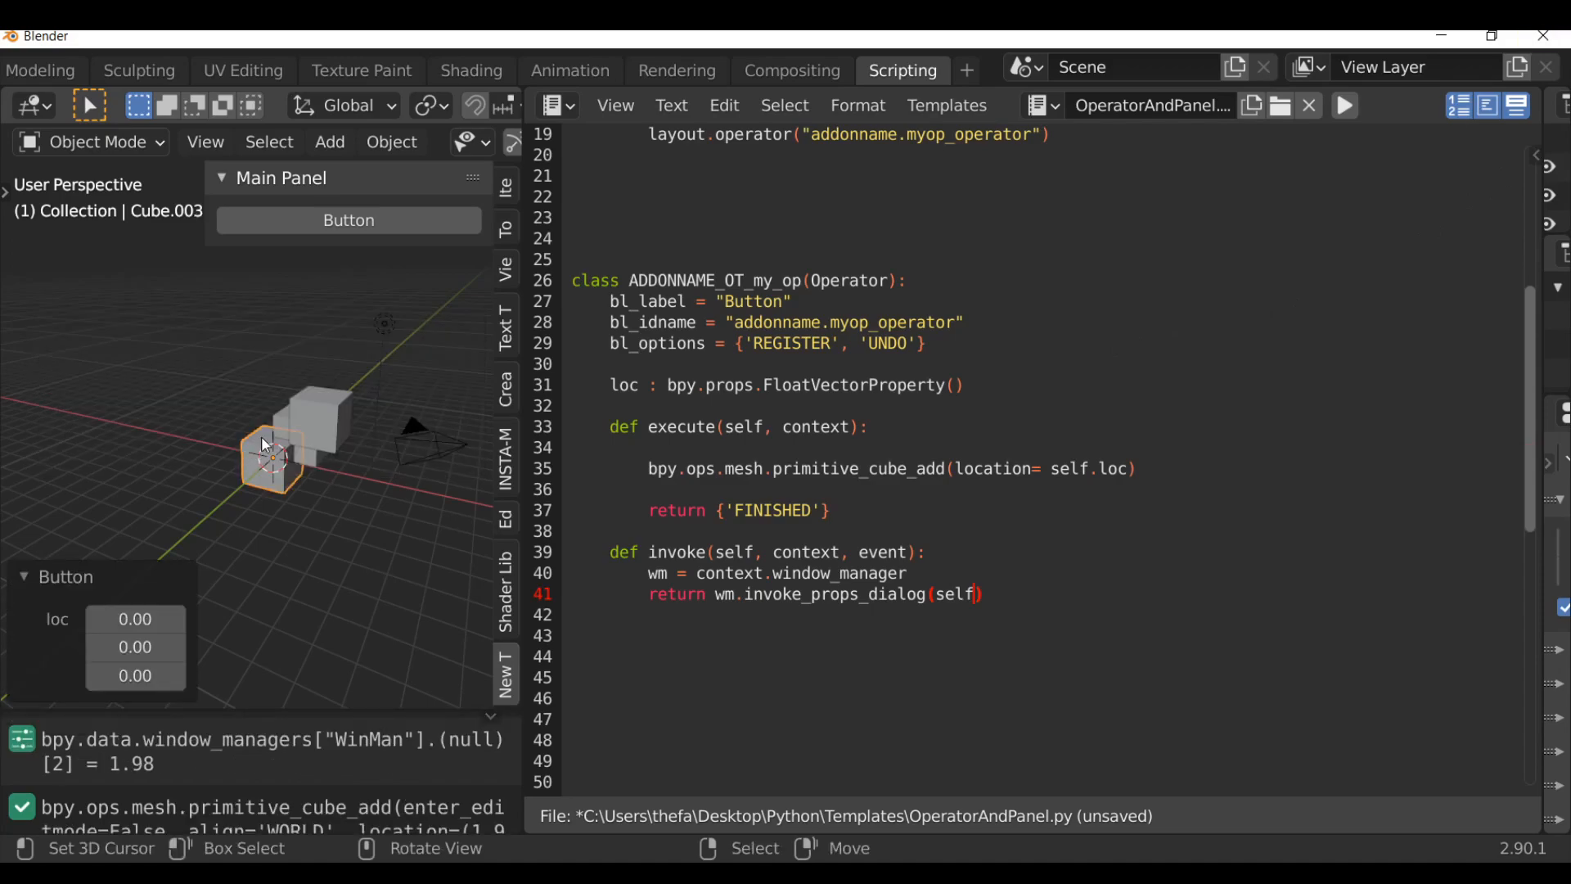
mouse_move(222, 544)
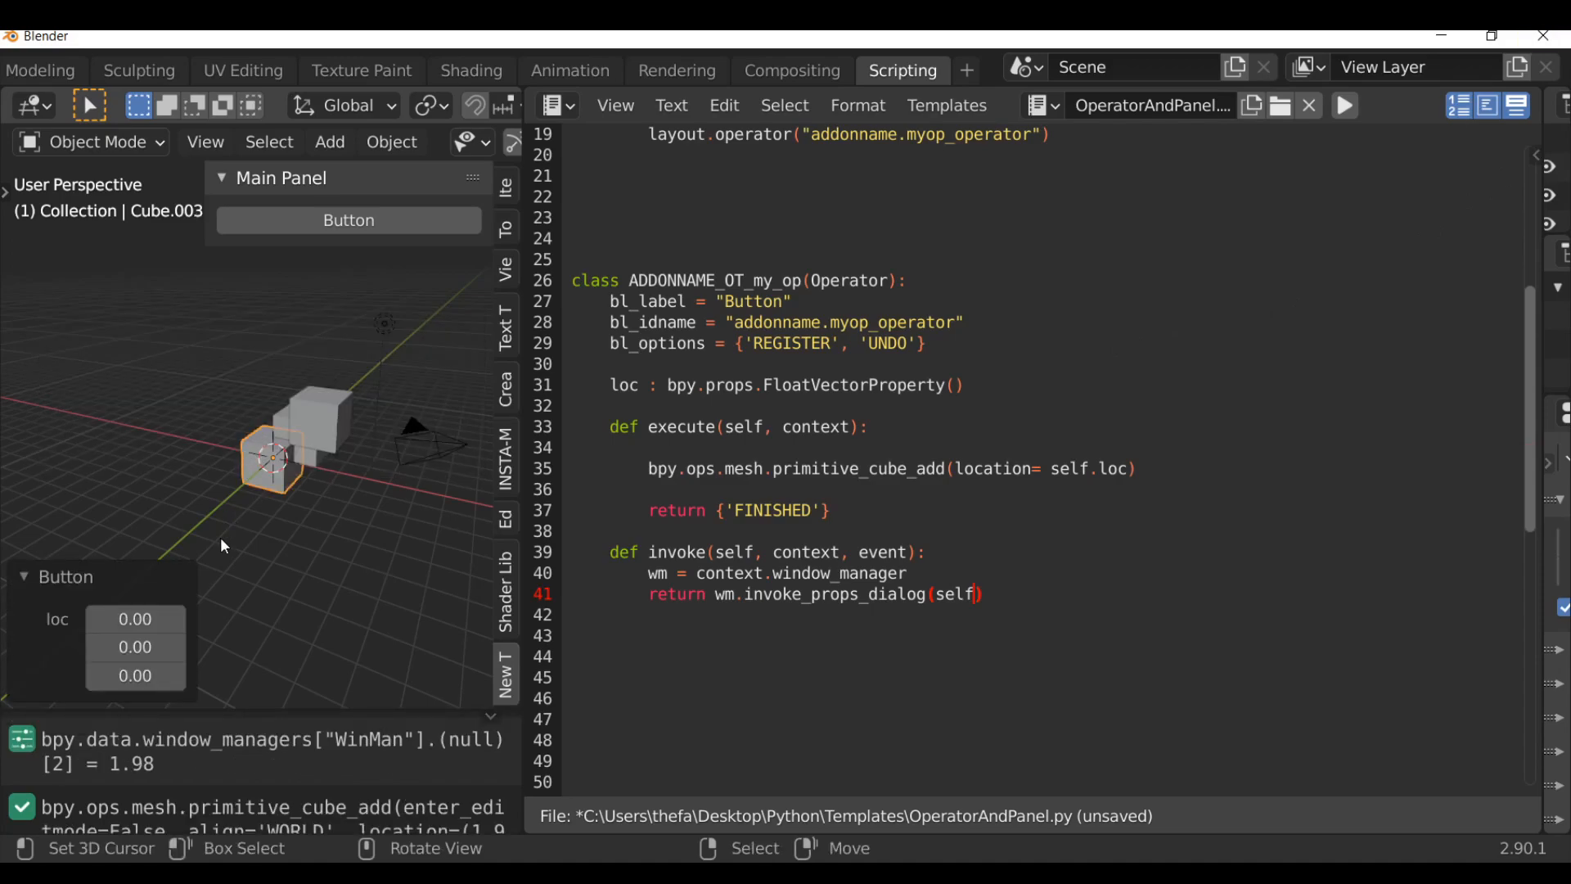